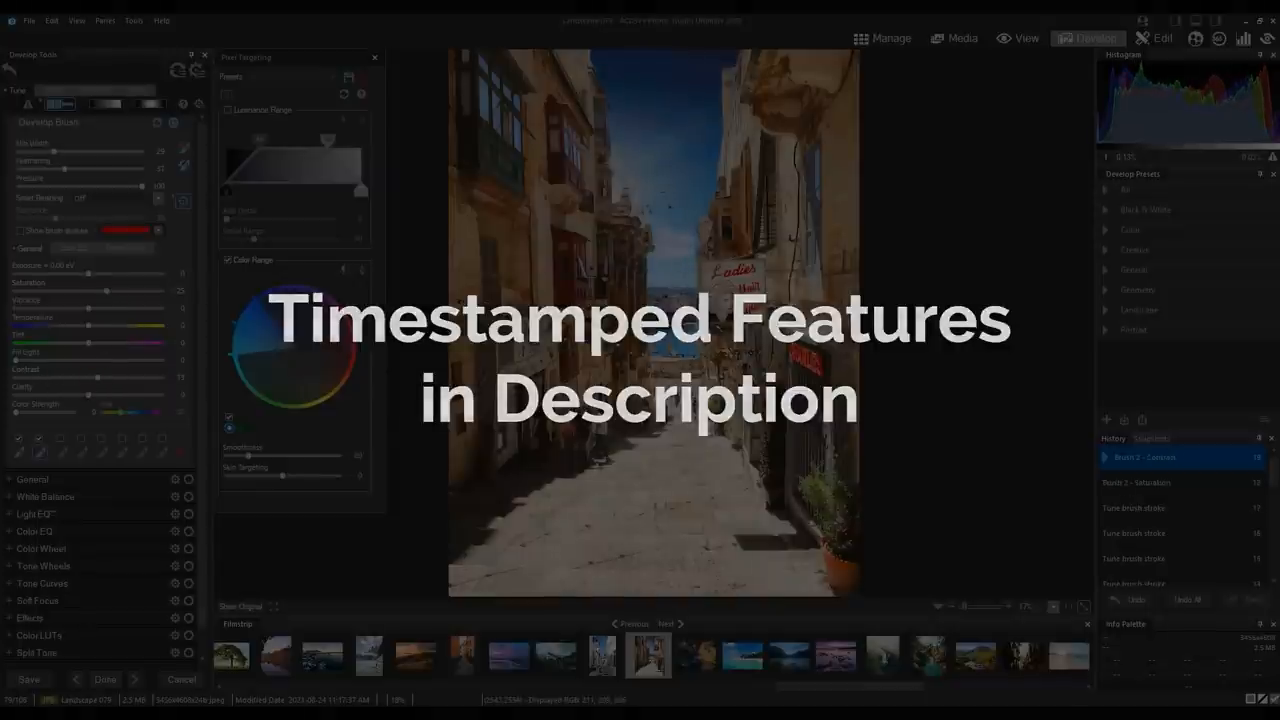
Switch to Manage mode to browse the People folder's 71 portraits
{"action": "left_click", "coordinate": [882, 38]}
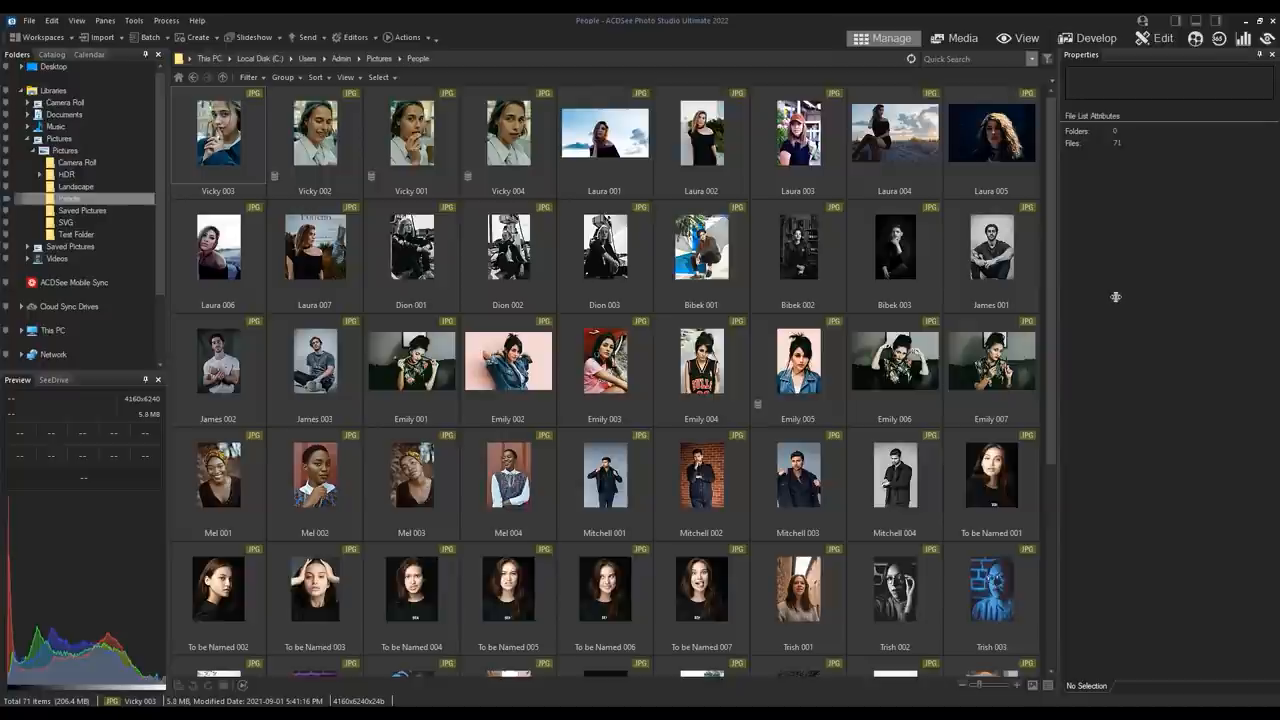
{"action": "mouse_move", "coordinate": [908, 263]}
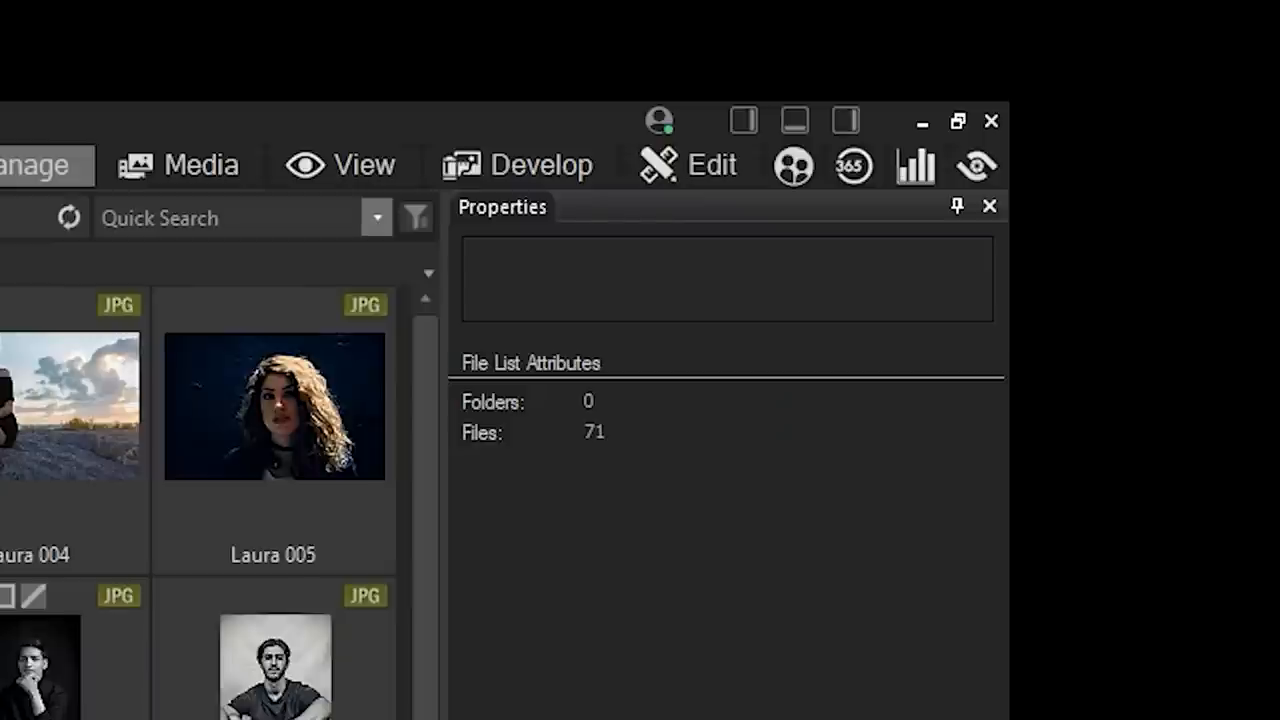
{"action": "mouse_move", "coordinate": [793, 165]}
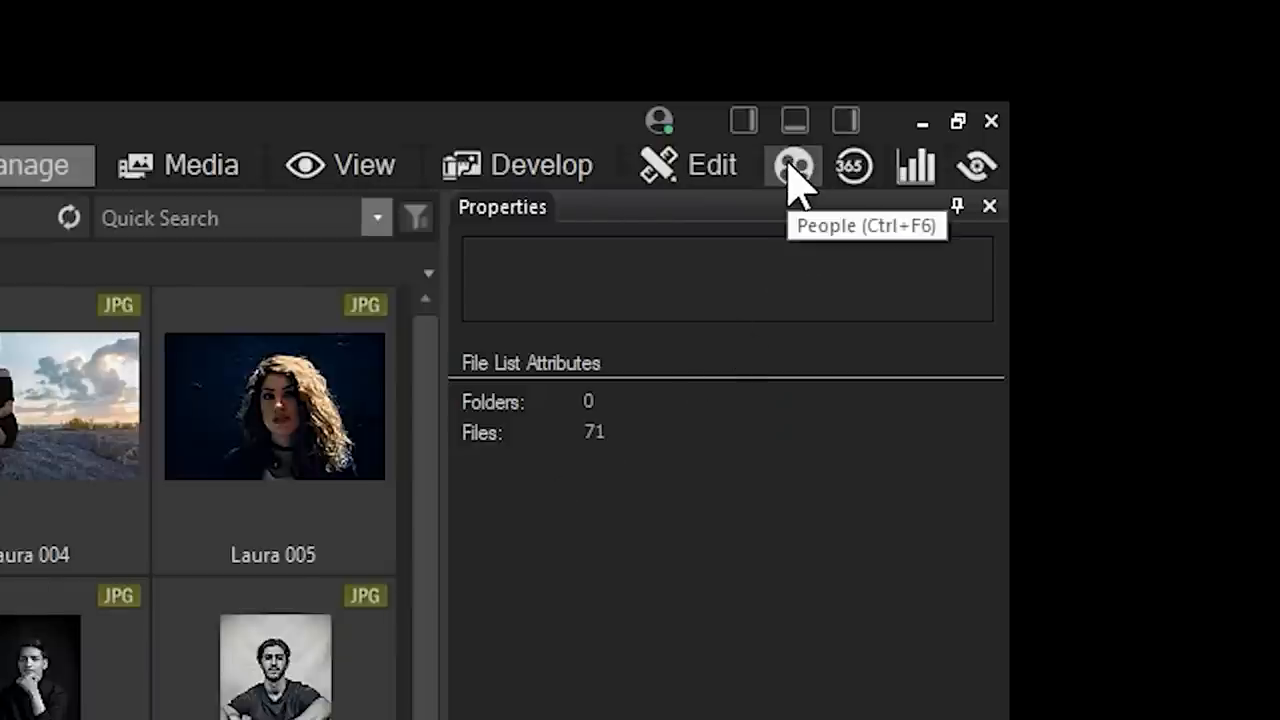
Open People mode on the Named tab, listing 16 named people with face counts
{"action": "left_click", "coordinate": [793, 165]}
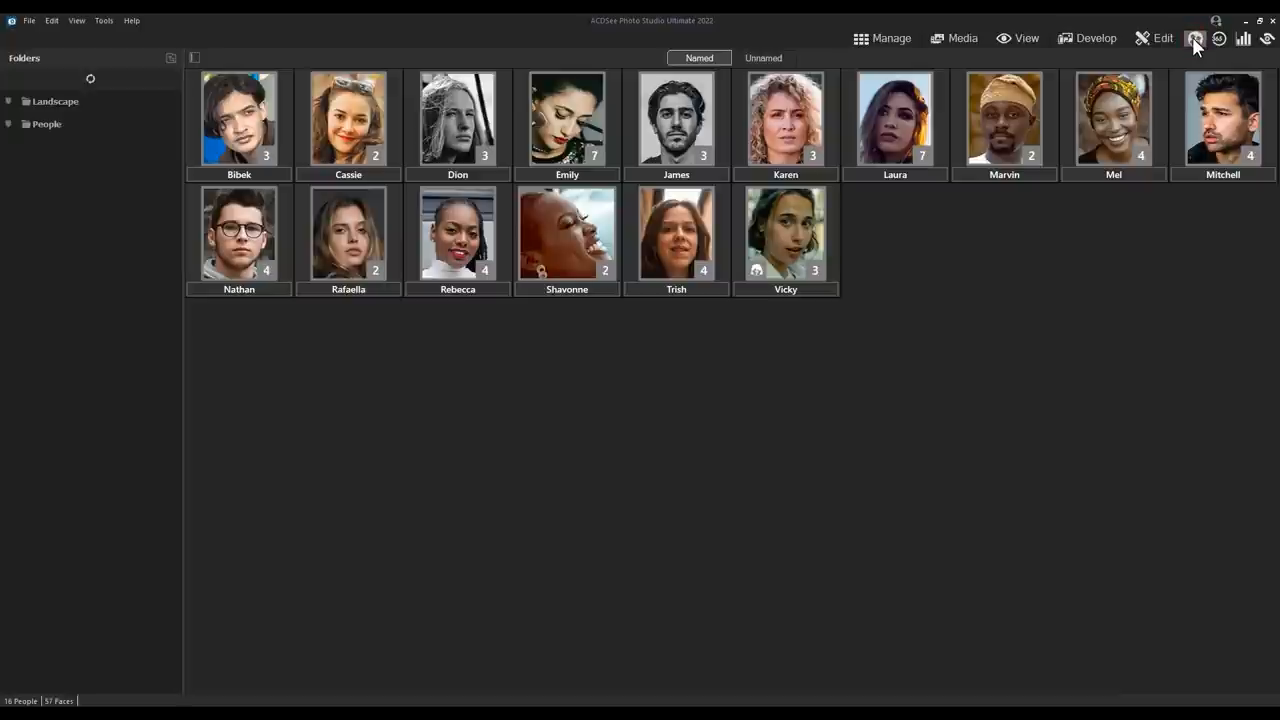
{"action": "mouse_move", "coordinate": [1033, 310]}
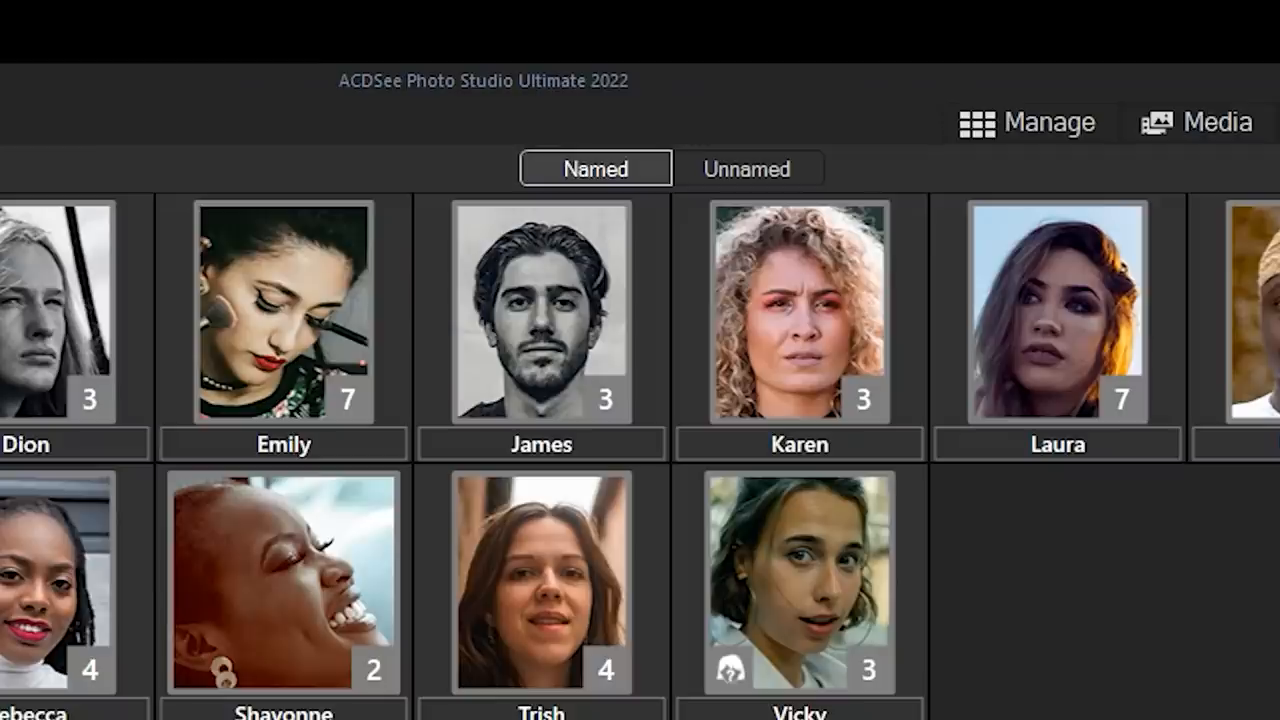
{"action": "left_click", "coordinate": [748, 168]}
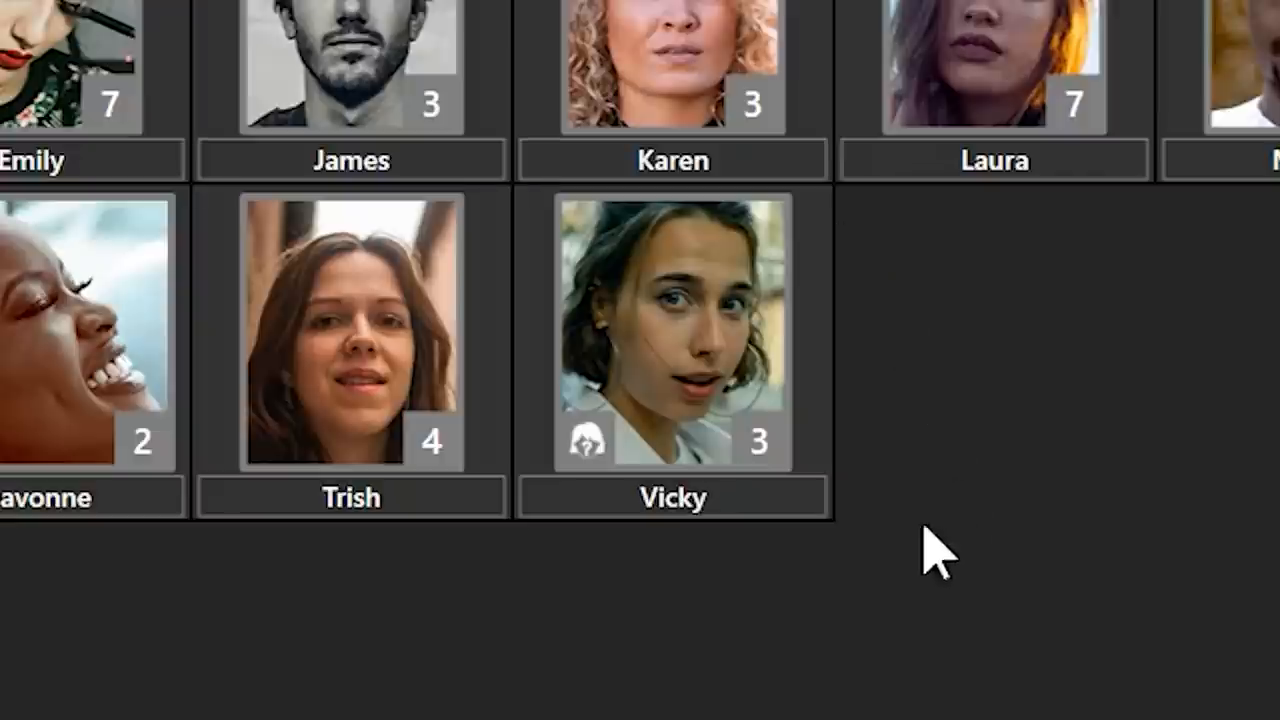
{"action": "mouse_move", "coordinate": [775, 480]}
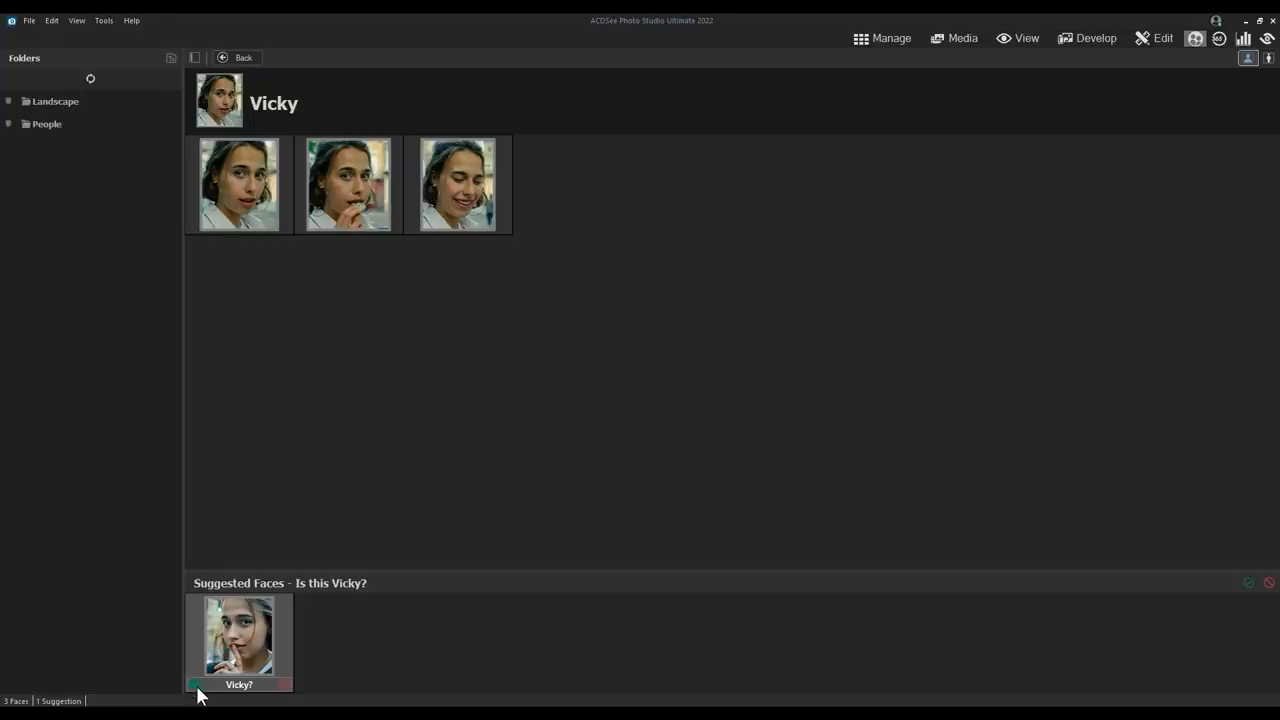
Confirm the 'Vicky?' suggested face so Vicky's page holds four faces
{"action": "left_click", "coordinate": [197, 684]}
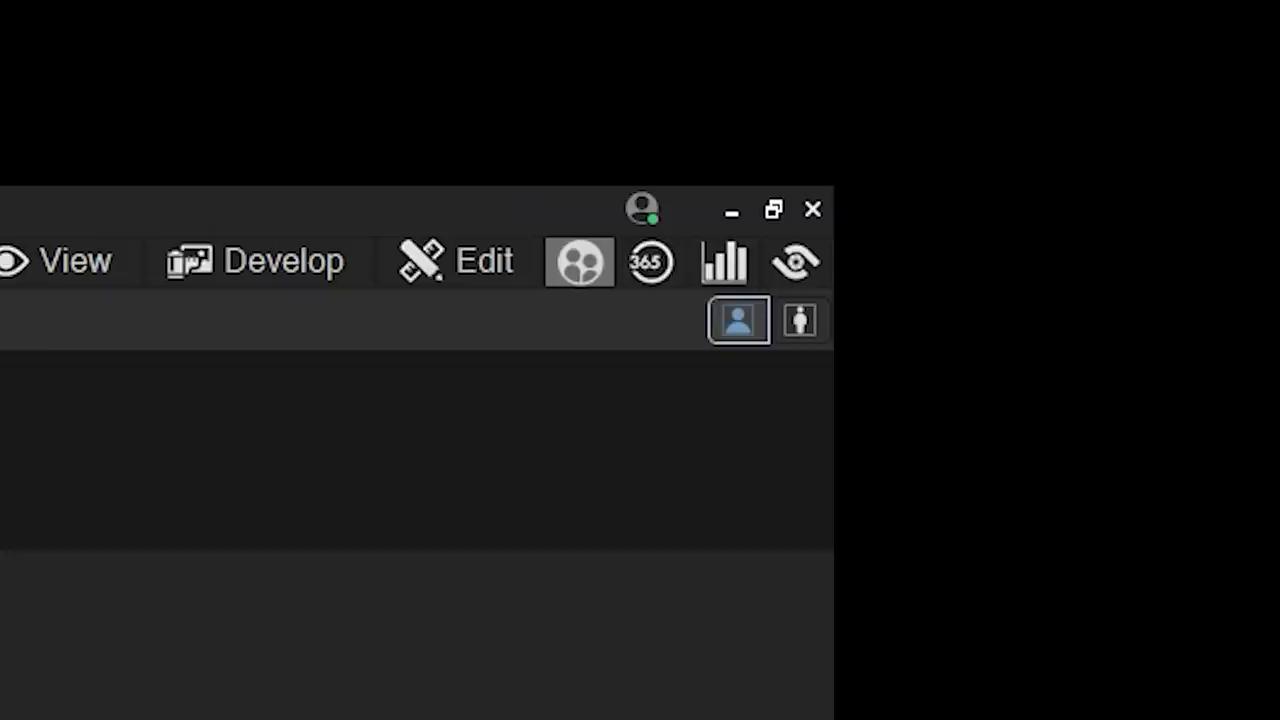
{"action": "mouse_move", "coordinate": [780, 360]}
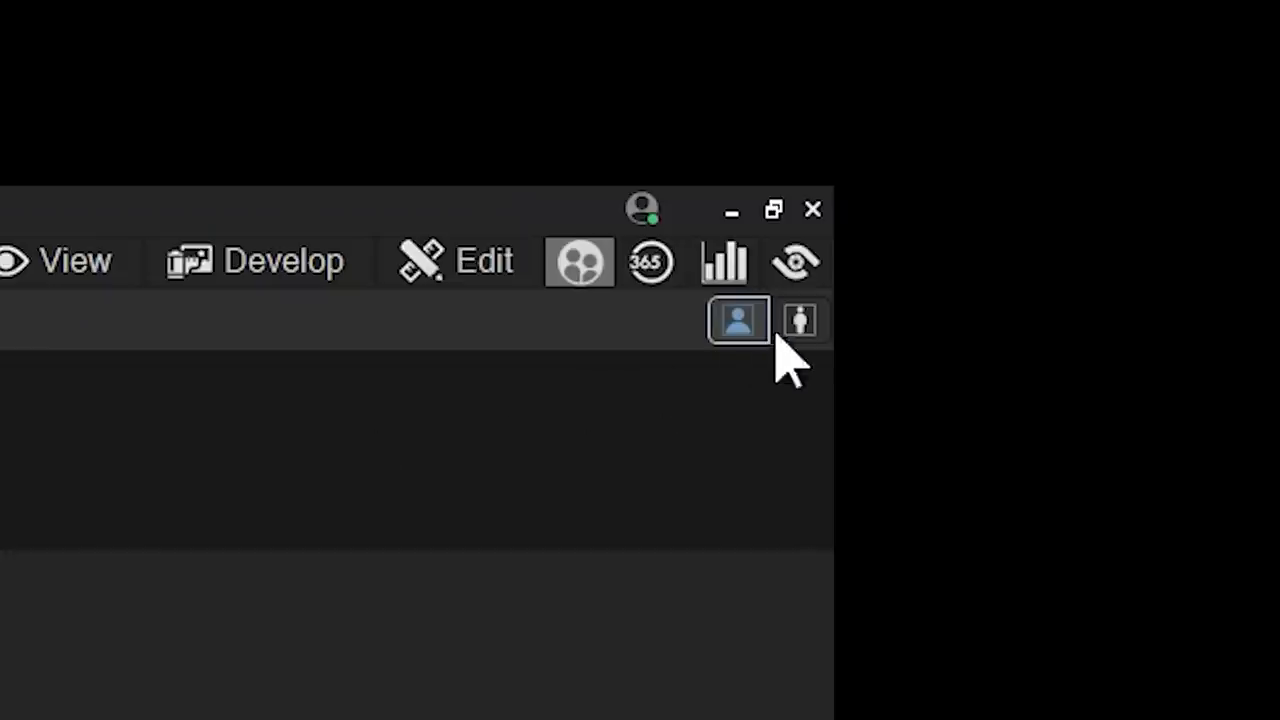
{"action": "left_click", "coordinate": [799, 320]}
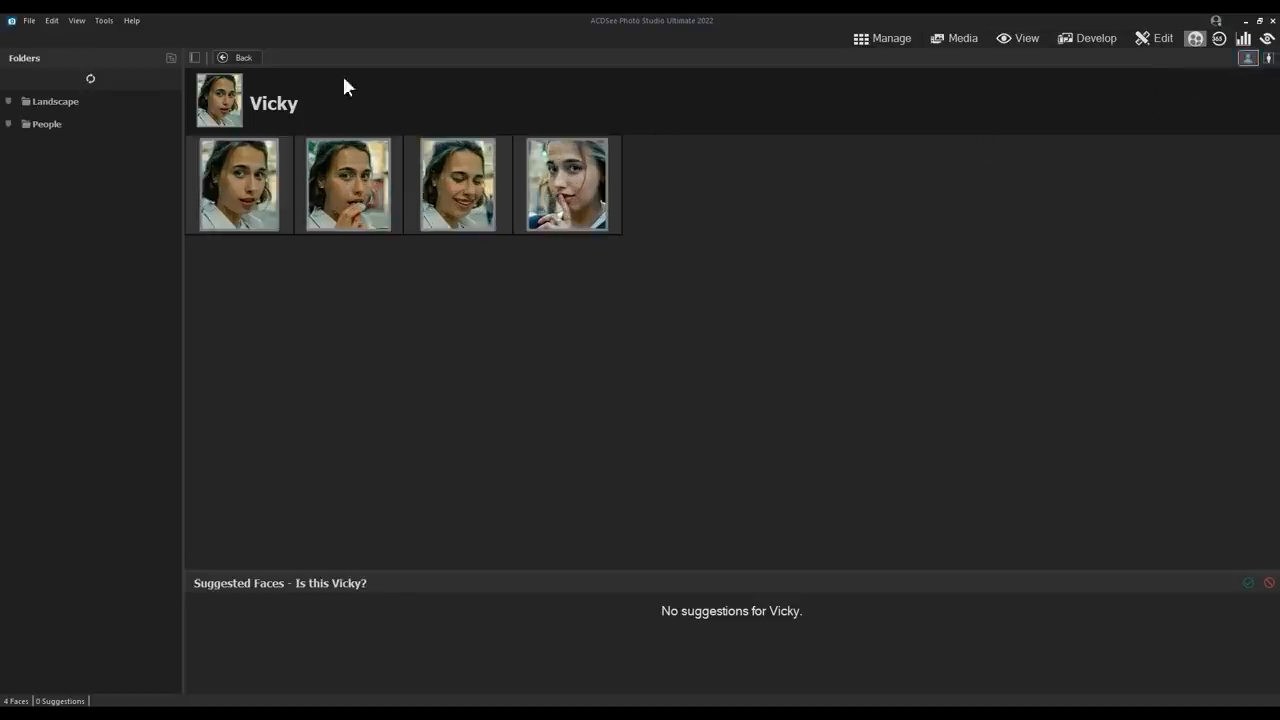
Name the four-face unnamed group 'Kennedy' and return to the Named people list
{"action": "left_click", "coordinate": [237, 57]}
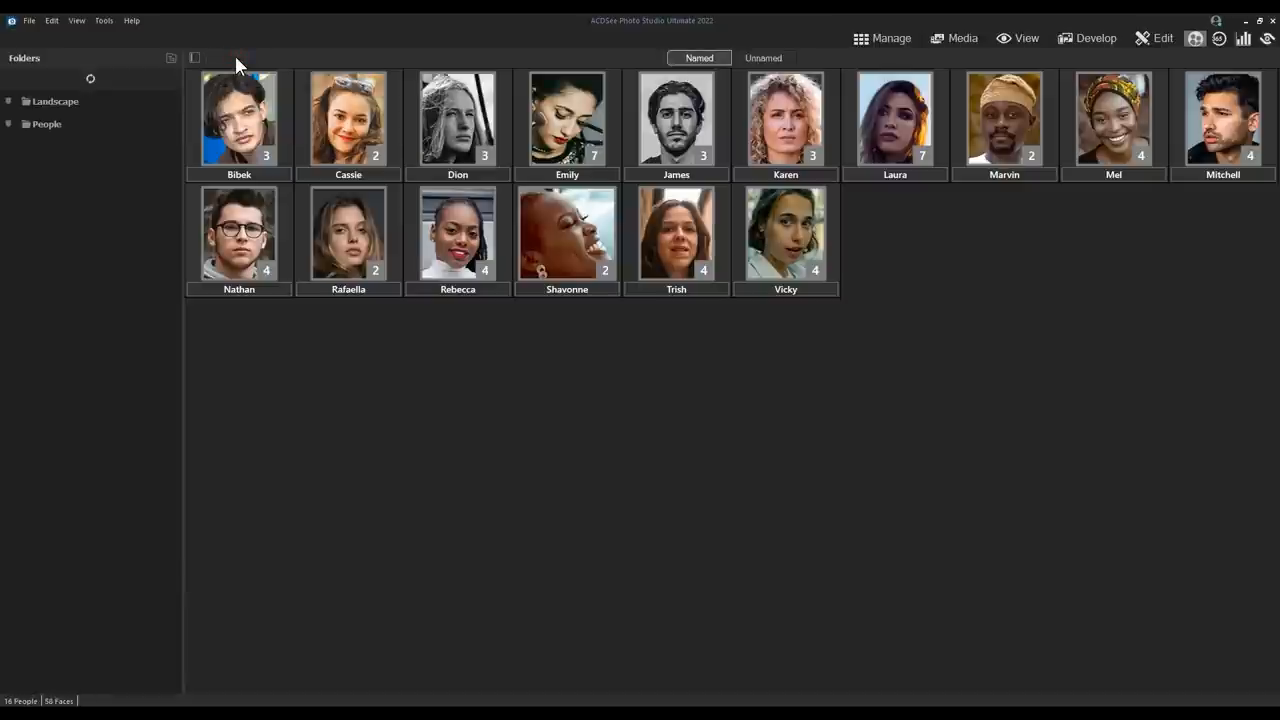
{"action": "left_click", "coordinate": [763, 57]}
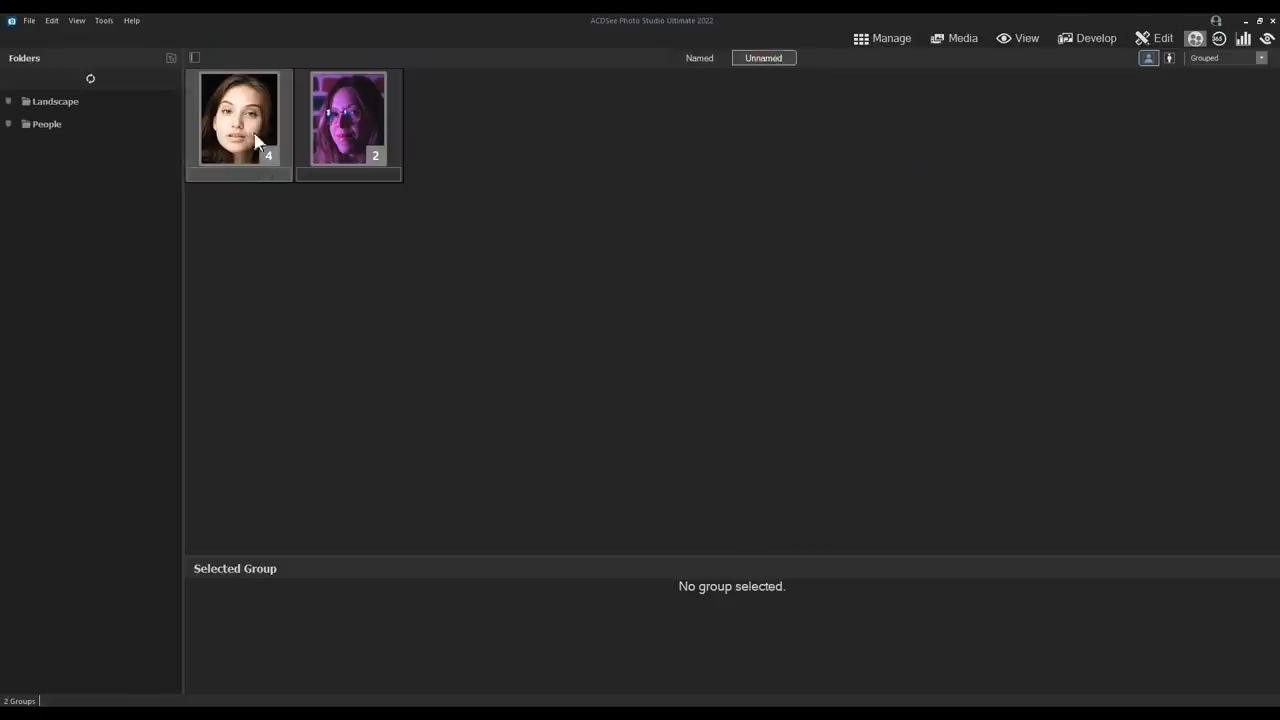
{"action": "left_click", "coordinate": [239, 120]}
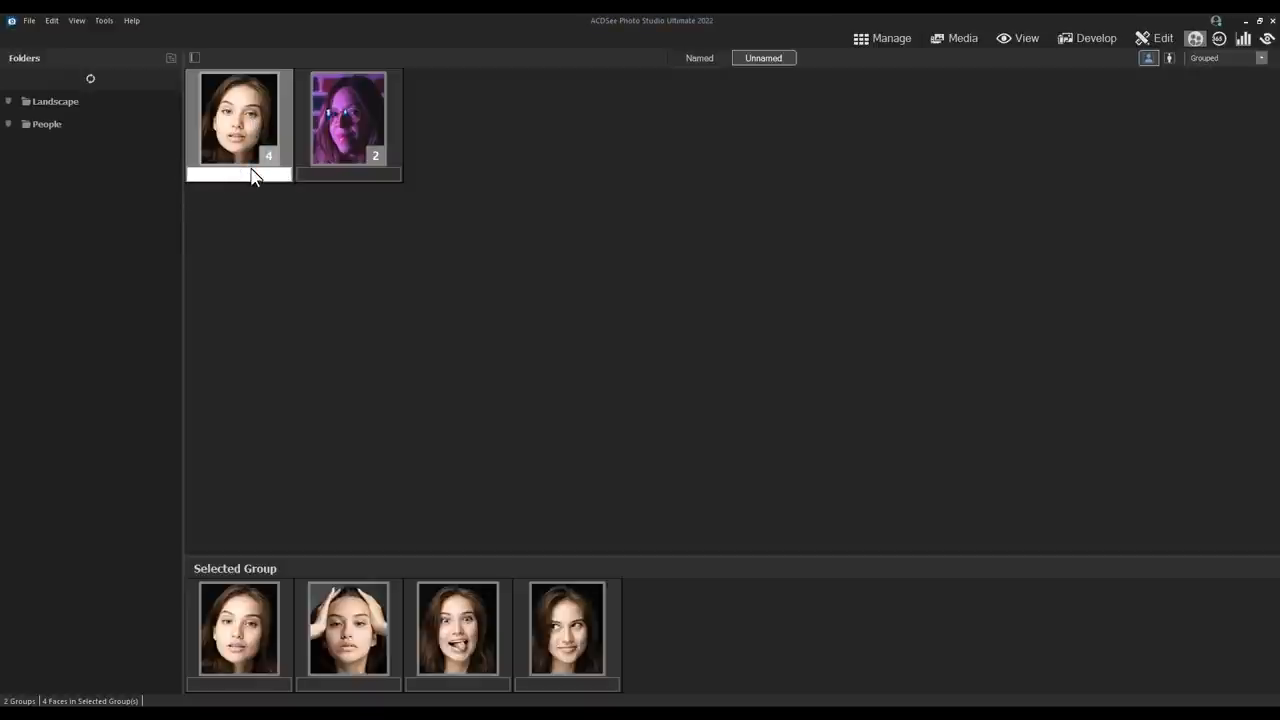
{"action": "type", "text": "Kennedy"}
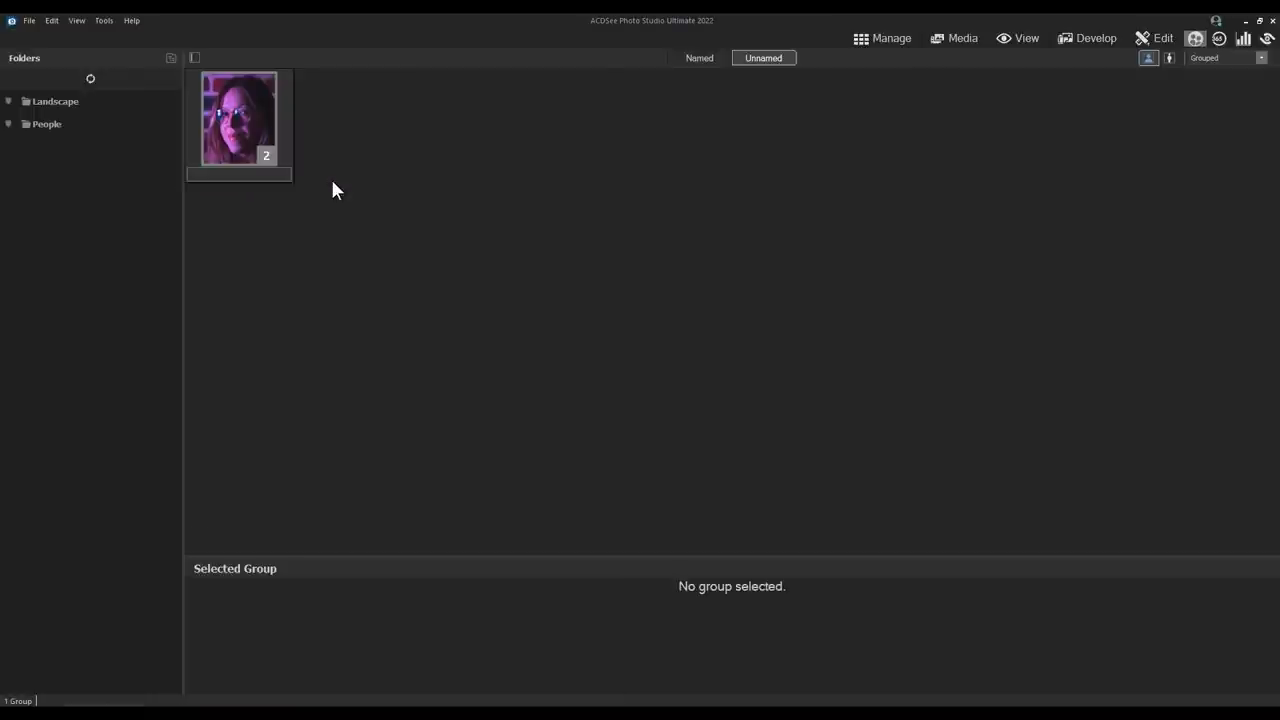
{"action": "left_click", "coordinate": [698, 57]}
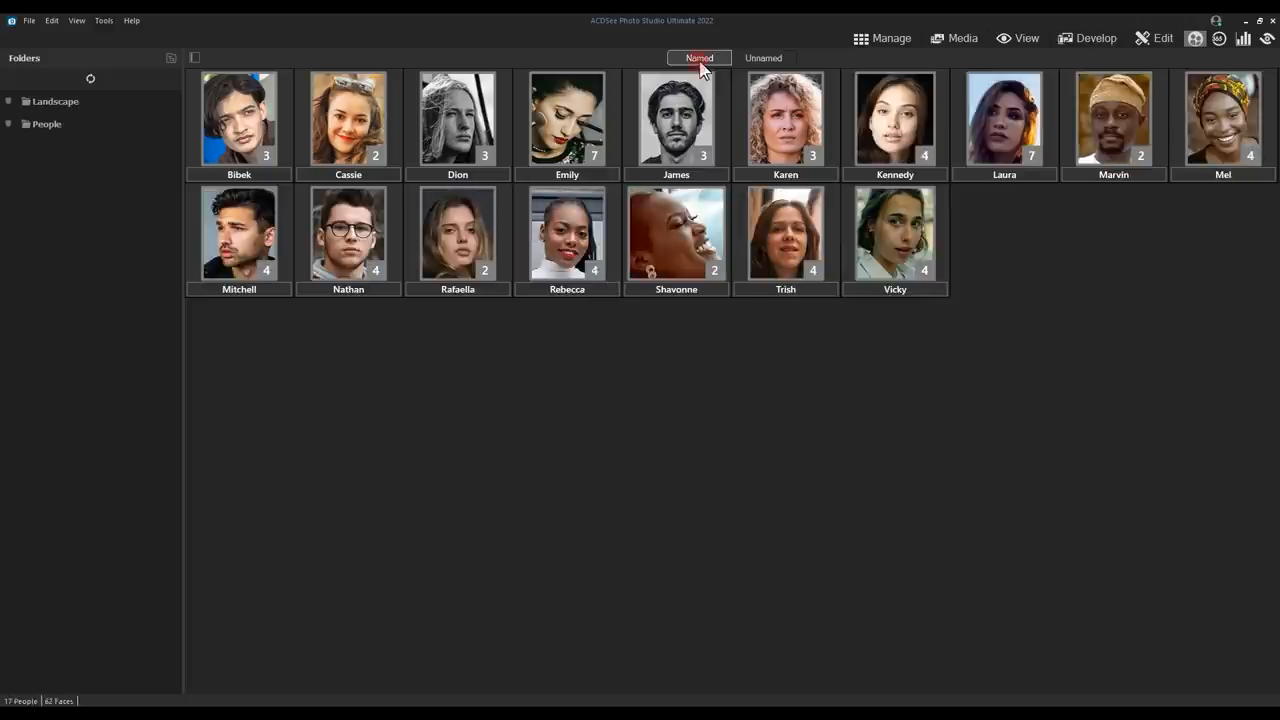
{"action": "mouse_move", "coordinate": [1037, 392]}
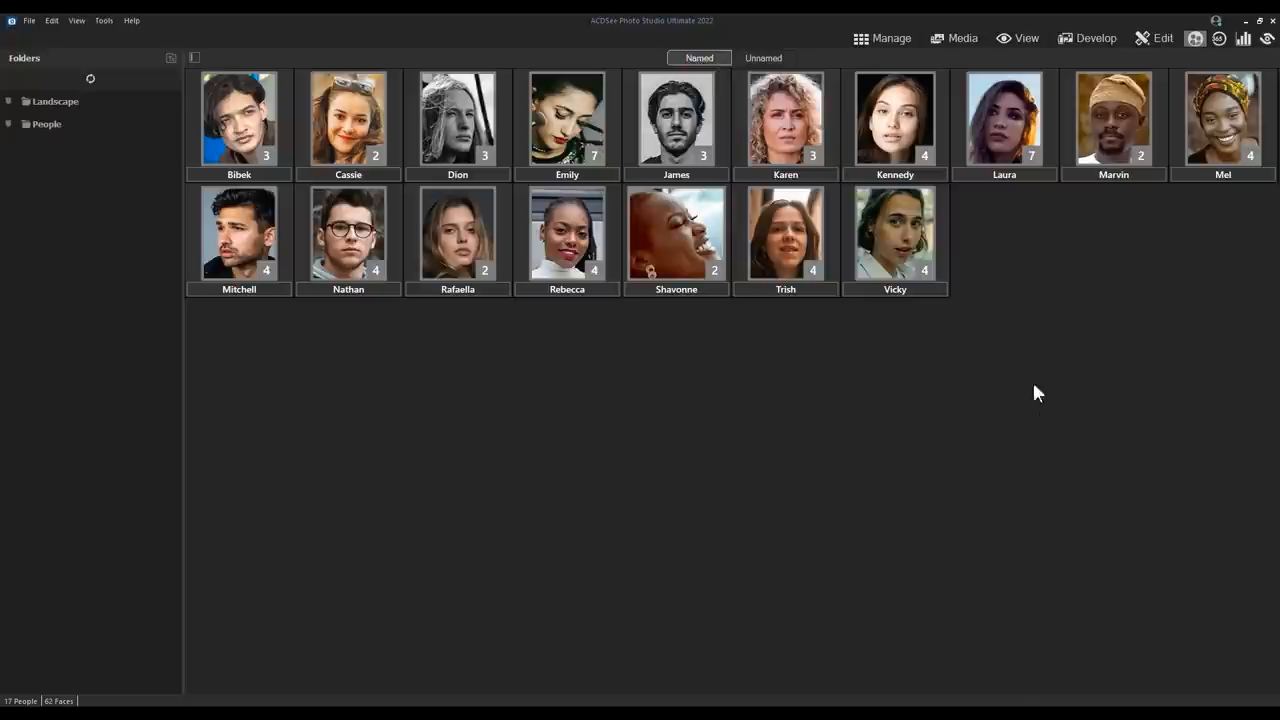
{"action": "left_click", "coordinate": [953, 38]}
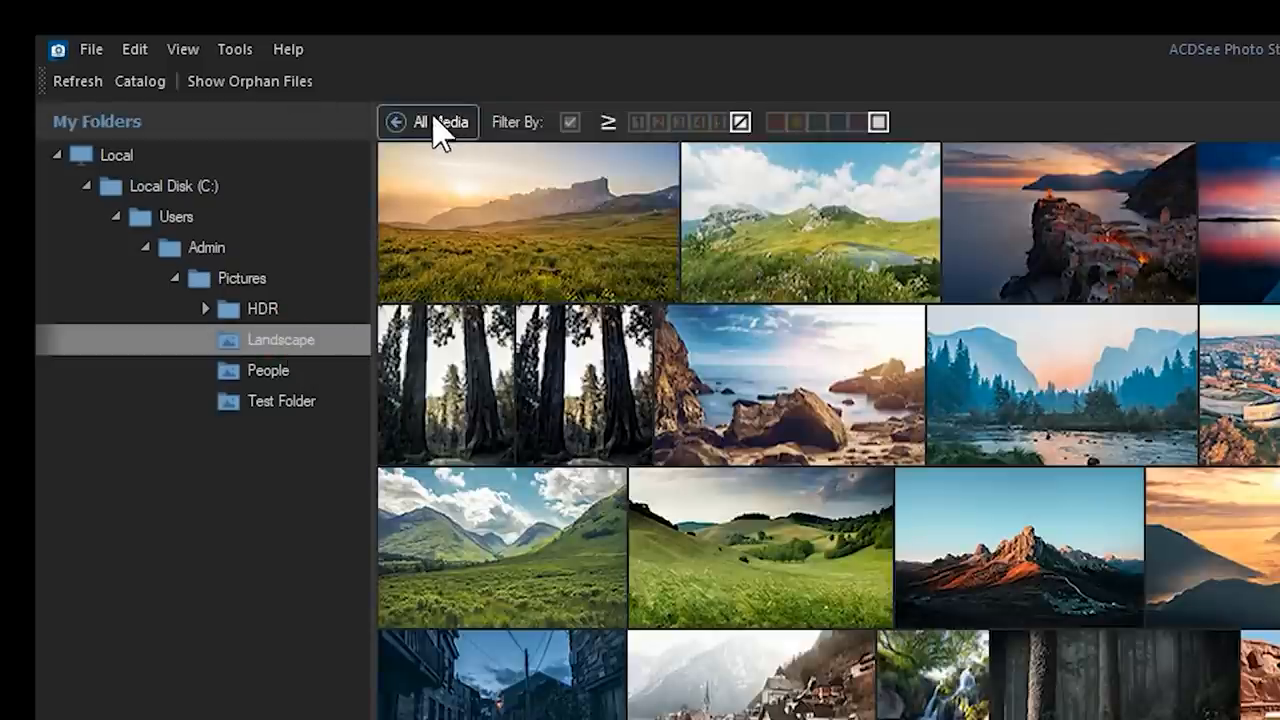
{"action": "mouse_move", "coordinate": [435, 125]}
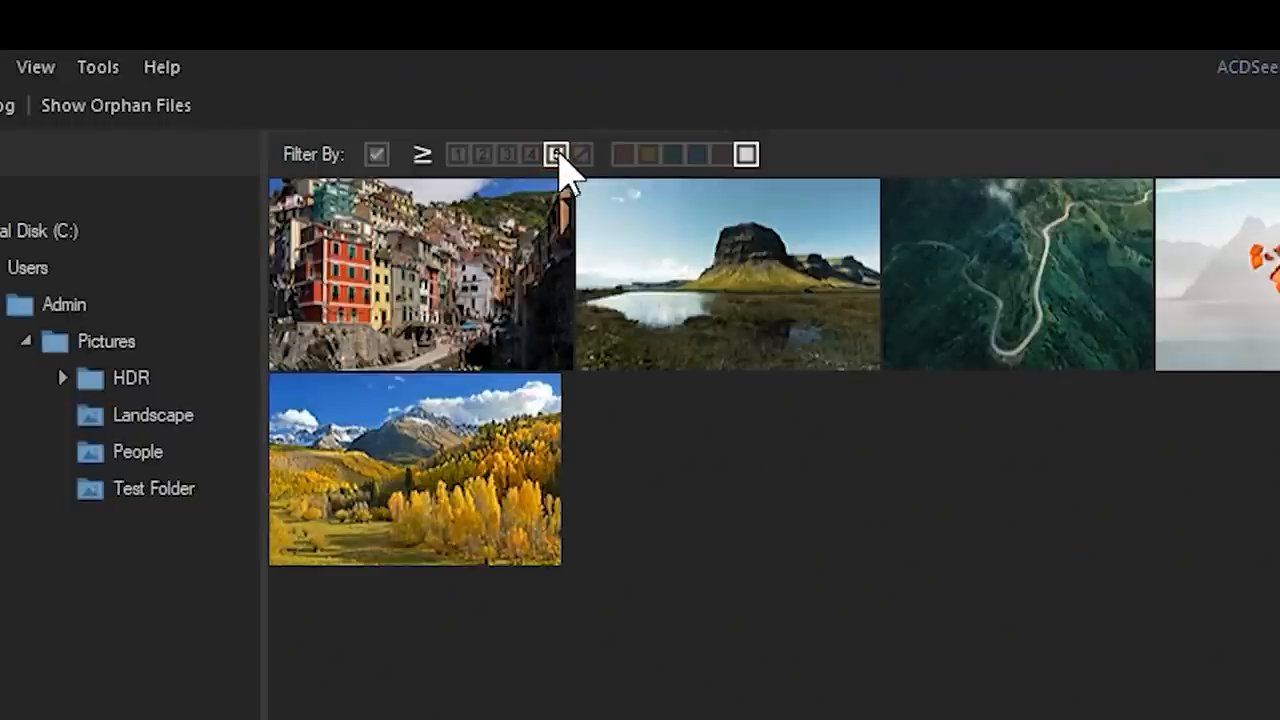
Clear the five-star rating filter and group media items by File Name
{"action": "left_click", "coordinate": [745, 154]}
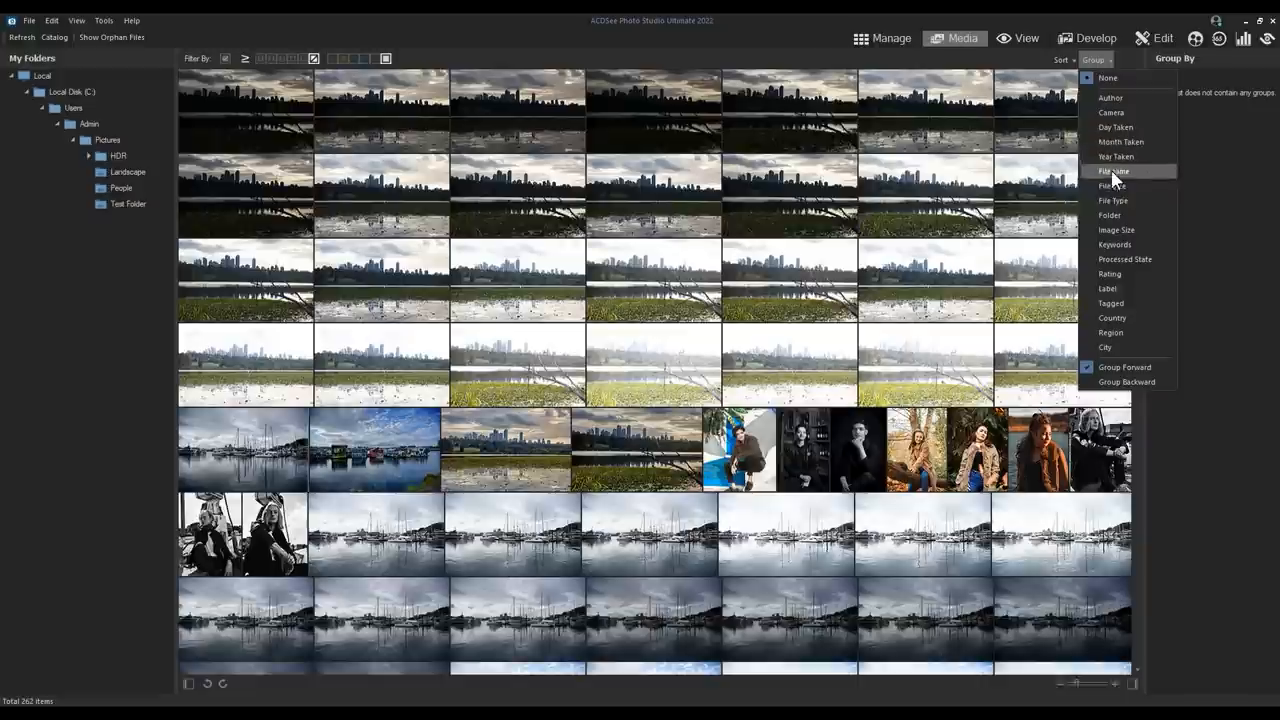
{"action": "left_click", "coordinate": [1111, 186]}
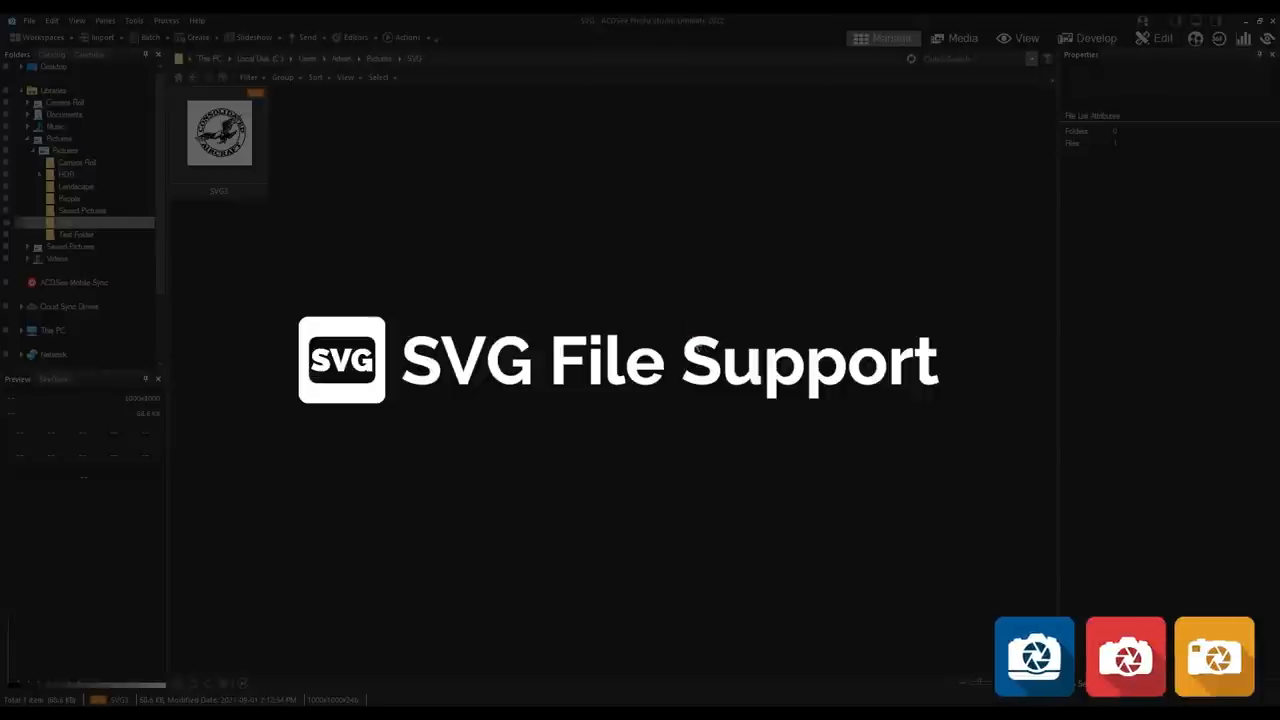
{"action": "mouse_move", "coordinate": [280, 205]}
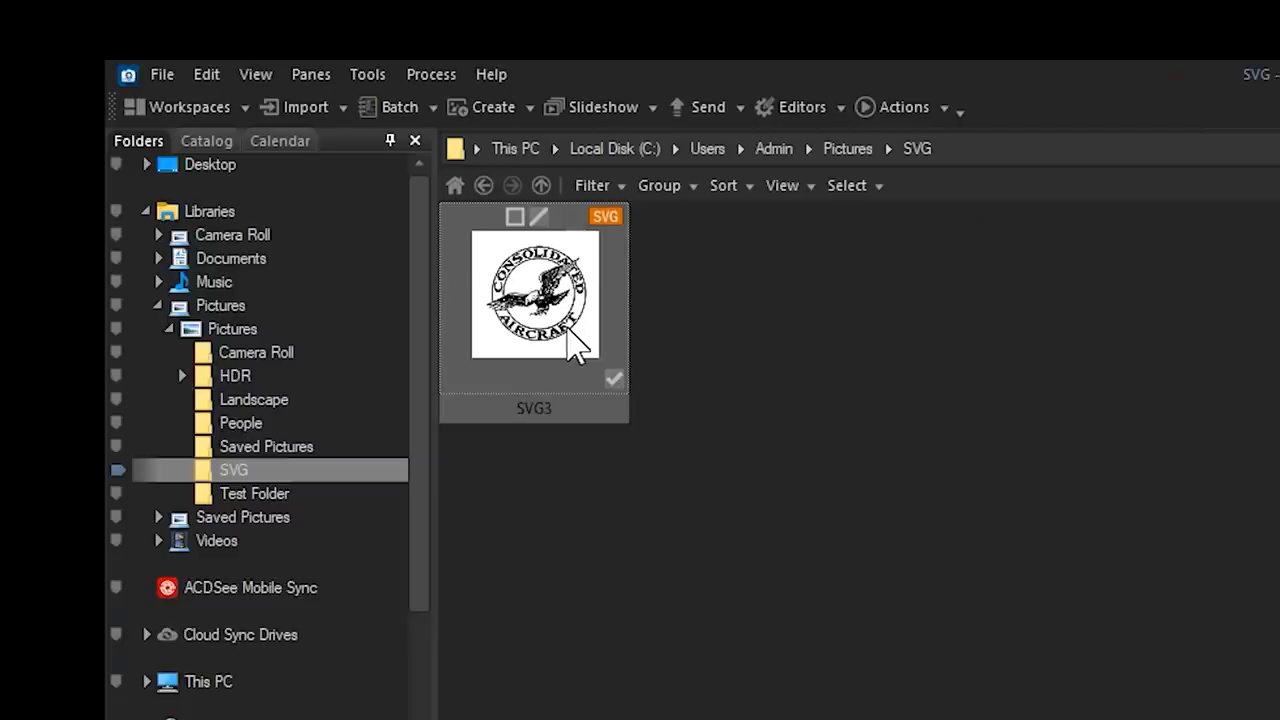
Open the SVG3 vector image from the SVG folder for viewing
{"action": "double_click", "coordinate": [534, 293]}
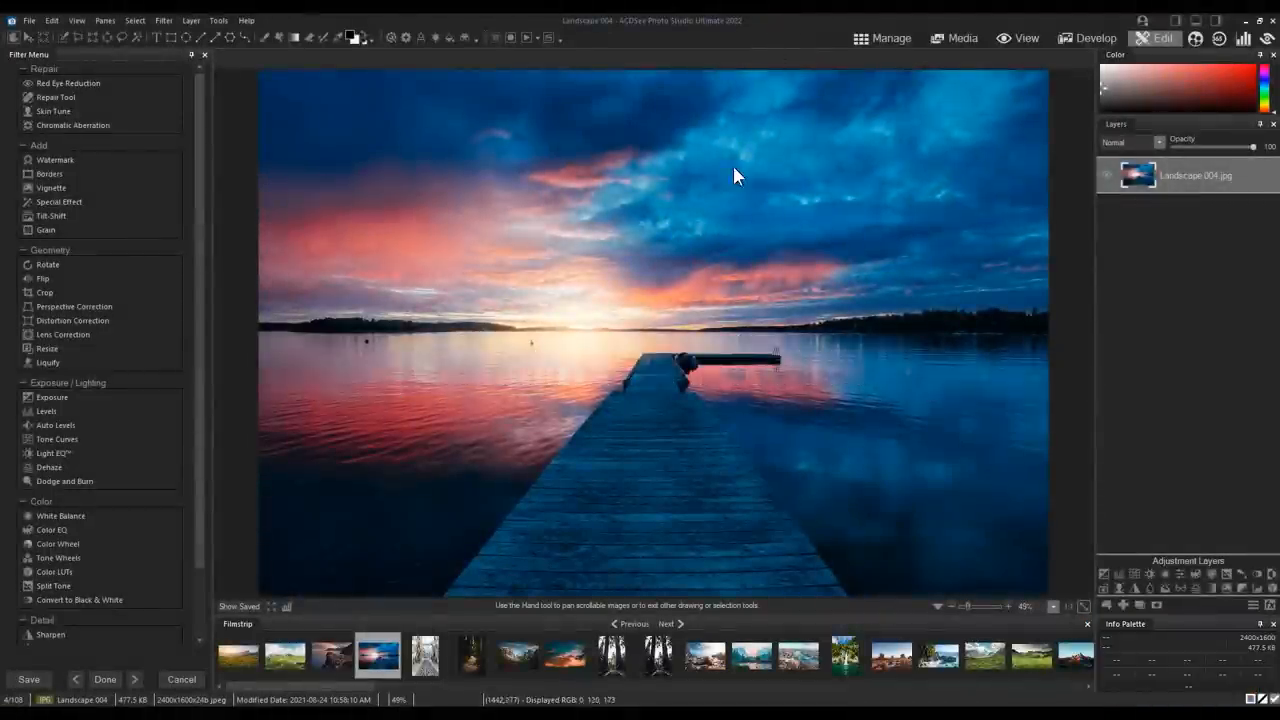
{"action": "mouse_move", "coordinate": [585, 303]}
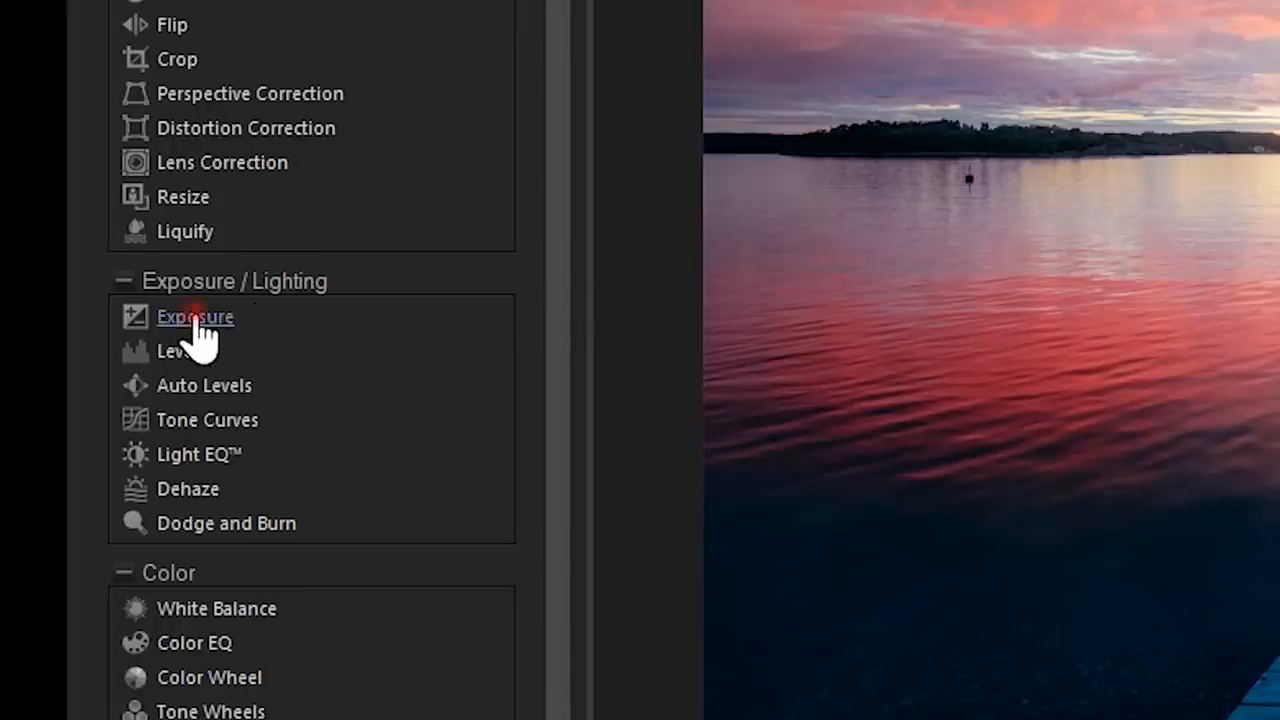
Set Exposure on the Red channel to -0.51 eV with Contrast 50
{"action": "left_click", "coordinate": [194, 317]}
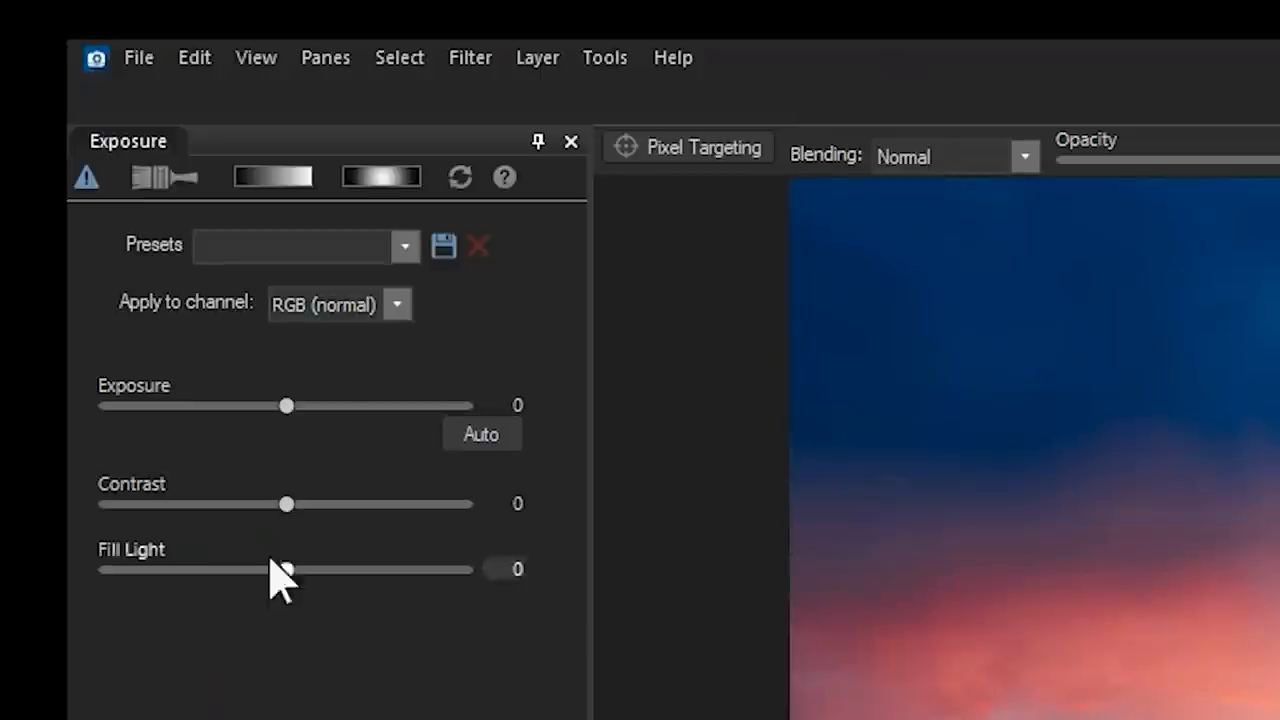
{"action": "left_click", "coordinate": [396, 304]}
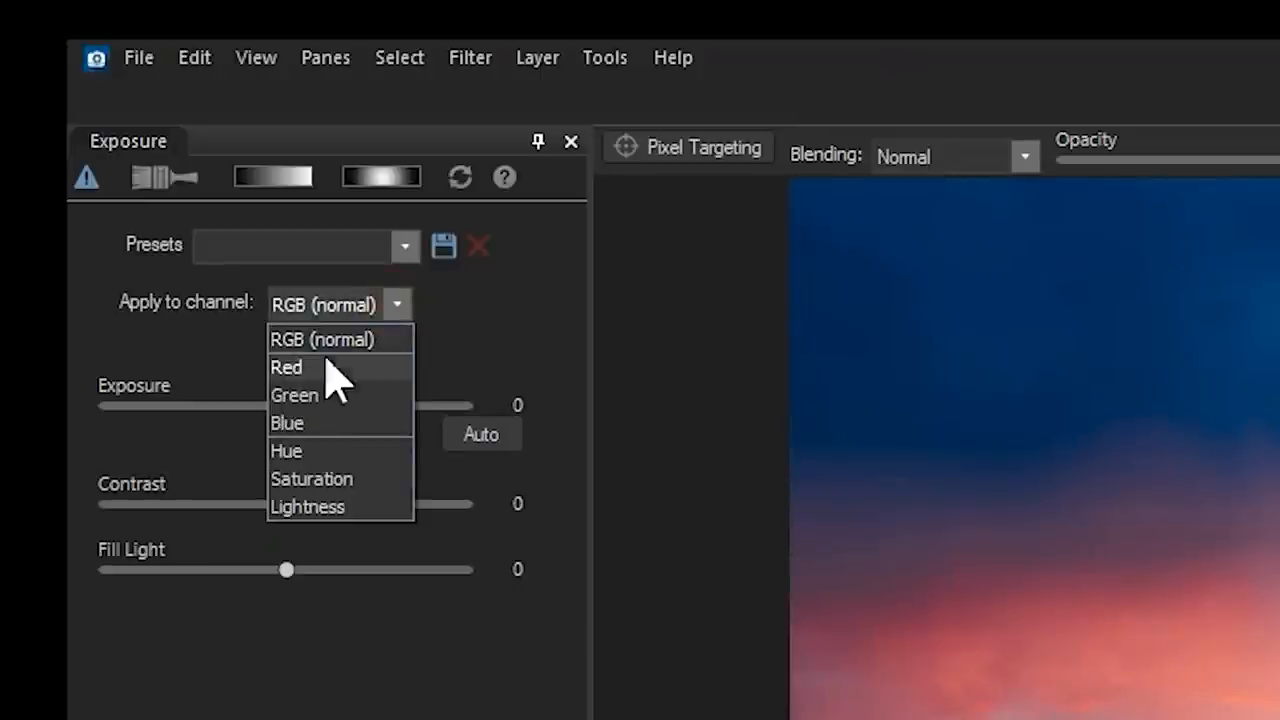
{"action": "left_click", "coordinate": [287, 367]}
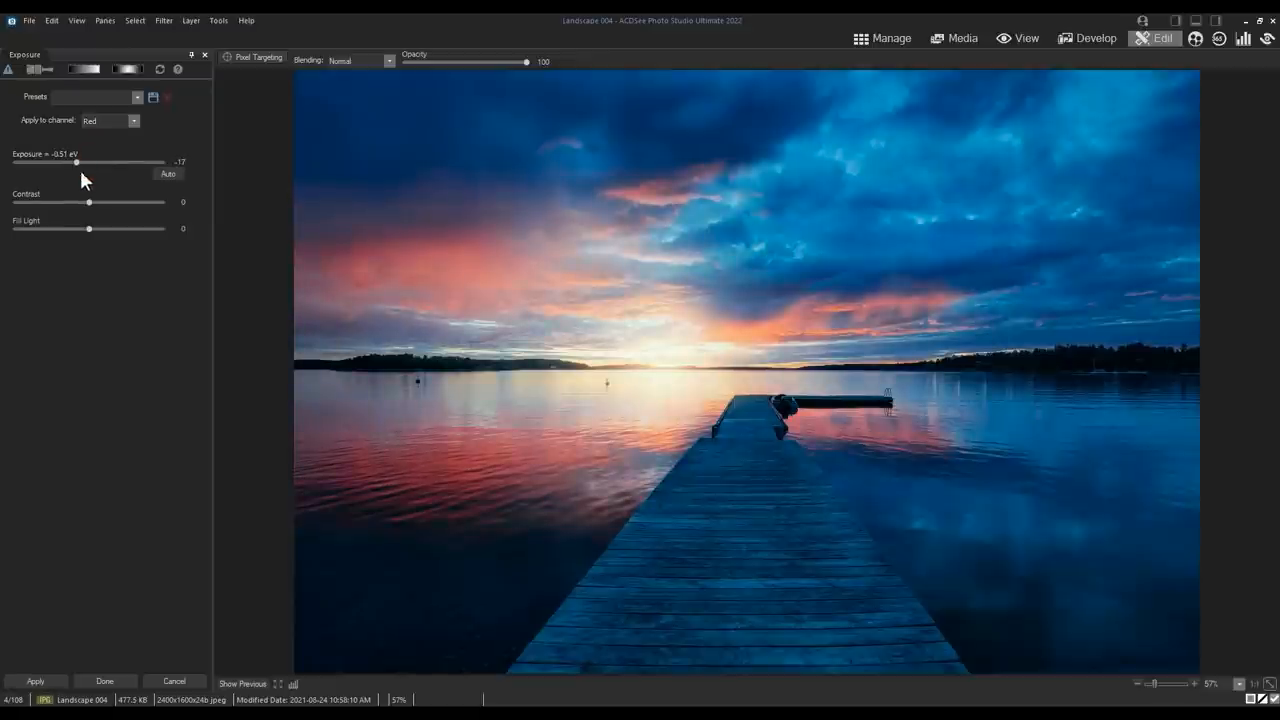
{"action": "left_click_drag", "start_coordinate": [88, 202], "coordinate": [137, 202]}
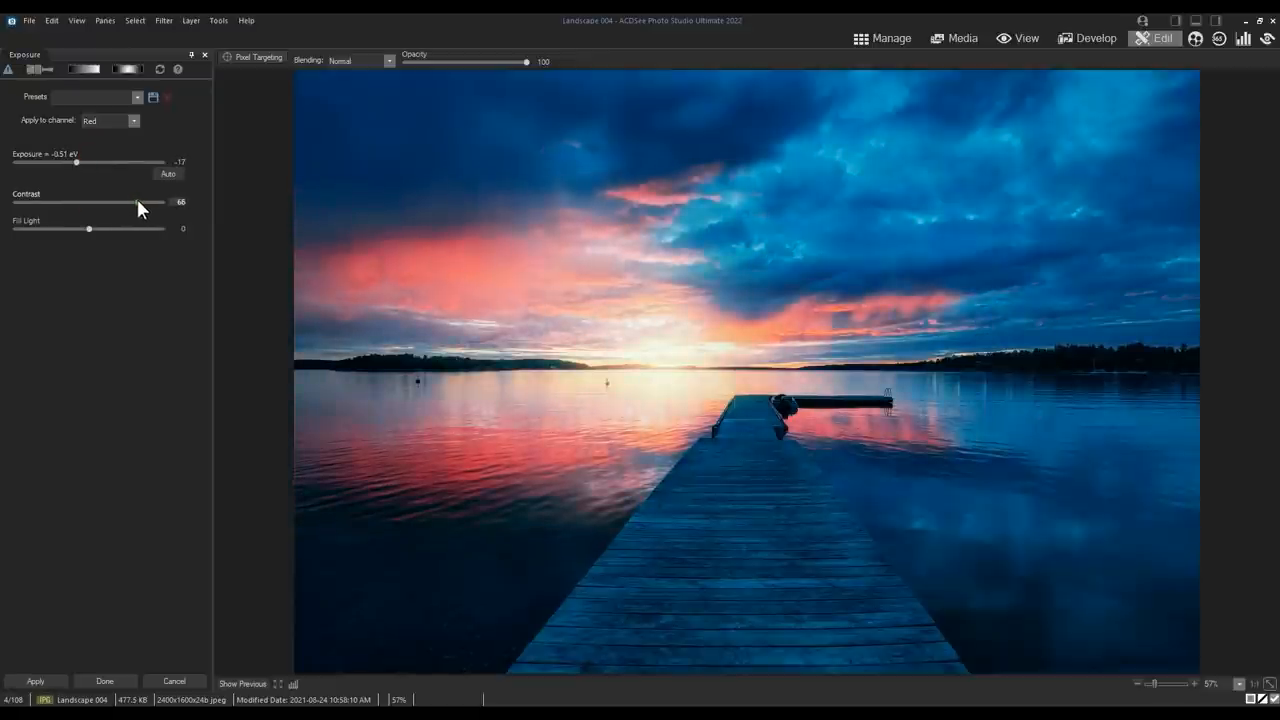
{"action": "left_click_drag", "start_coordinate": [138, 202], "coordinate": [125, 202]}
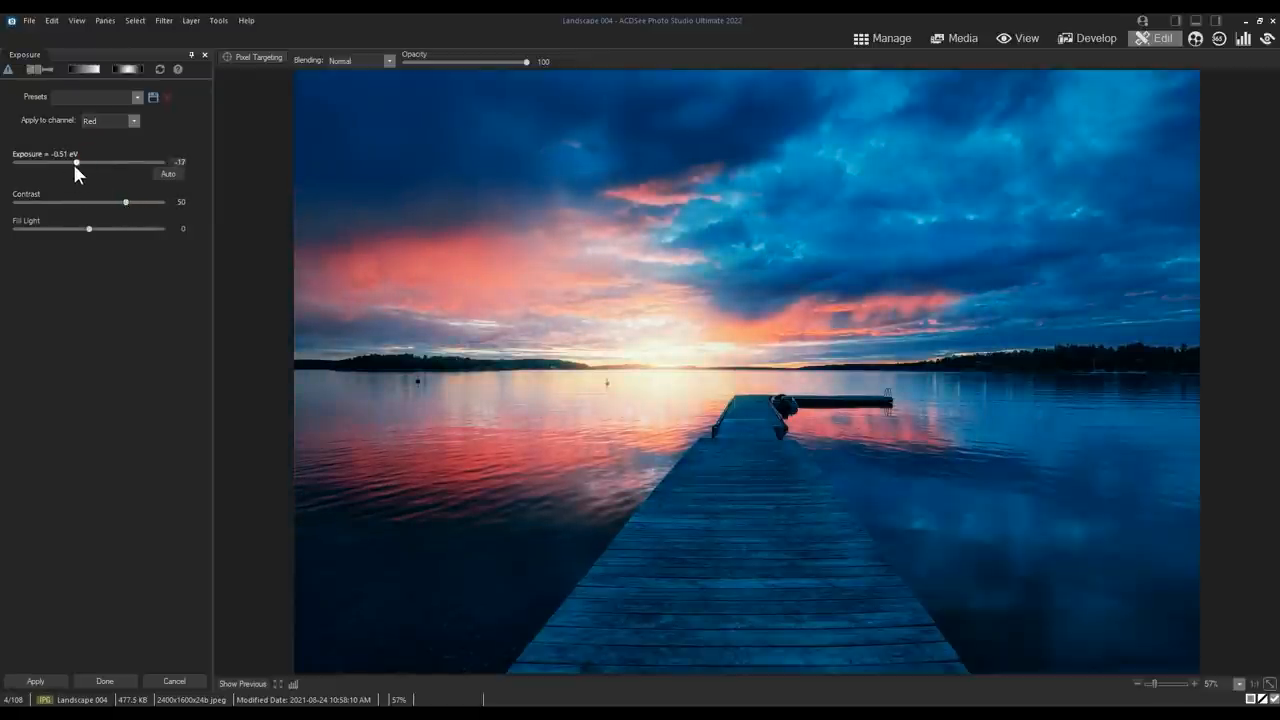
{"action": "left_click_drag", "start_coordinate": [76, 162], "coordinate": [90, 162]}
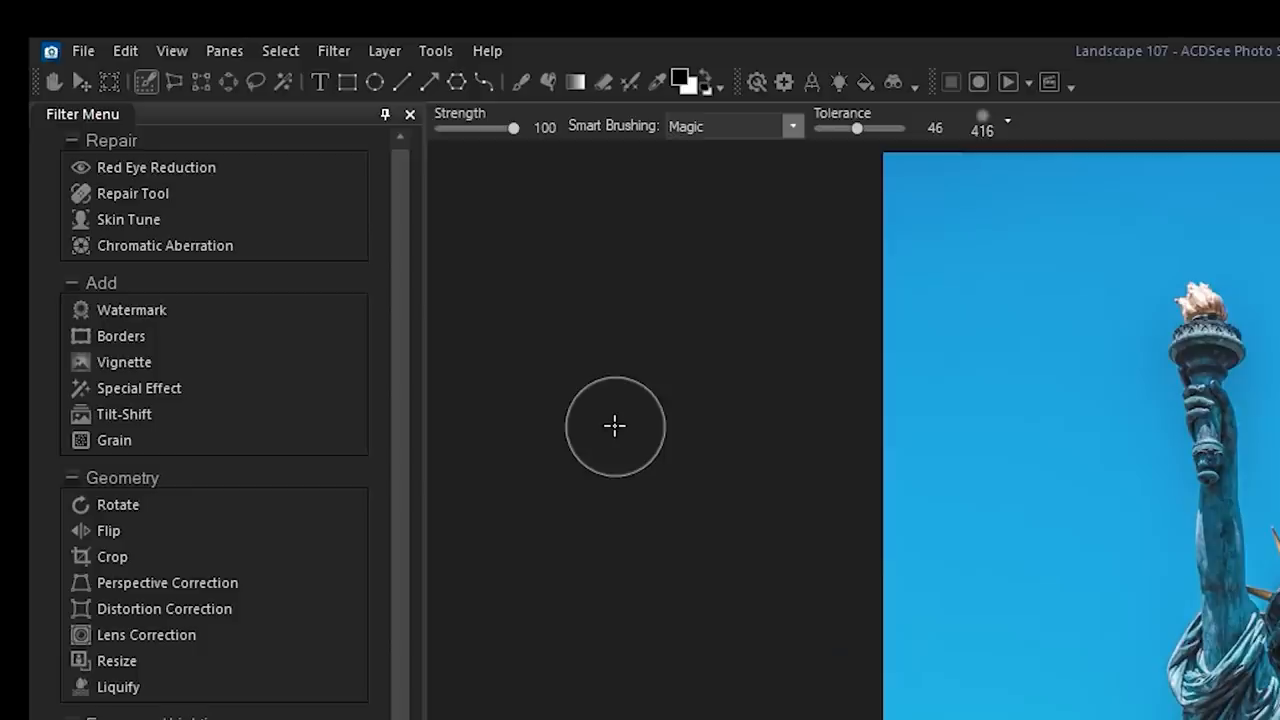
{"action": "mouse_move", "coordinate": [621, 432]}
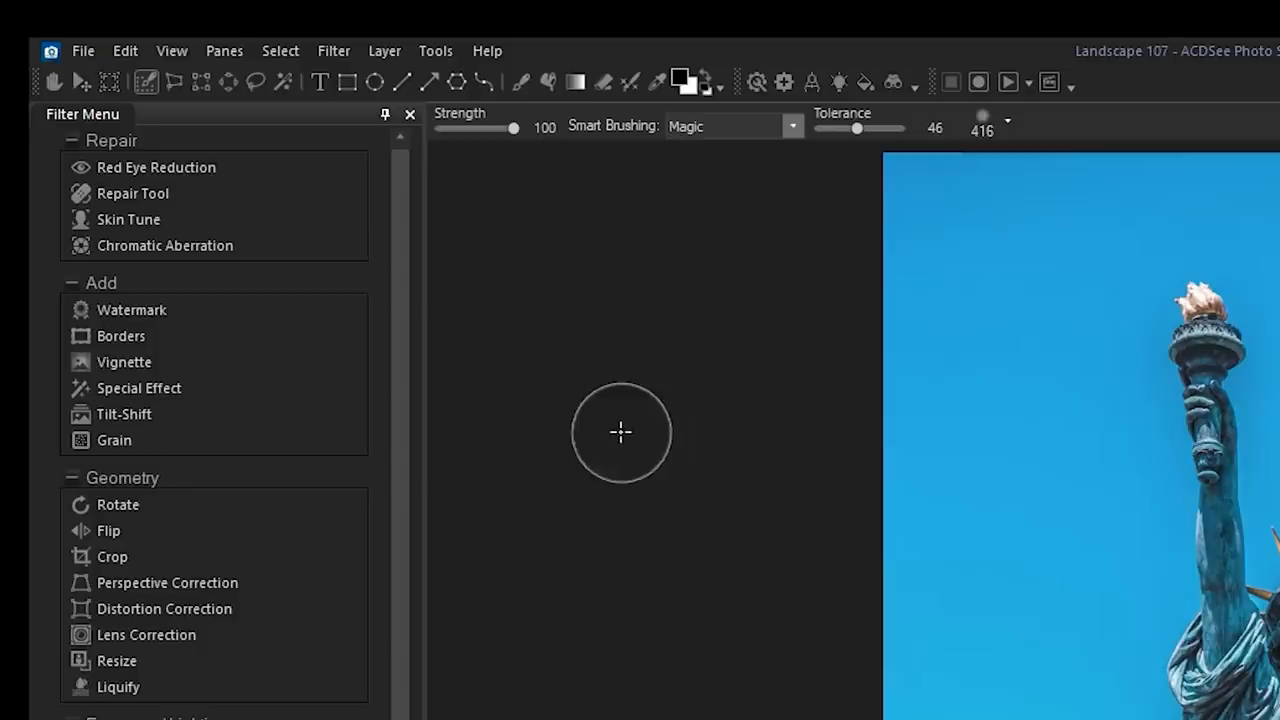
Open the Selection Basket from the Select menu and move it aside
{"action": "left_click", "coordinate": [280, 51]}
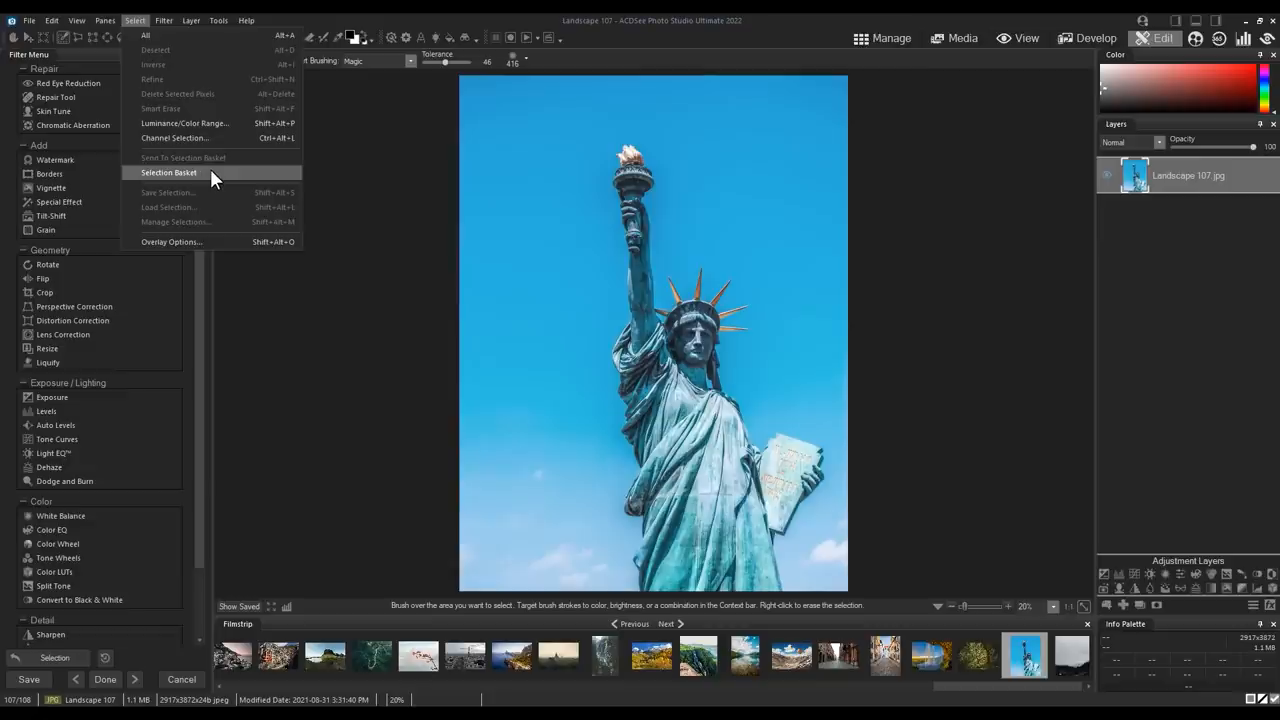
{"action": "left_click", "coordinate": [168, 172]}
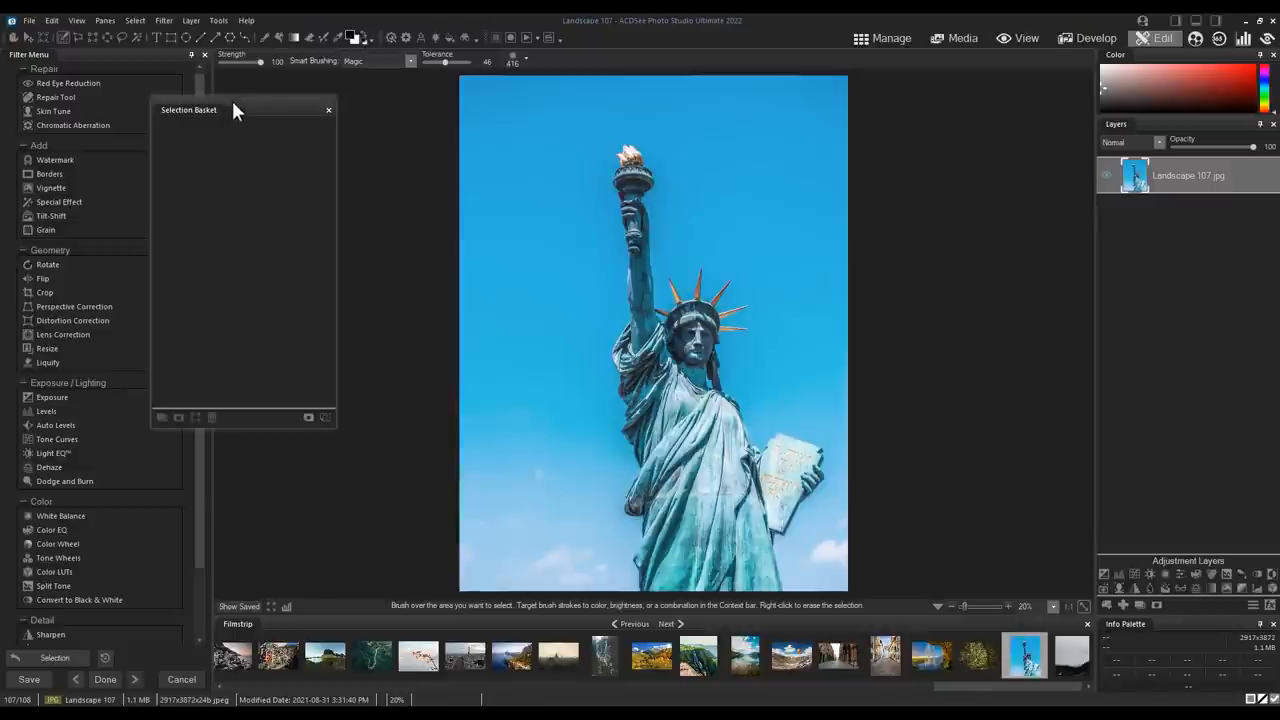
{"action": "left_click_drag", "start_coordinate": [189, 110], "coordinate": [283, 109]}
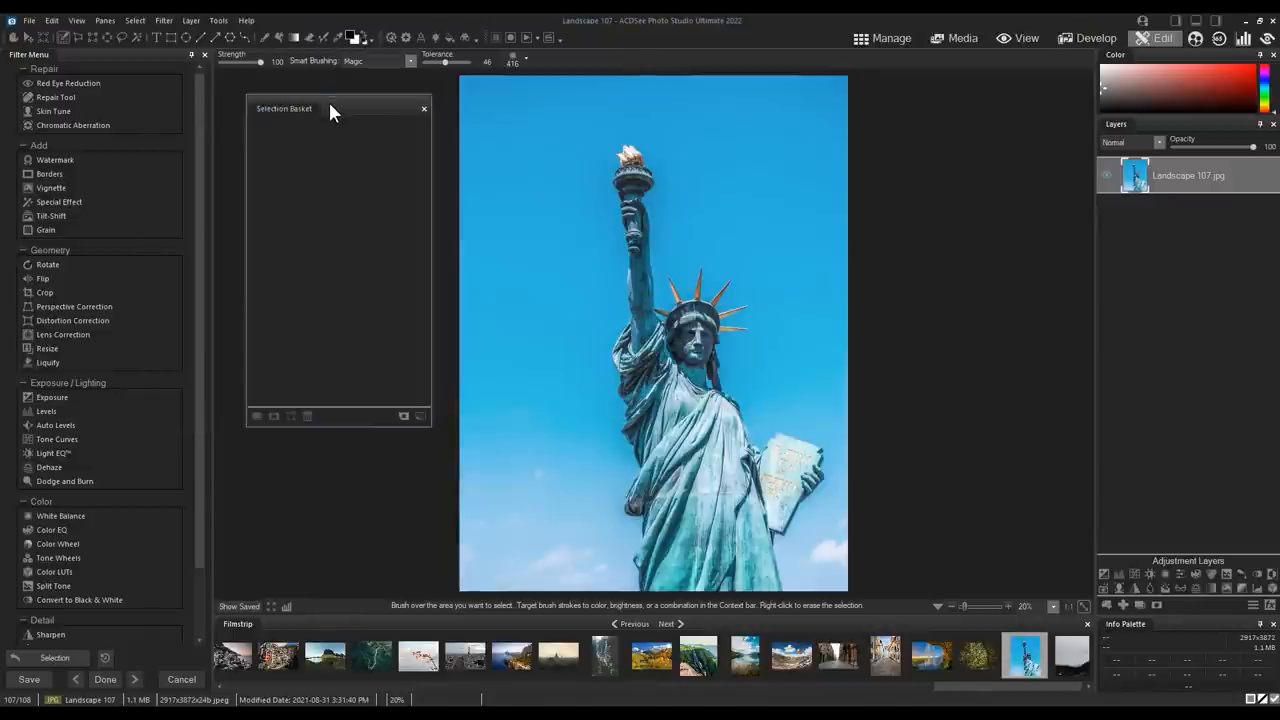
Paint a Smart Brushing selection over the Statue of Liberty's head and body
{"action": "left_click", "coordinate": [410, 61]}
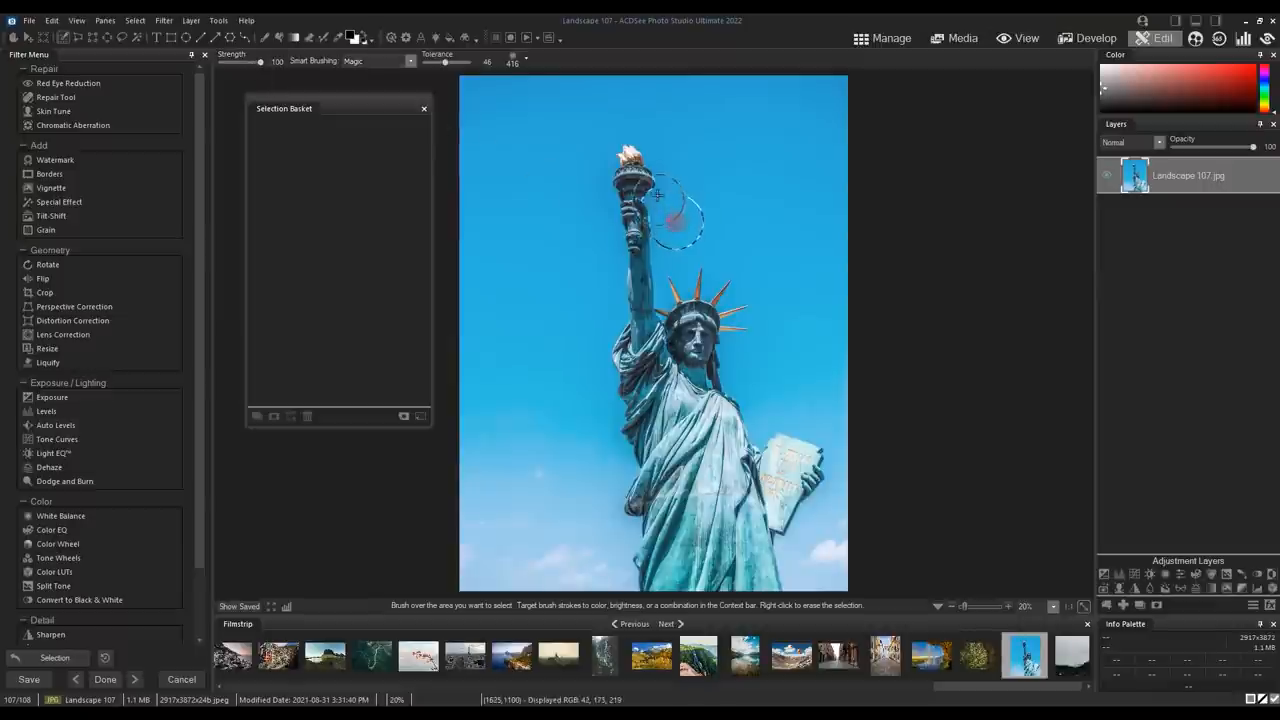
{"action": "left_click_drag", "start_coordinate": [675, 210], "coordinate": [620, 483]}
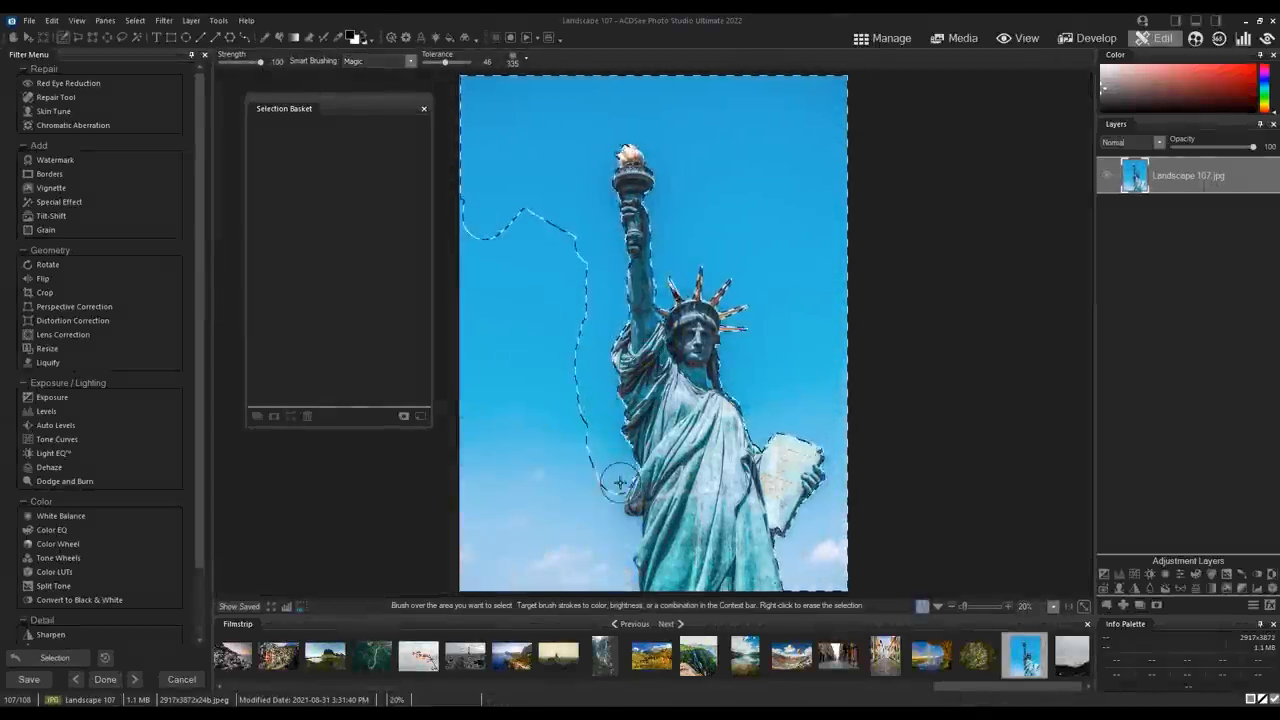
{"action": "left_click_drag", "start_coordinate": [620, 483], "coordinate": [460, 445]}
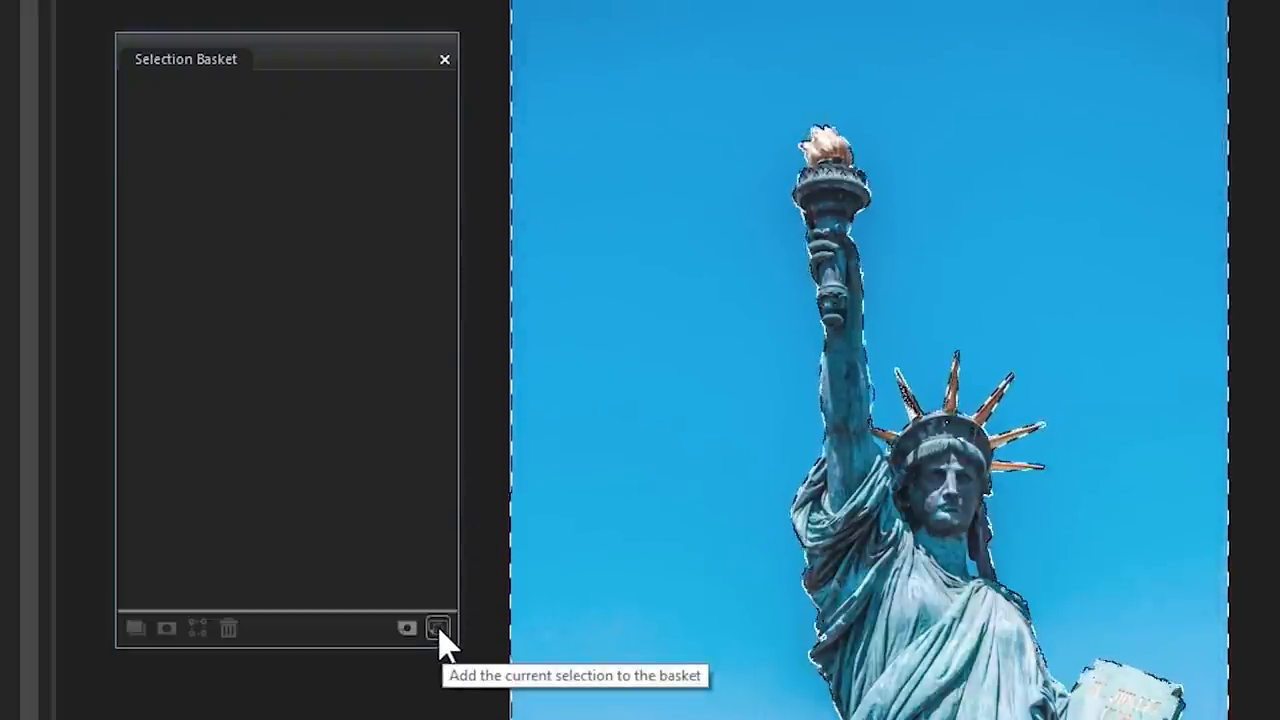
Add the statue selection to the basket and pick Selection 1
{"action": "left_click", "coordinate": [438, 628]}
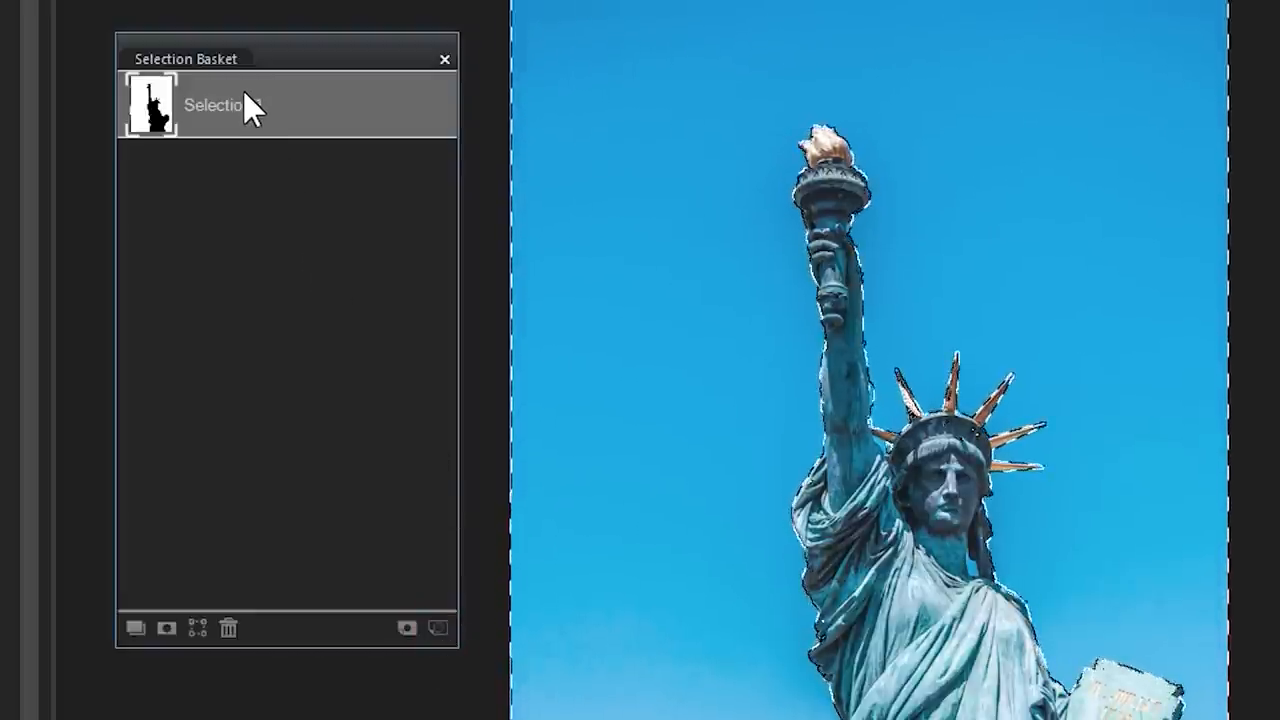
{"action": "left_click", "coordinate": [135, 628]}
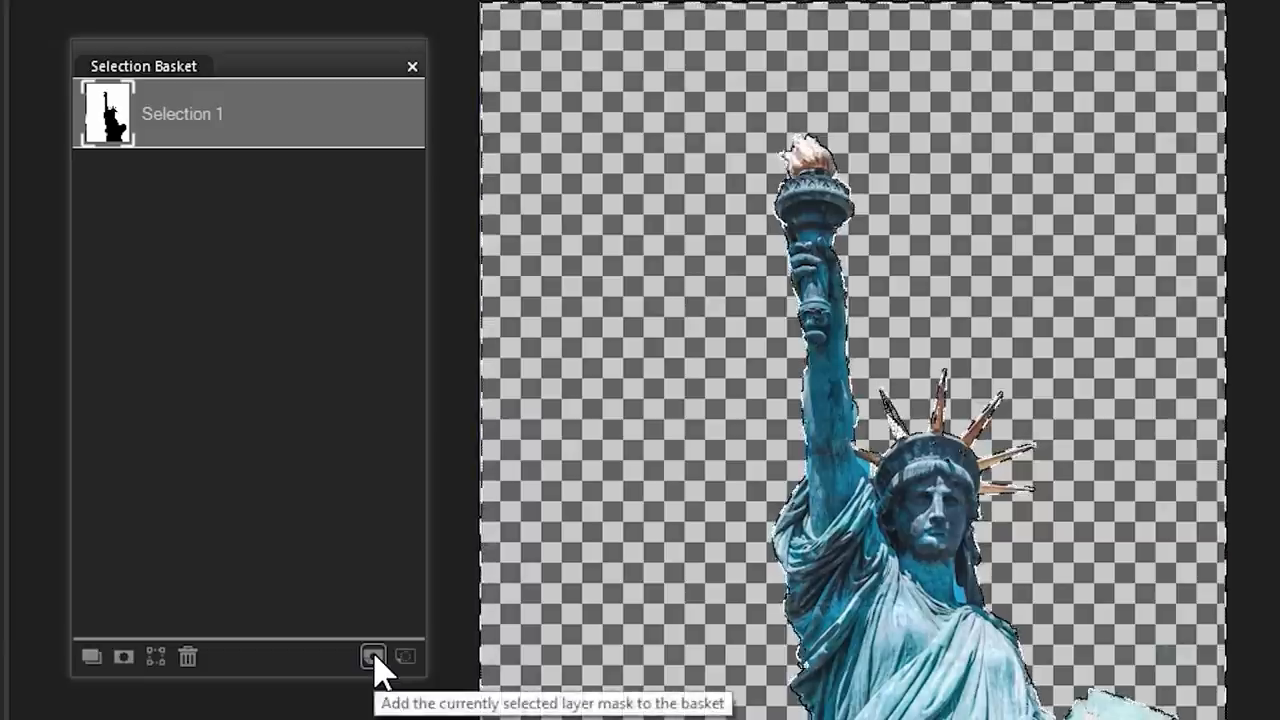
Store the statue's layer mask in the basket and reapply a stored selection as mask
{"action": "left_click", "coordinate": [373, 656]}
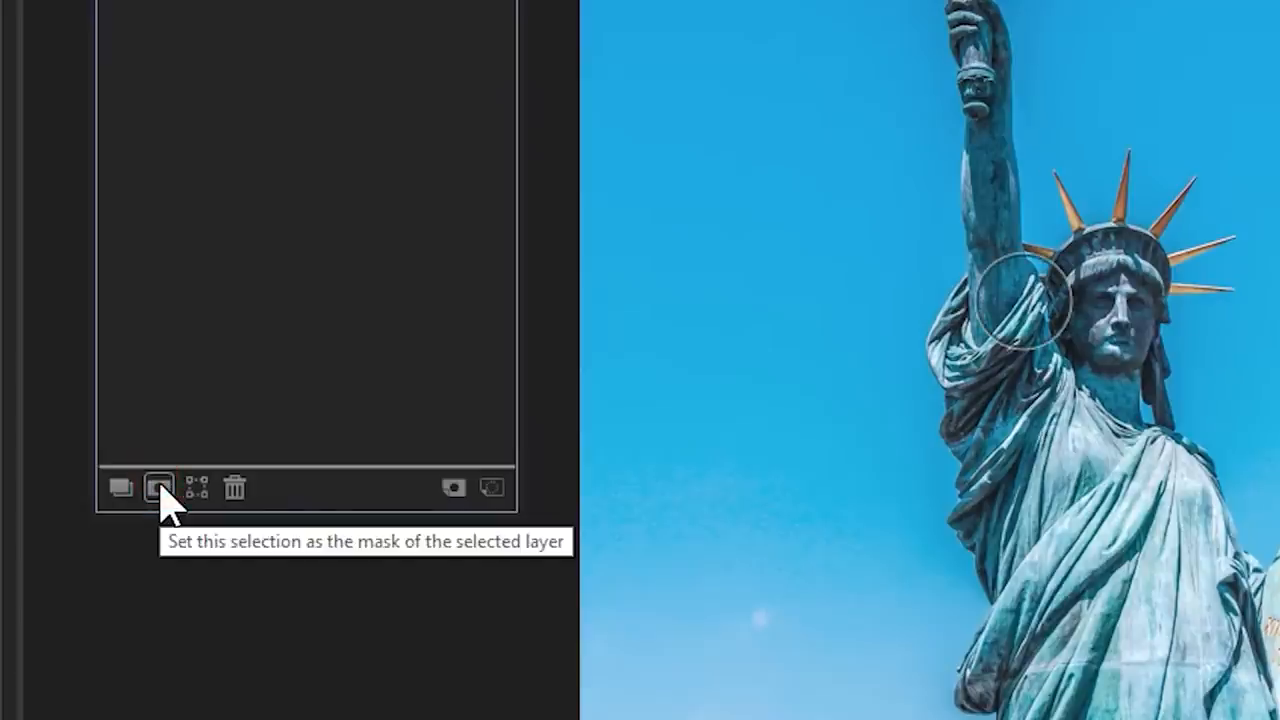
{"action": "left_click", "coordinate": [158, 488]}
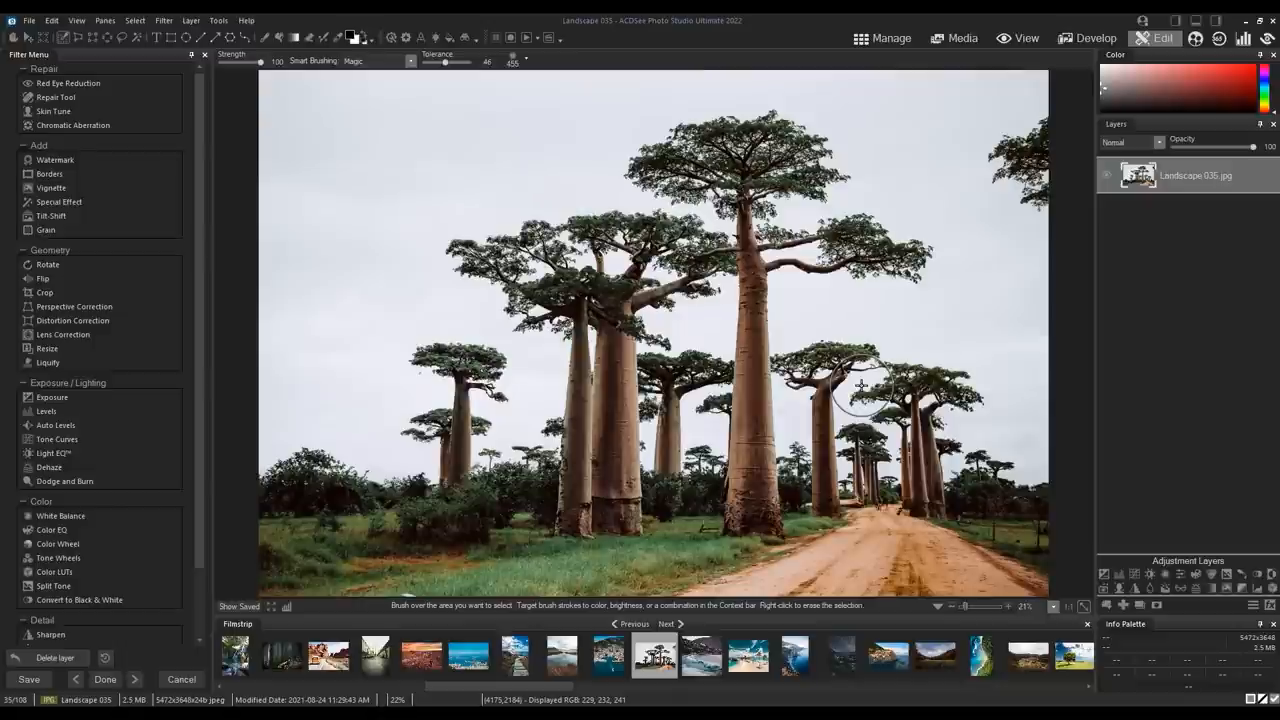
{"action": "mouse_move", "coordinate": [848, 390]}
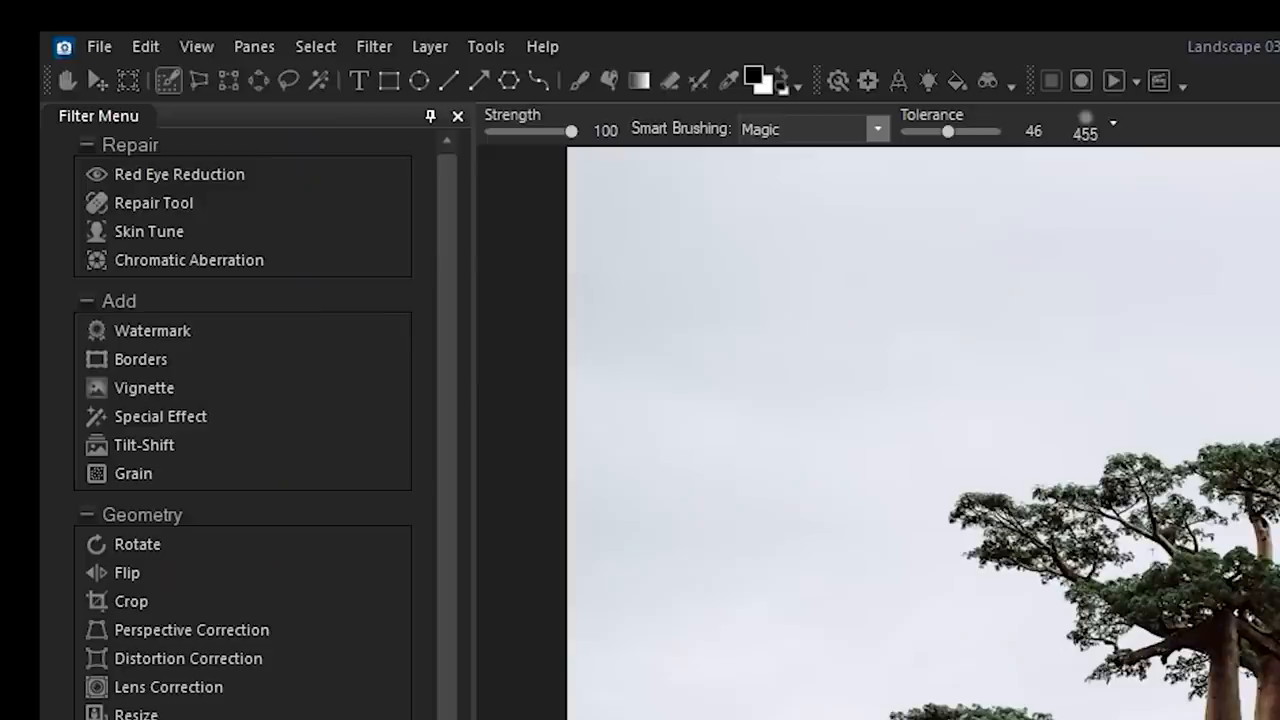
Open the Select menu for the baobab avenue photo
{"action": "left_click", "coordinate": [315, 46]}
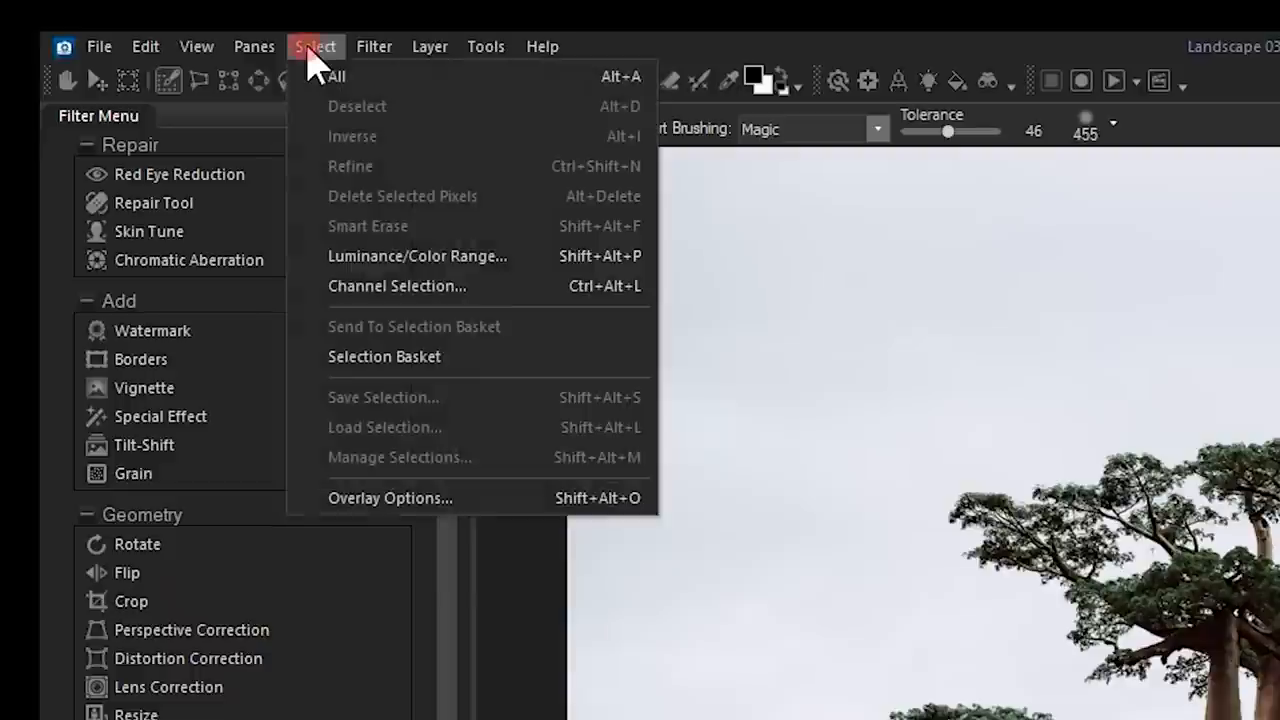
{"action": "mouse_move", "coordinate": [500, 295]}
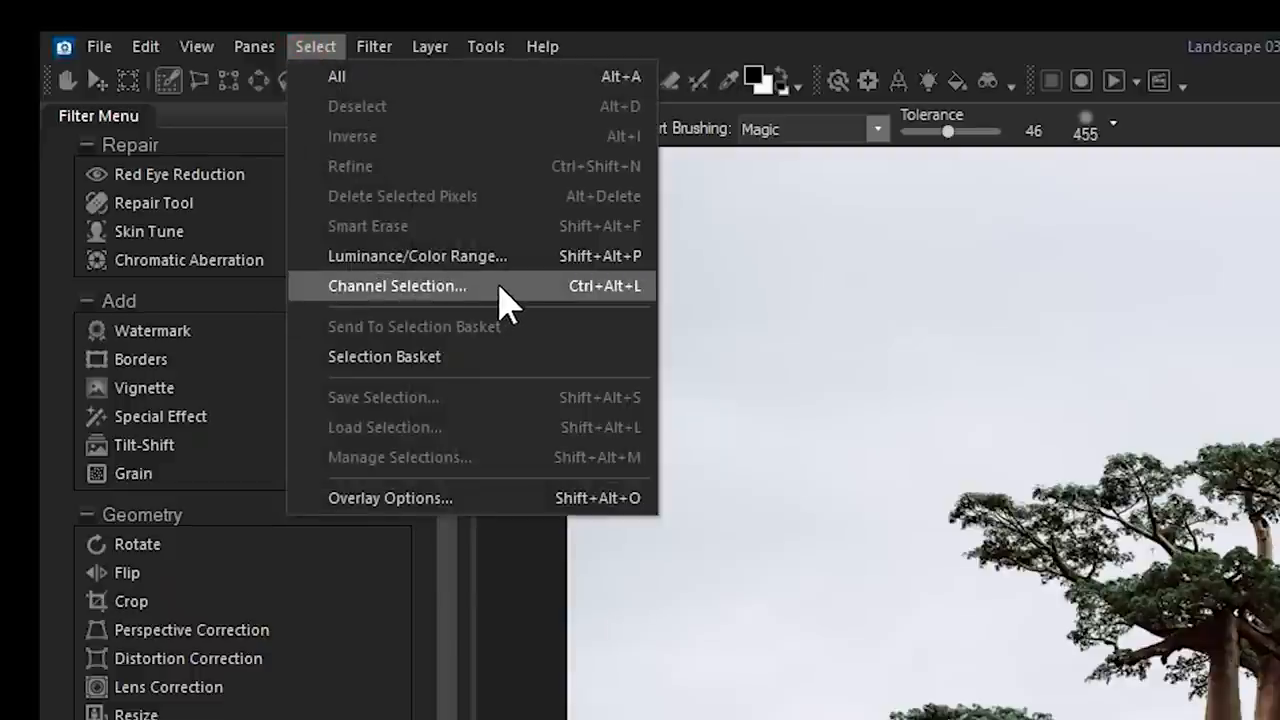
In Channel Selection, compare green and blue, then set the red channel as the selection
{"action": "left_click", "coordinate": [396, 286]}
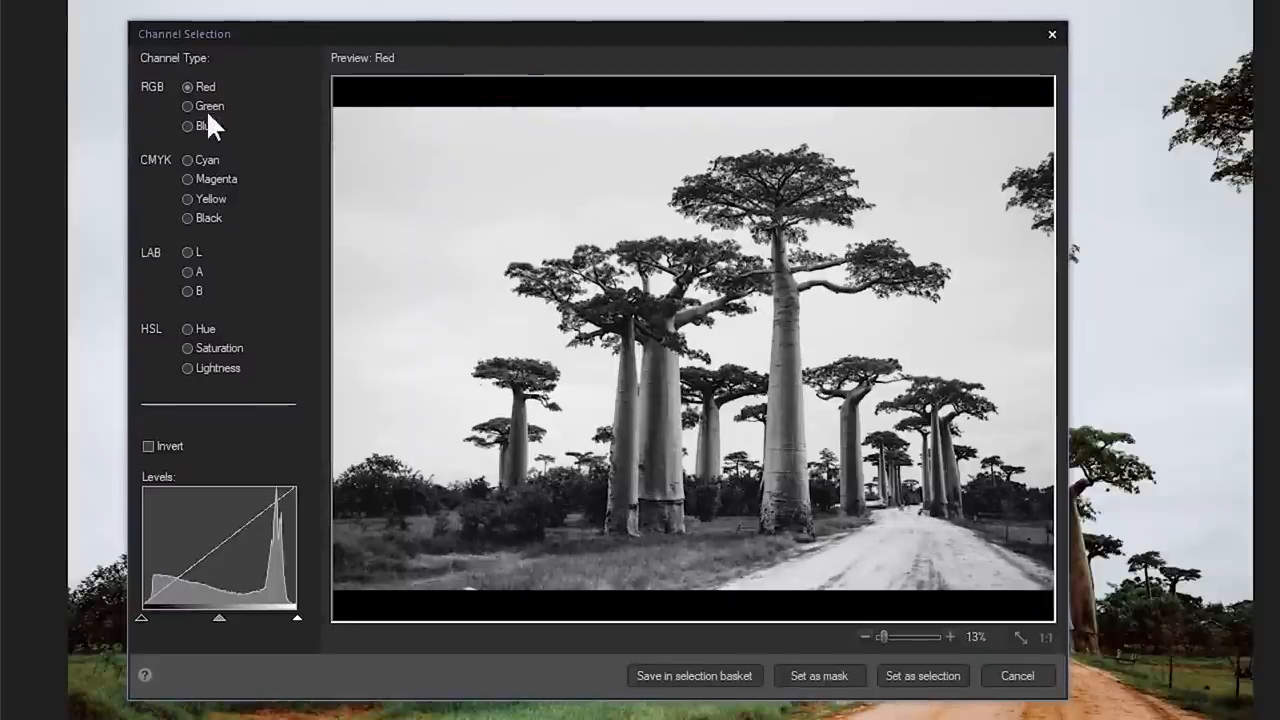
{"action": "left_click", "coordinate": [187, 125]}
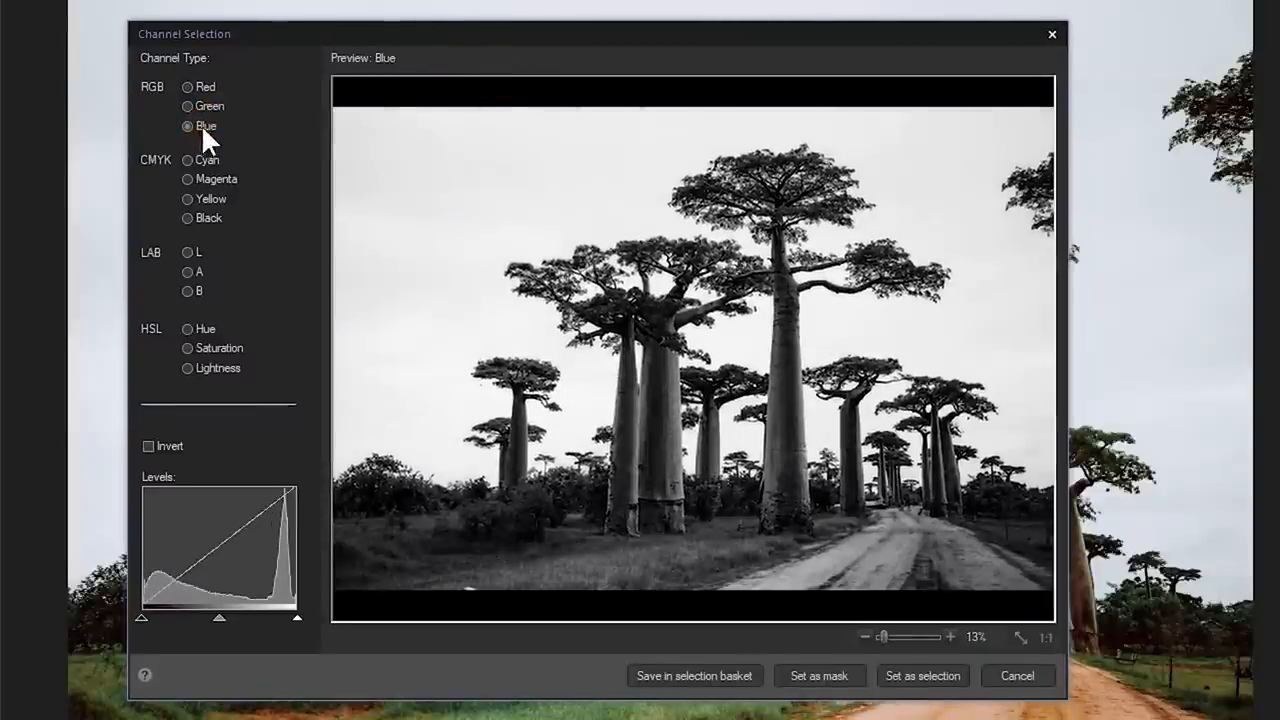
{"action": "left_click", "coordinate": [187, 87]}
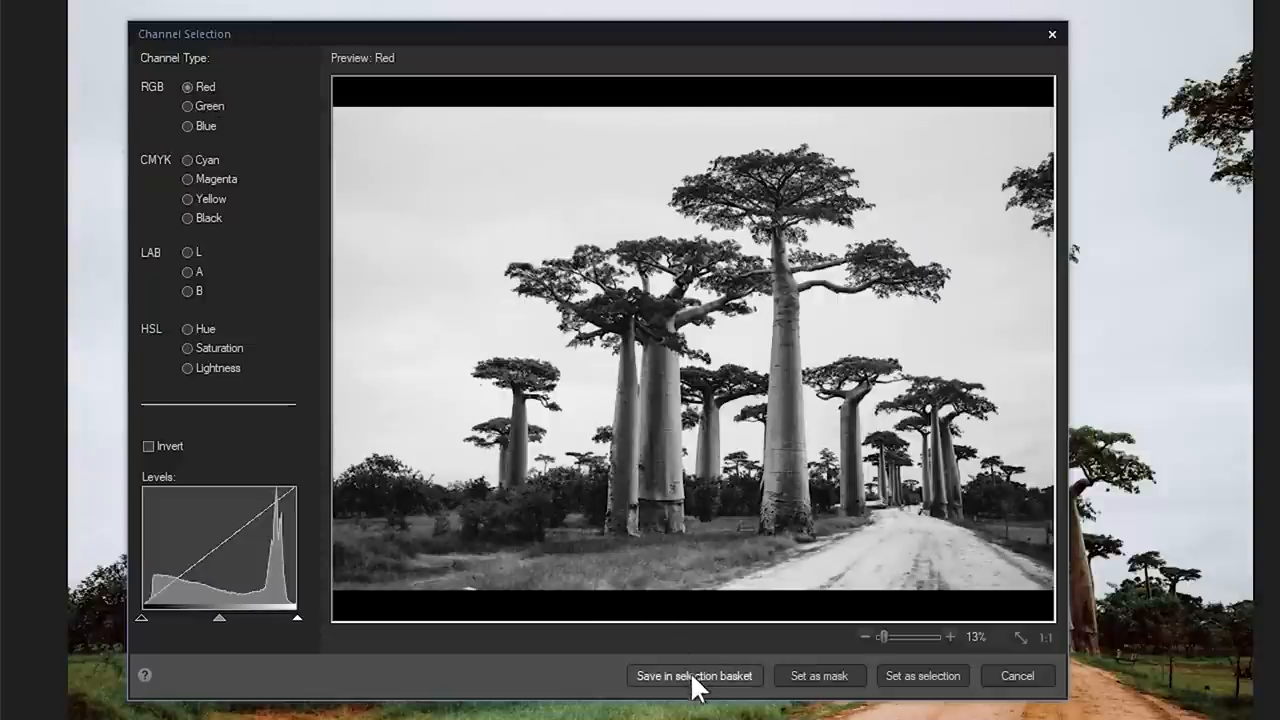
{"action": "mouse_move", "coordinate": [745, 685]}
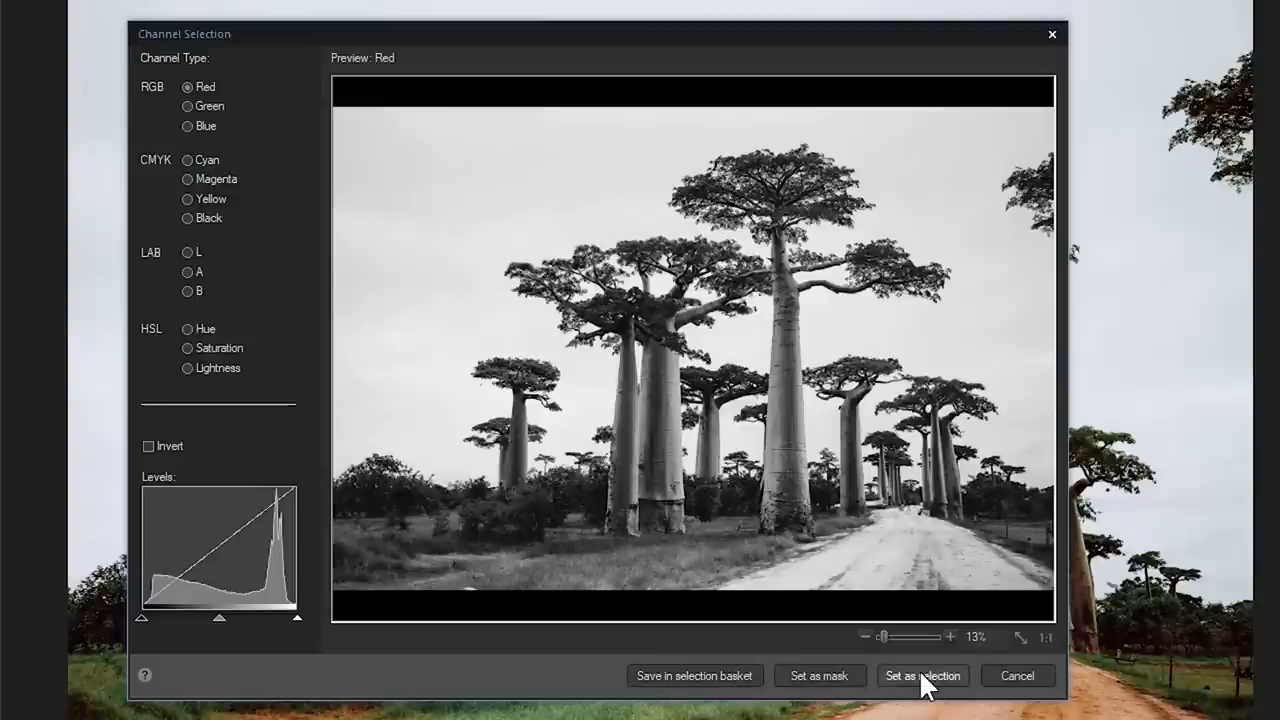
{"action": "left_click", "coordinate": [921, 675]}
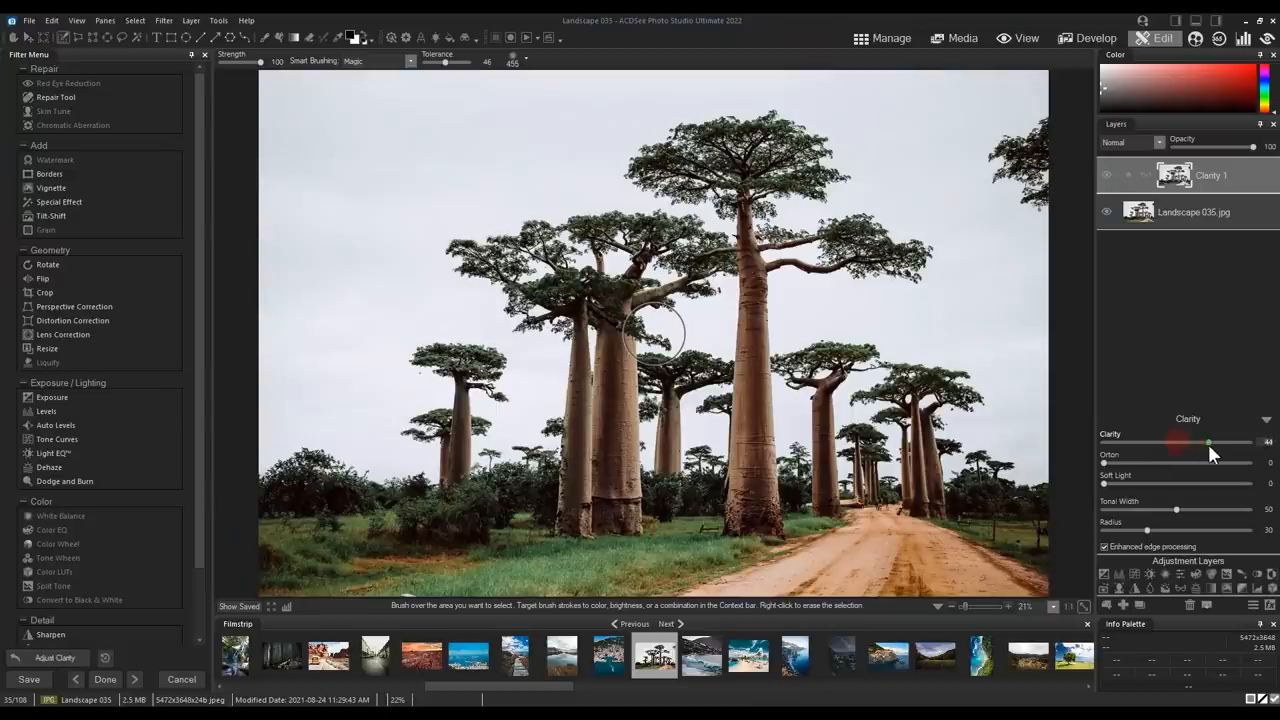
{"action": "left_click_drag", "start_coordinate": [1200, 442], "coordinate": [1221, 442]}
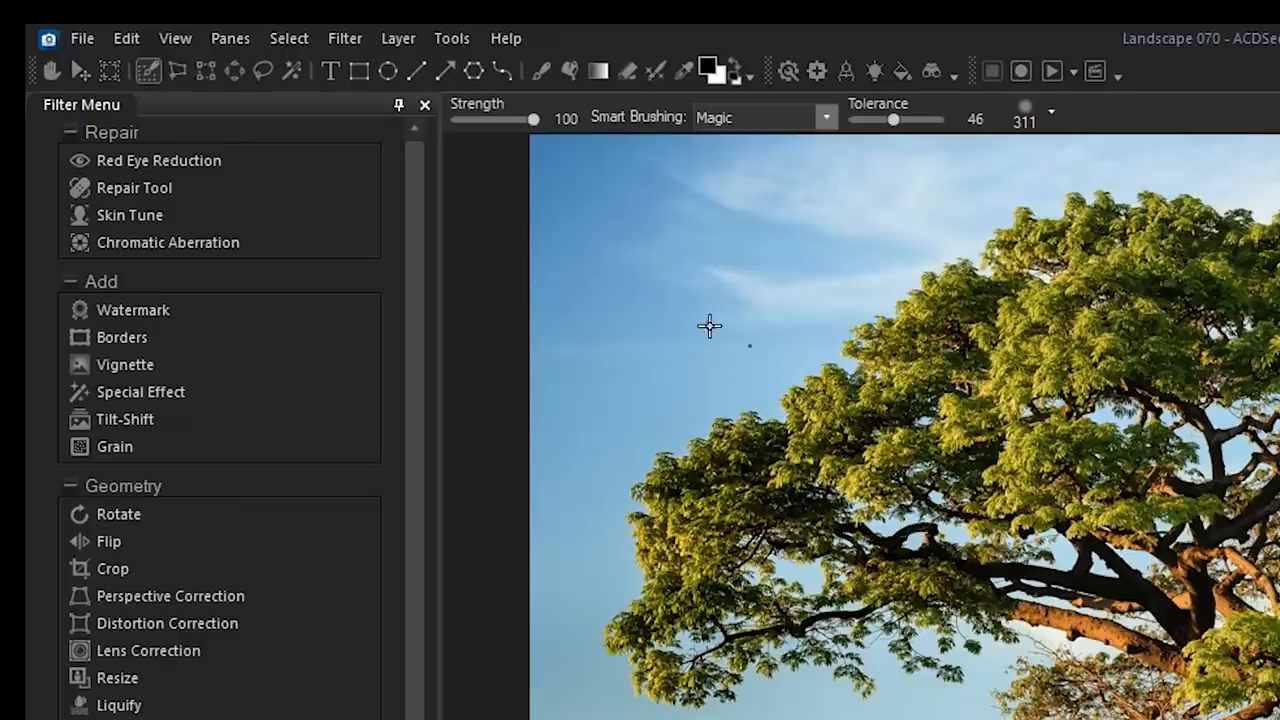
Open Select > Luminance/Color Range for the tree photo's brushed selection
{"action": "left_click", "coordinate": [289, 38]}
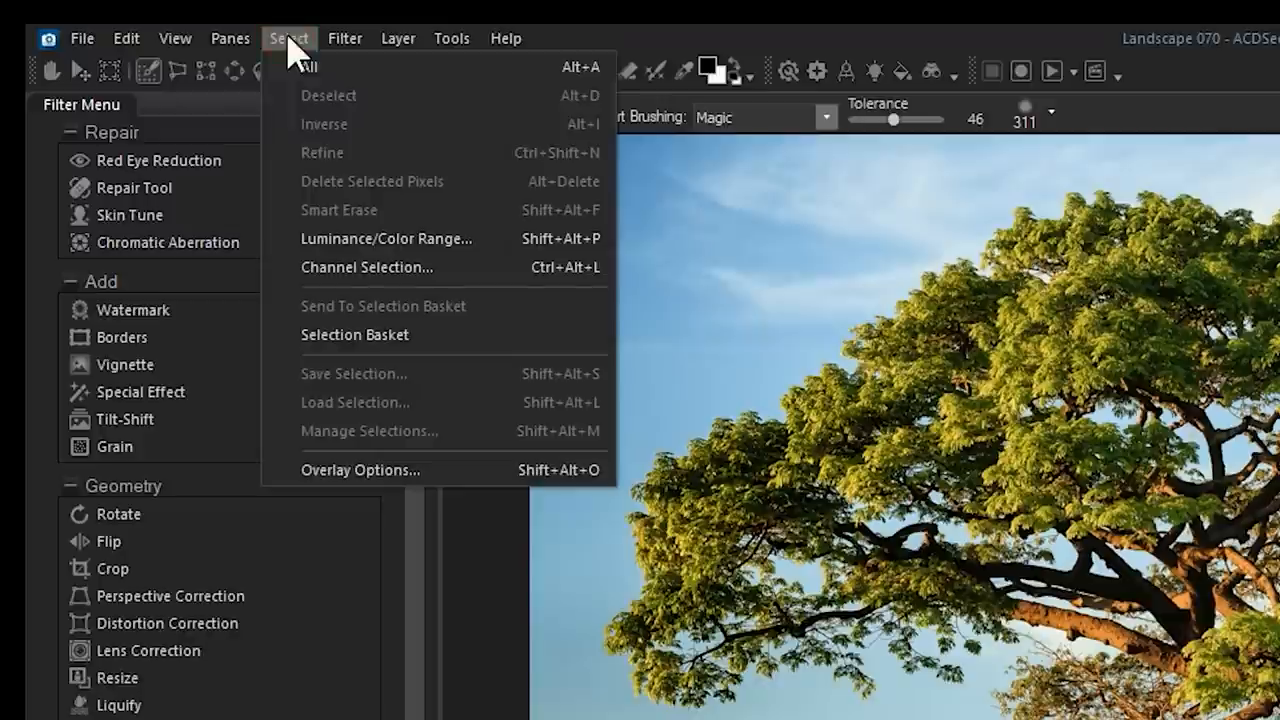
{"action": "left_click", "coordinate": [386, 238]}
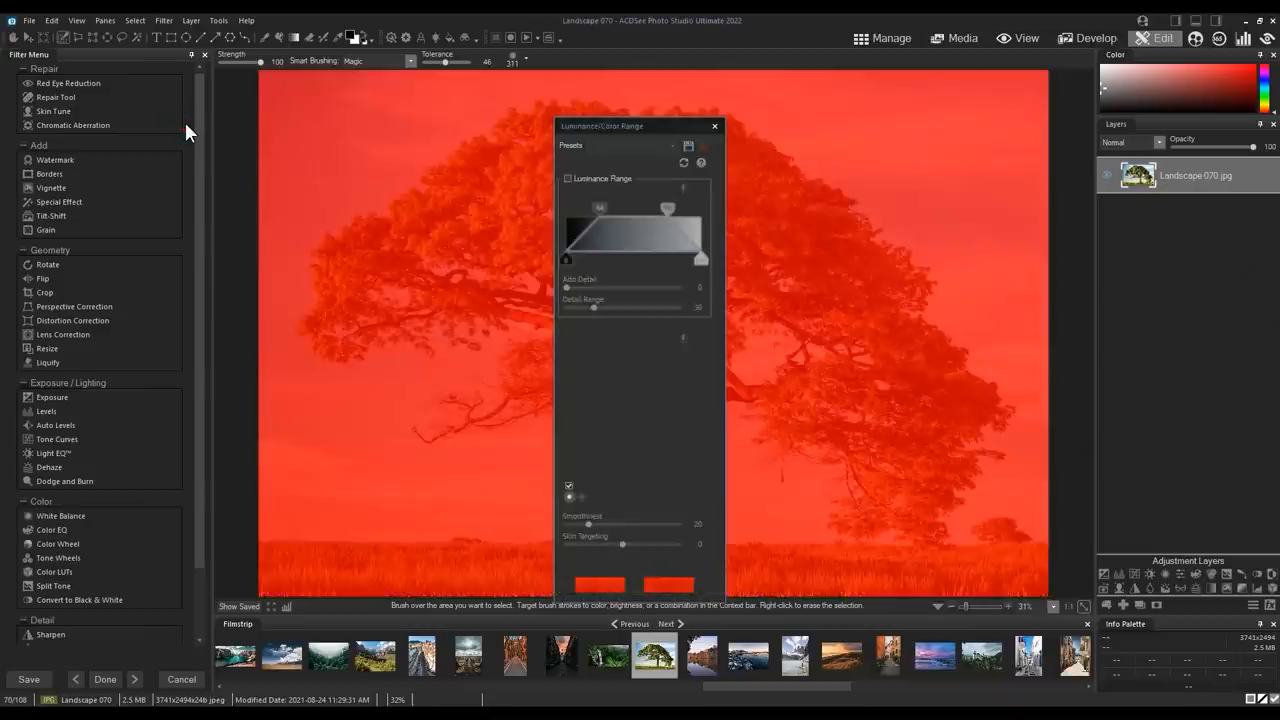
{"action": "left_click_drag", "start_coordinate": [635, 126], "coordinate": [865, 113]}
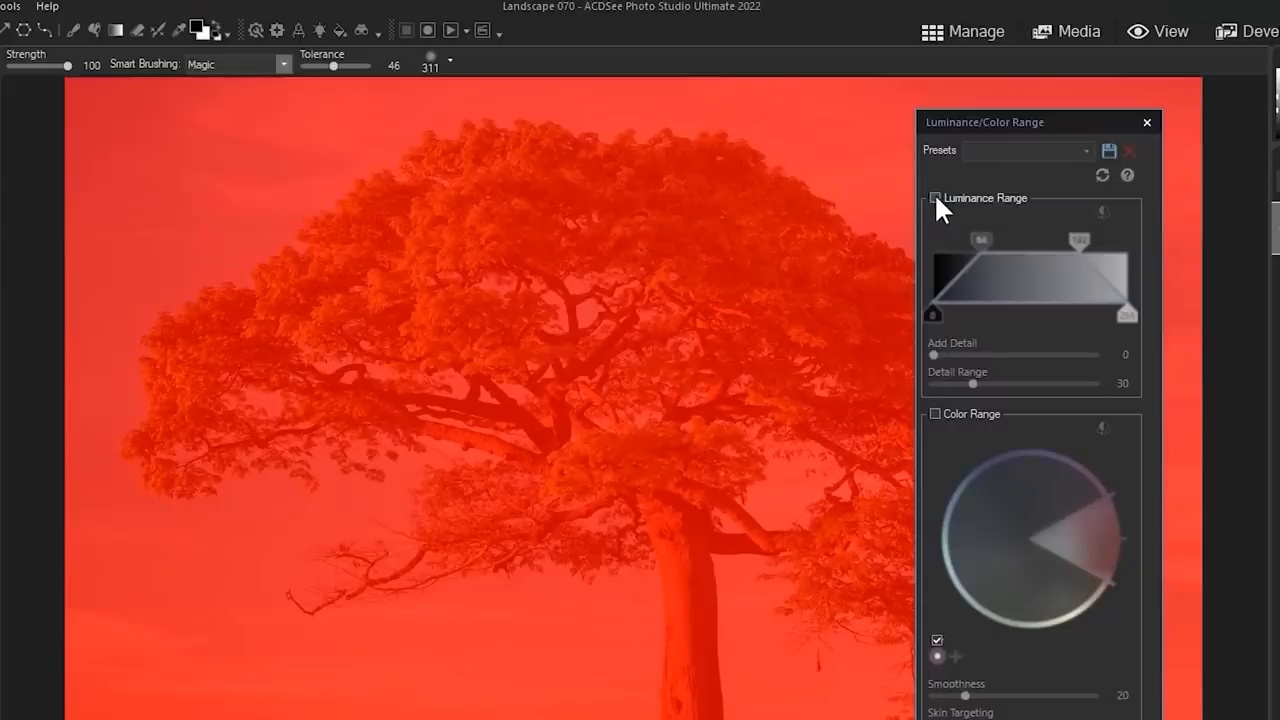
Enable Luminance Range, narrow it to dark tones, raise Add Detail, and confirm
{"action": "left_click", "coordinate": [934, 197]}
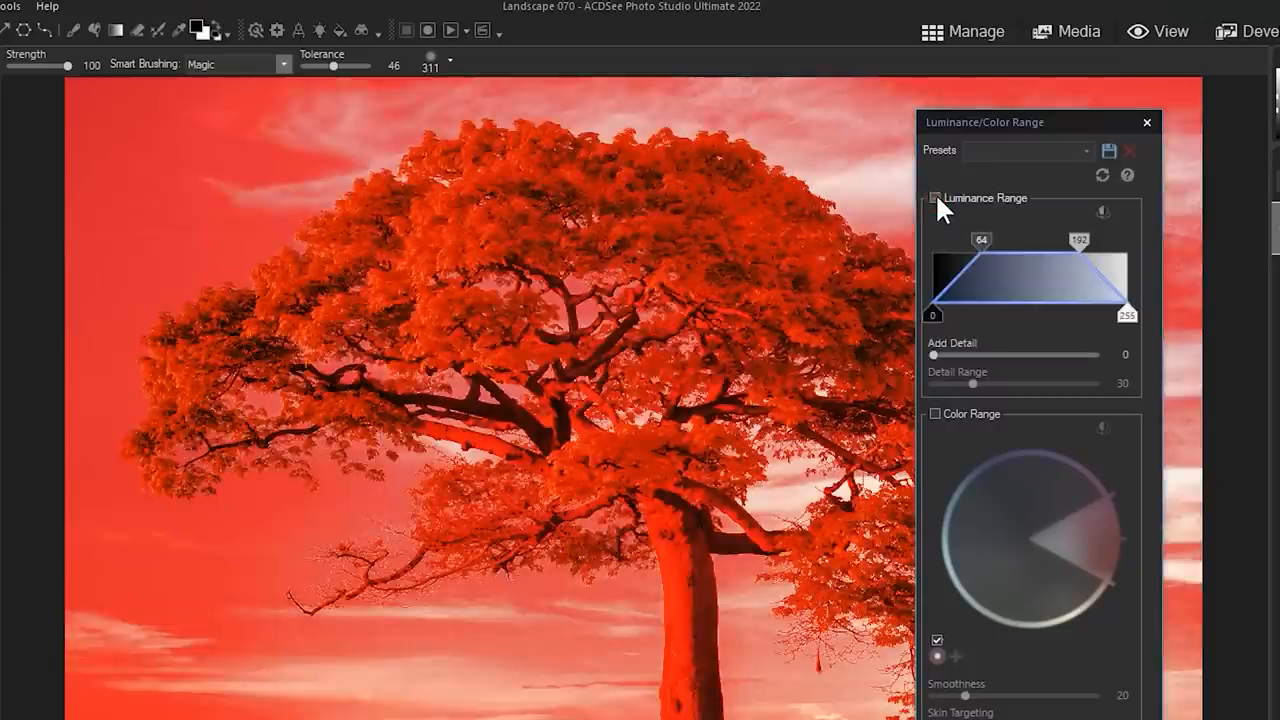
{"action": "left_click", "coordinate": [934, 197]}
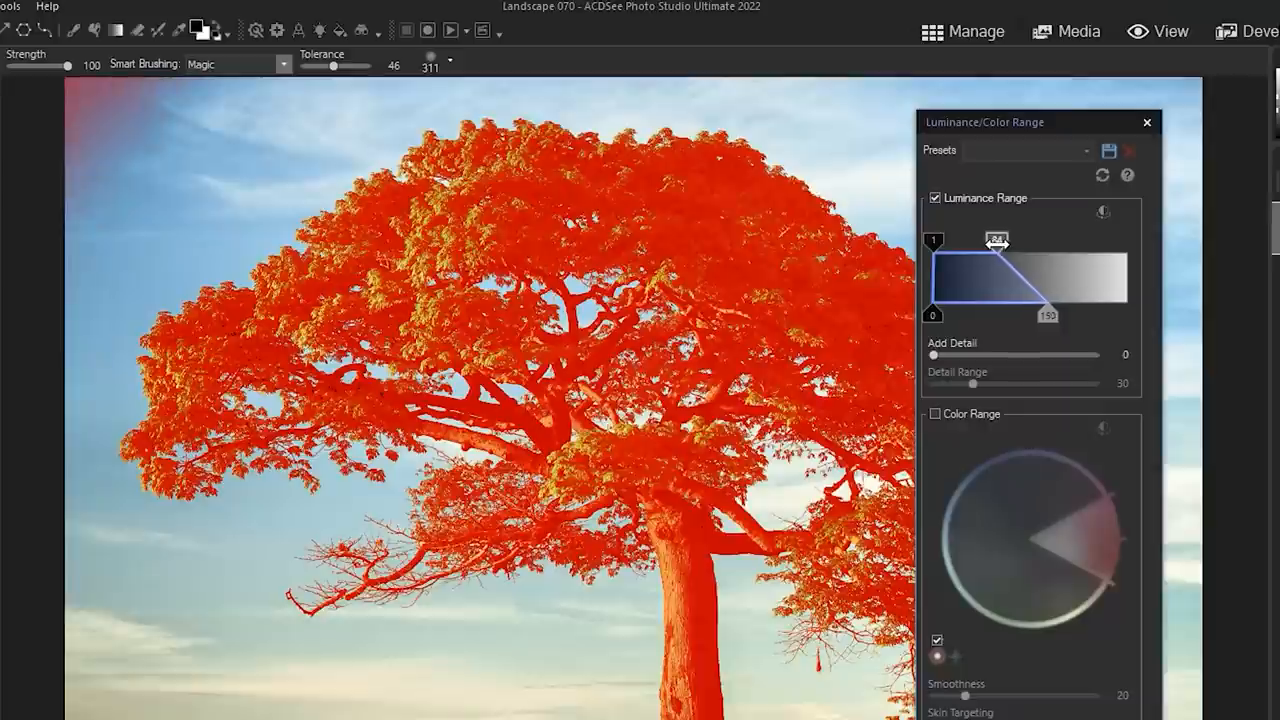
{"action": "left_click_drag", "start_coordinate": [995, 240], "coordinate": [1050, 240]}
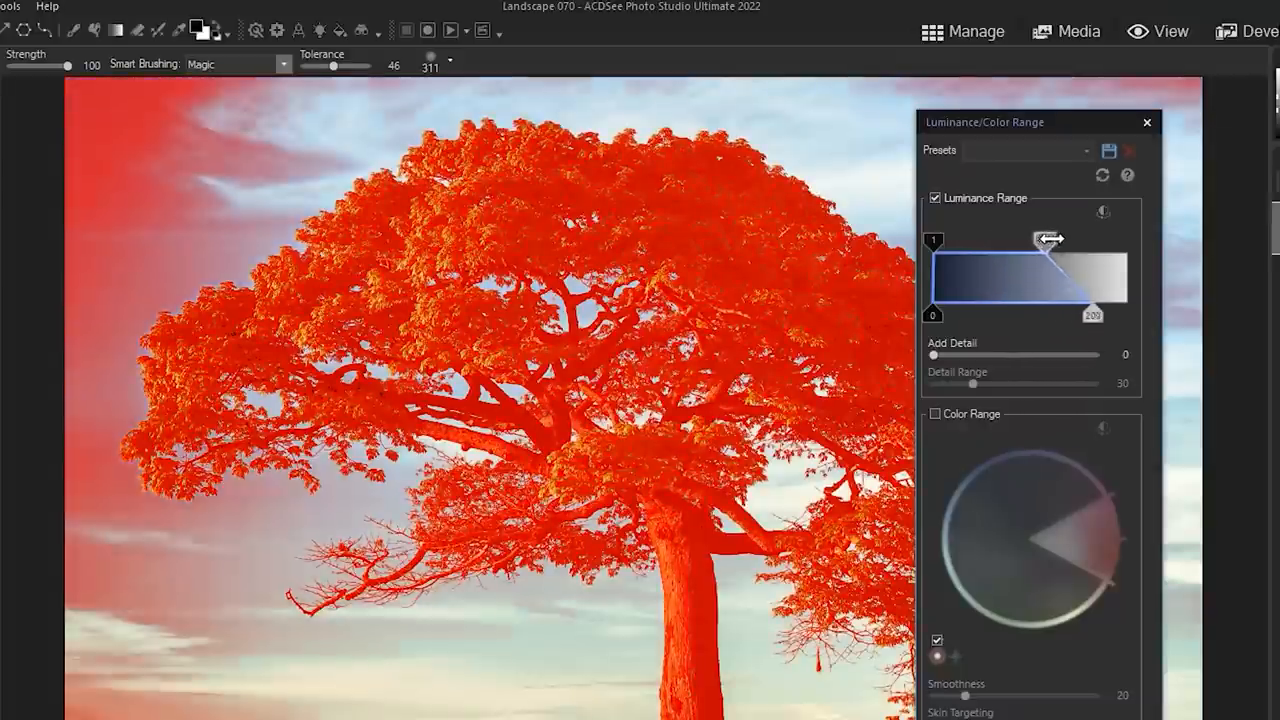
{"action": "left_click_drag", "start_coordinate": [1090, 240], "coordinate": [1012, 240]}
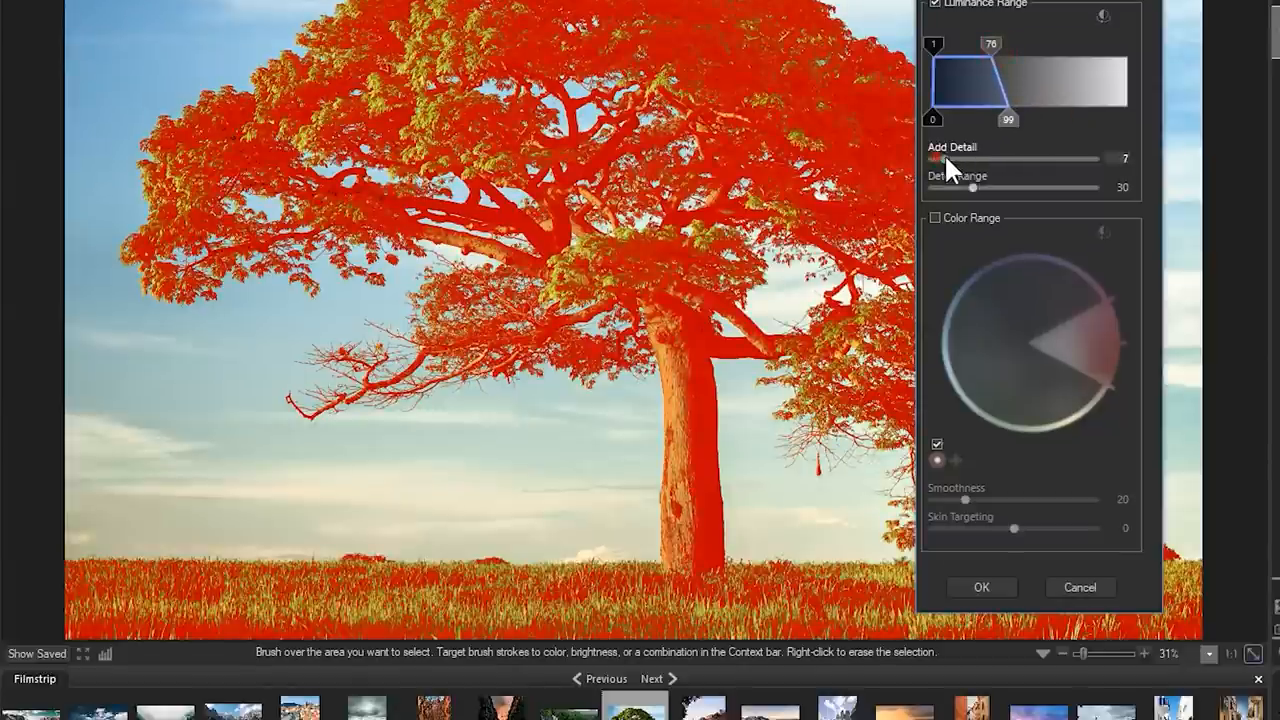
{"action": "left_click_drag", "start_coordinate": [950, 158], "coordinate": [1095, 158]}
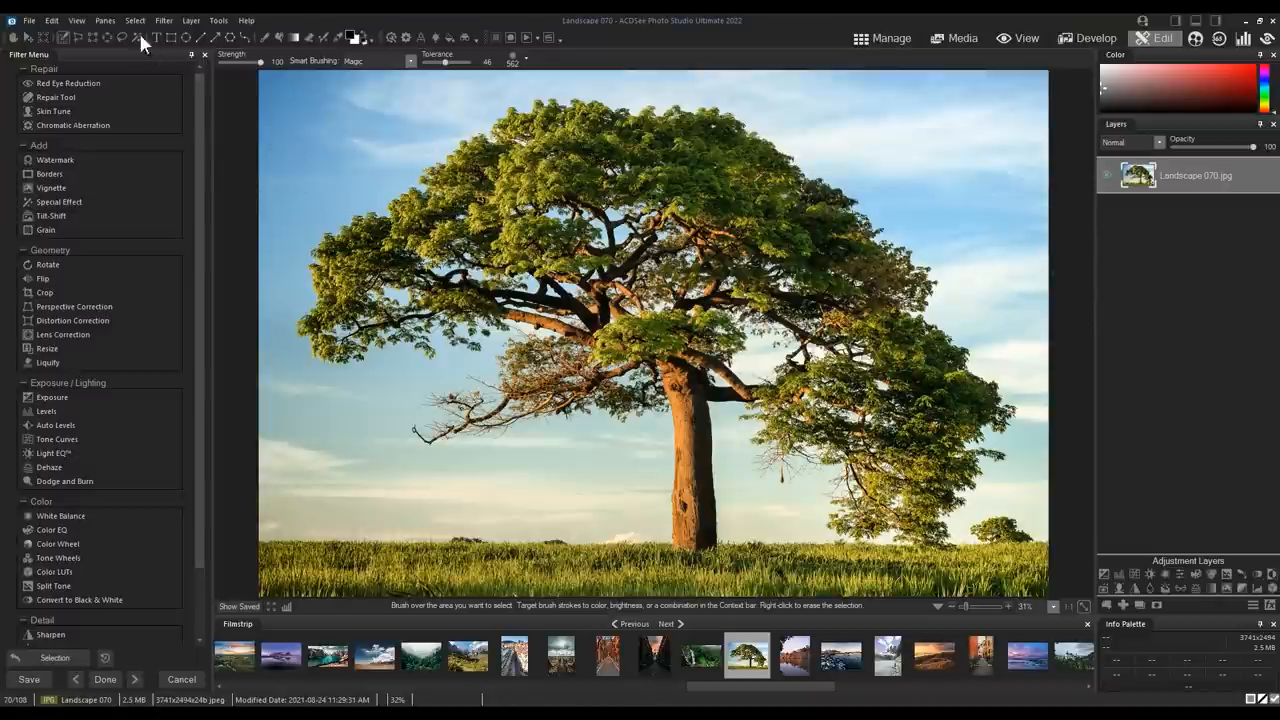
Enable Color Range and rotate the hue wedge to greens, adjusting its depth
{"action": "left_click", "coordinate": [134, 20]}
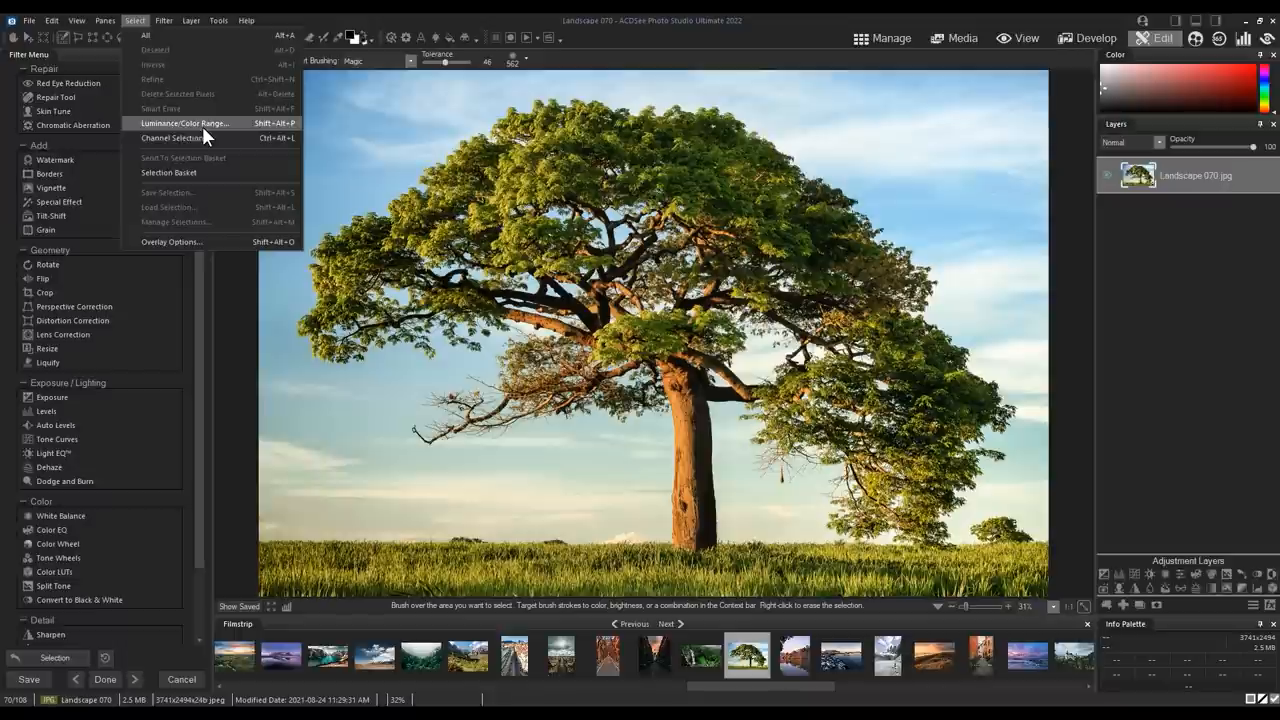
{"action": "left_click", "coordinate": [184, 122]}
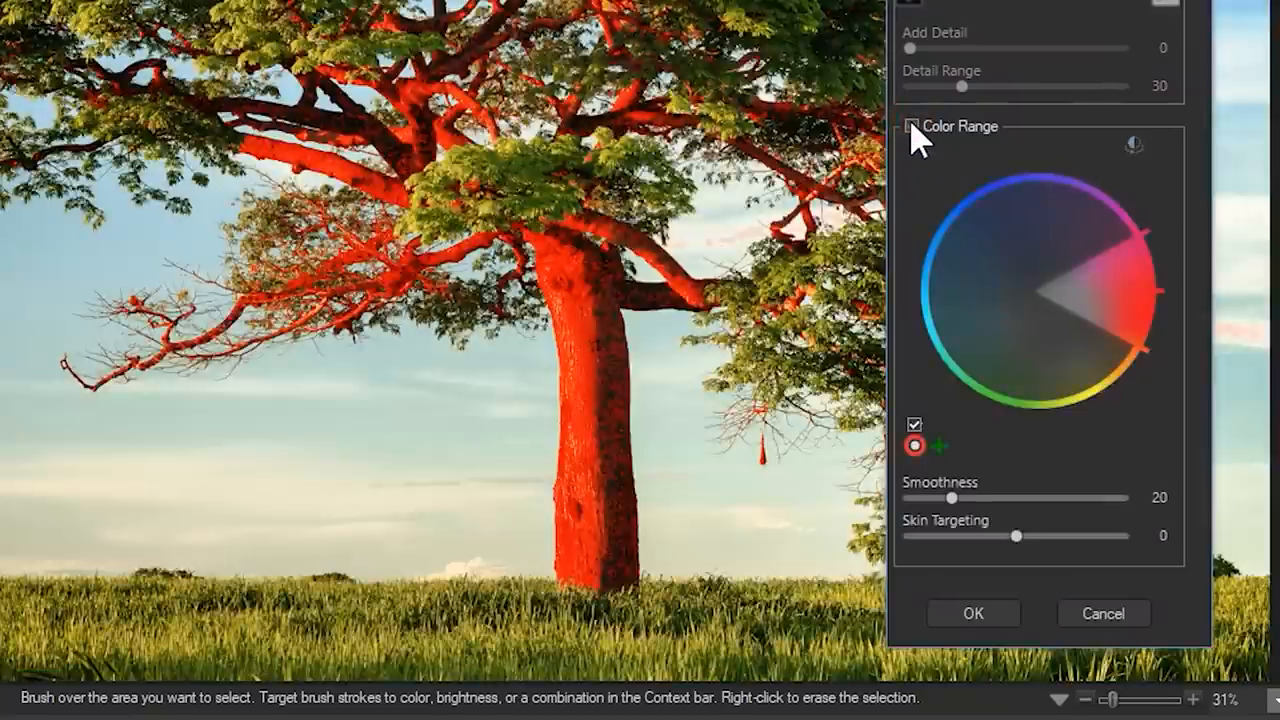
{"action": "left_click", "coordinate": [915, 125]}
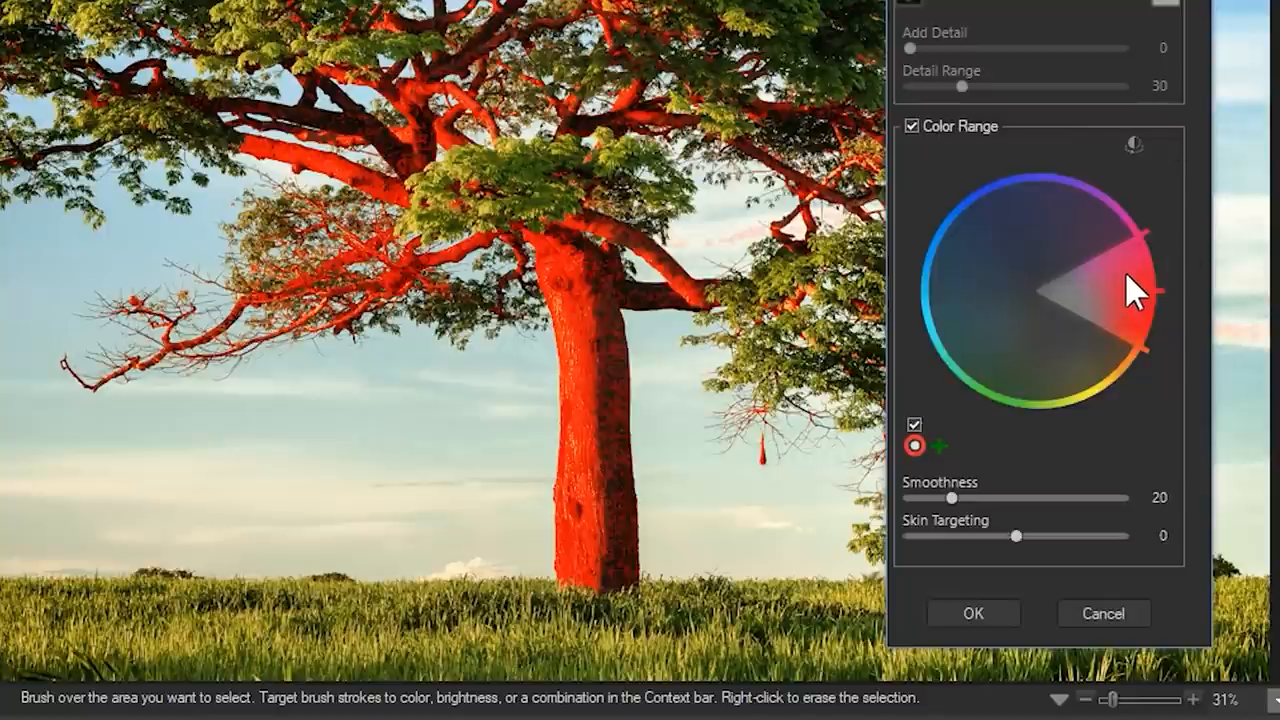
{"action": "left_click_drag", "start_coordinate": [1130, 290], "coordinate": [1020, 395]}
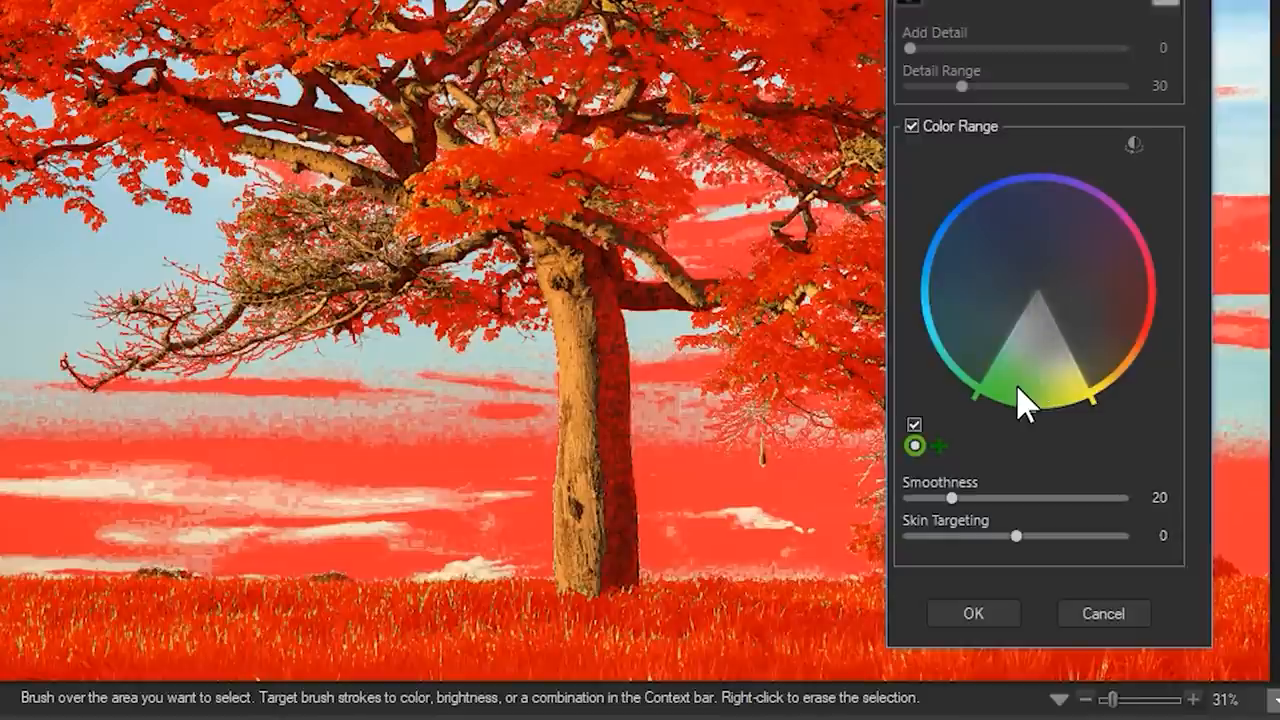
{"action": "mouse_move", "coordinate": [1040, 290]}
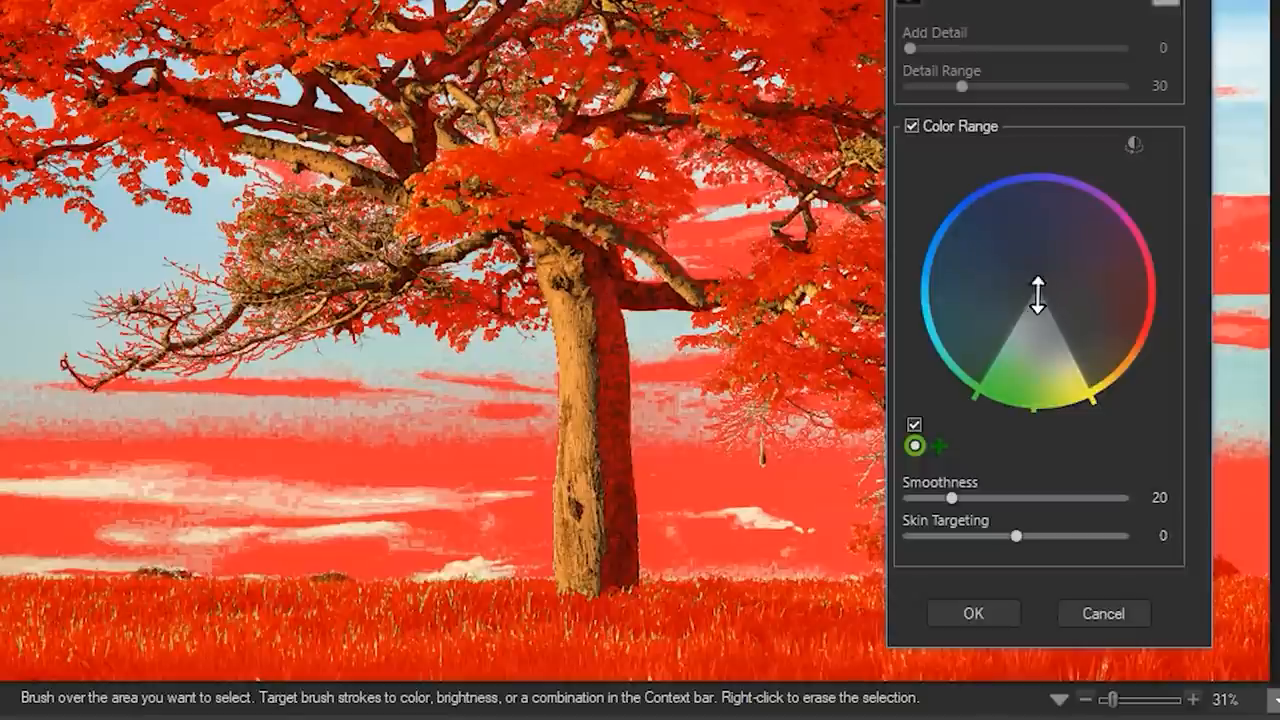
{"action": "mouse_move", "coordinate": [1040, 300]}
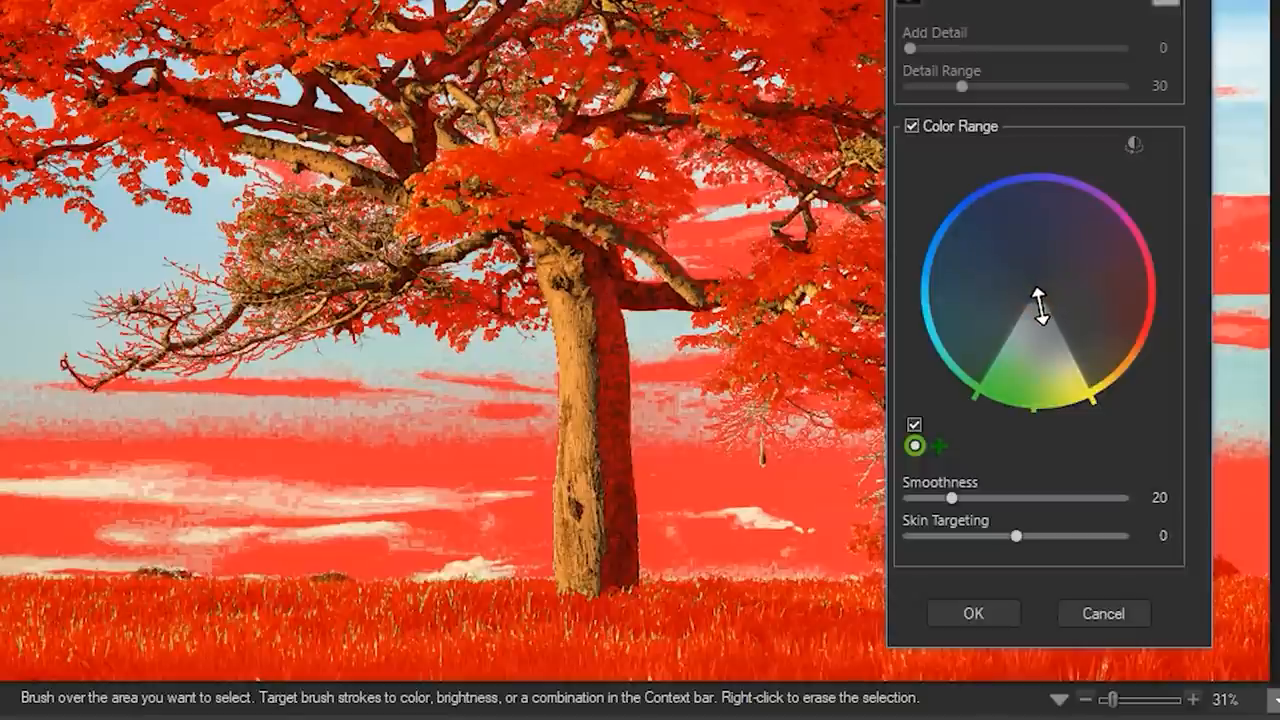
{"action": "left_click_drag", "start_coordinate": [1040, 310], "coordinate": [1040, 340]}
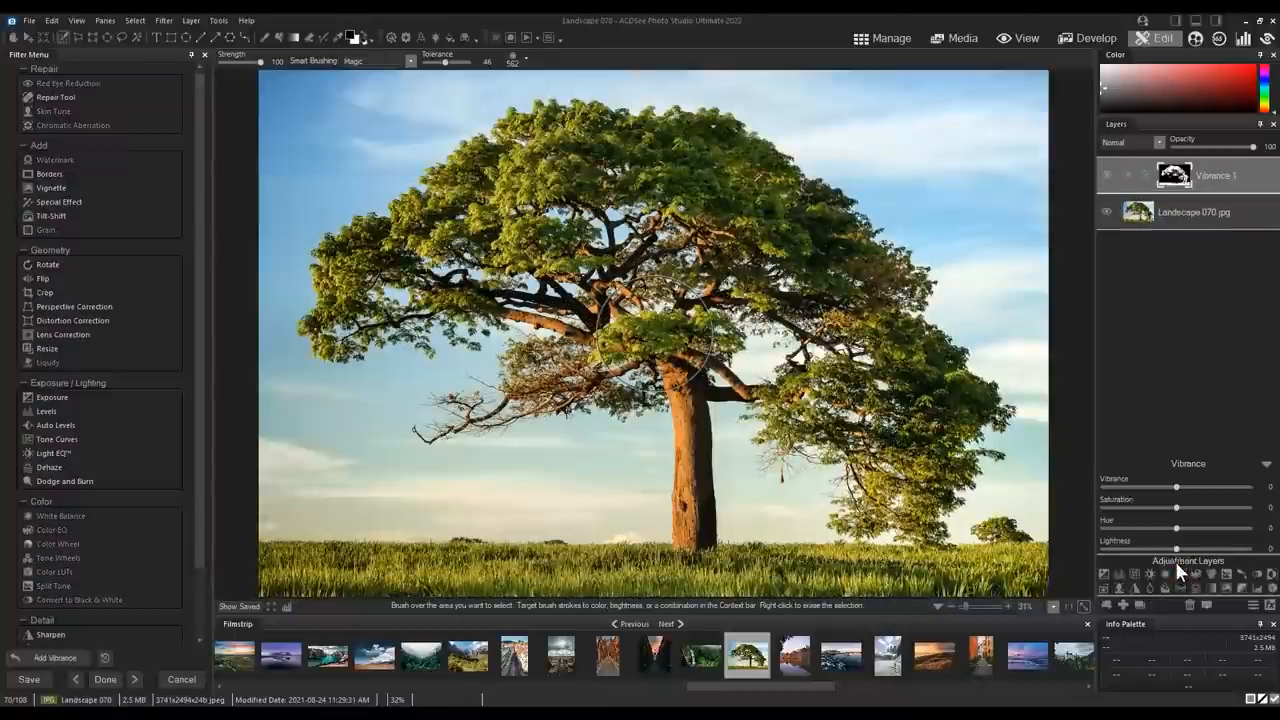
Slide the Vibrance layer's Hue right until the leaves and grass turn purple
{"action": "left_click_drag", "start_coordinate": [1177, 527], "coordinate": [1237, 527]}
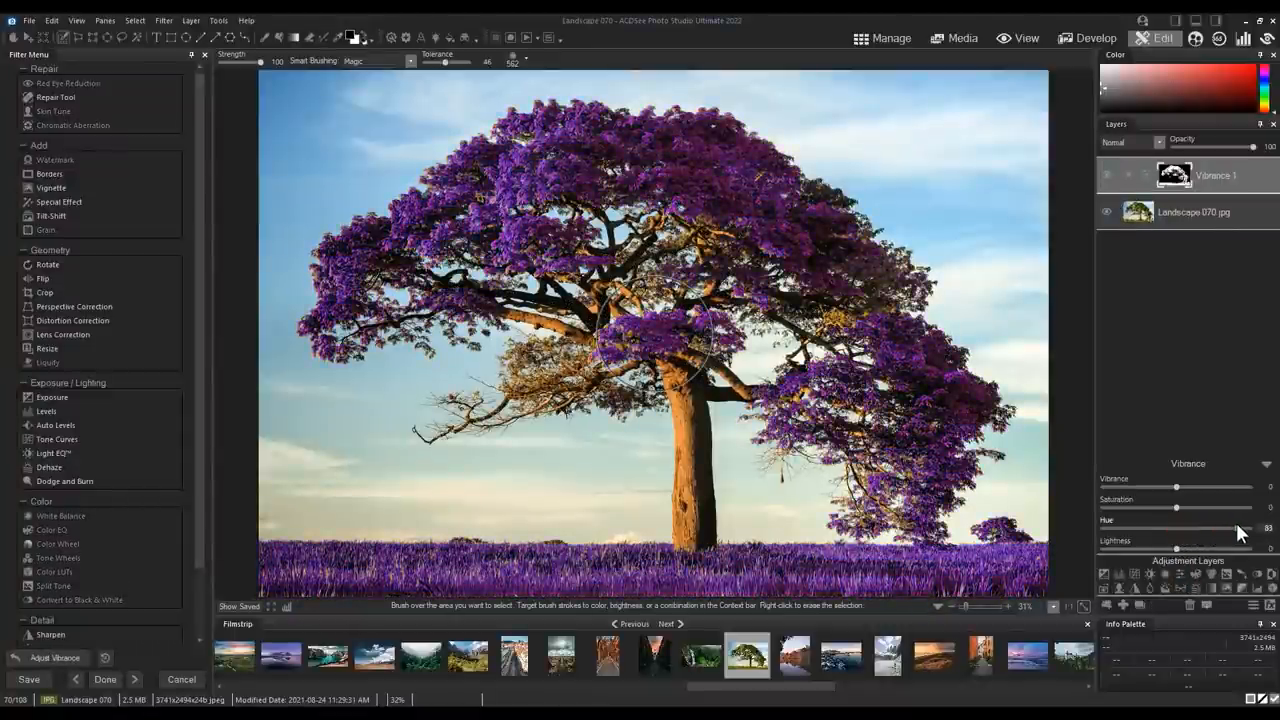
{"action": "left_click", "coordinate": [1093, 38]}
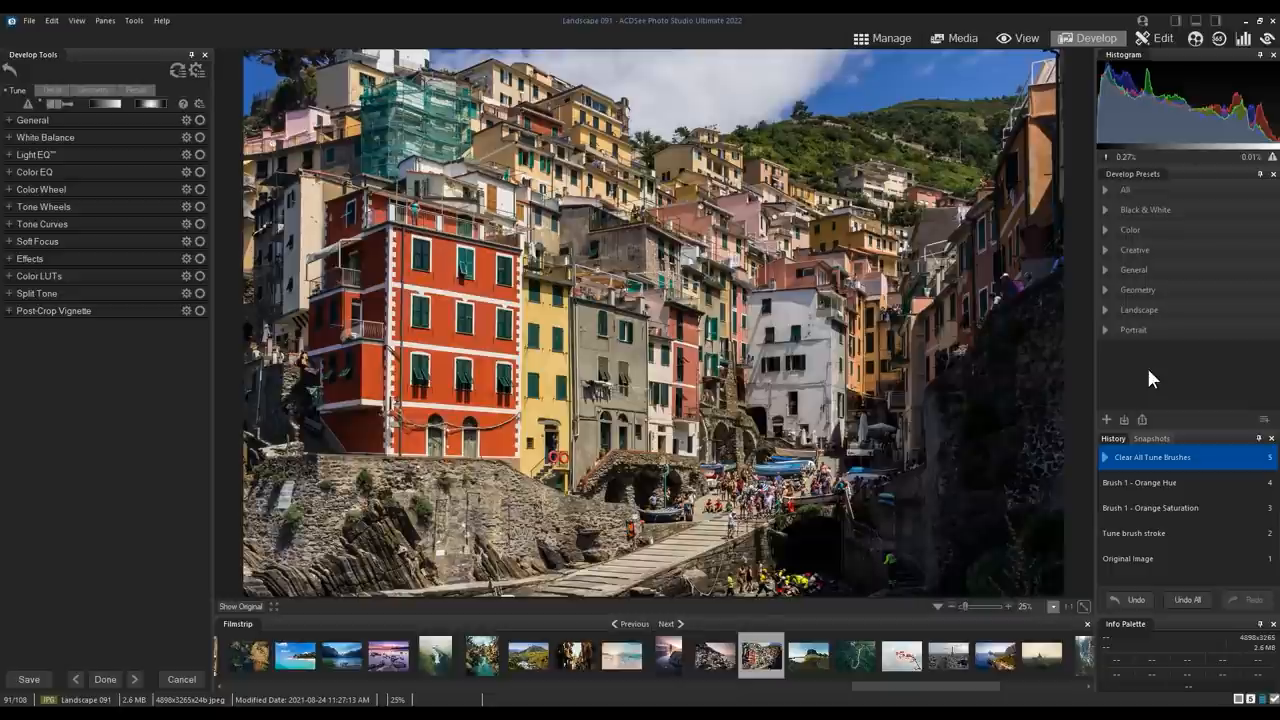
{"action": "mouse_move", "coordinate": [1170, 375]}
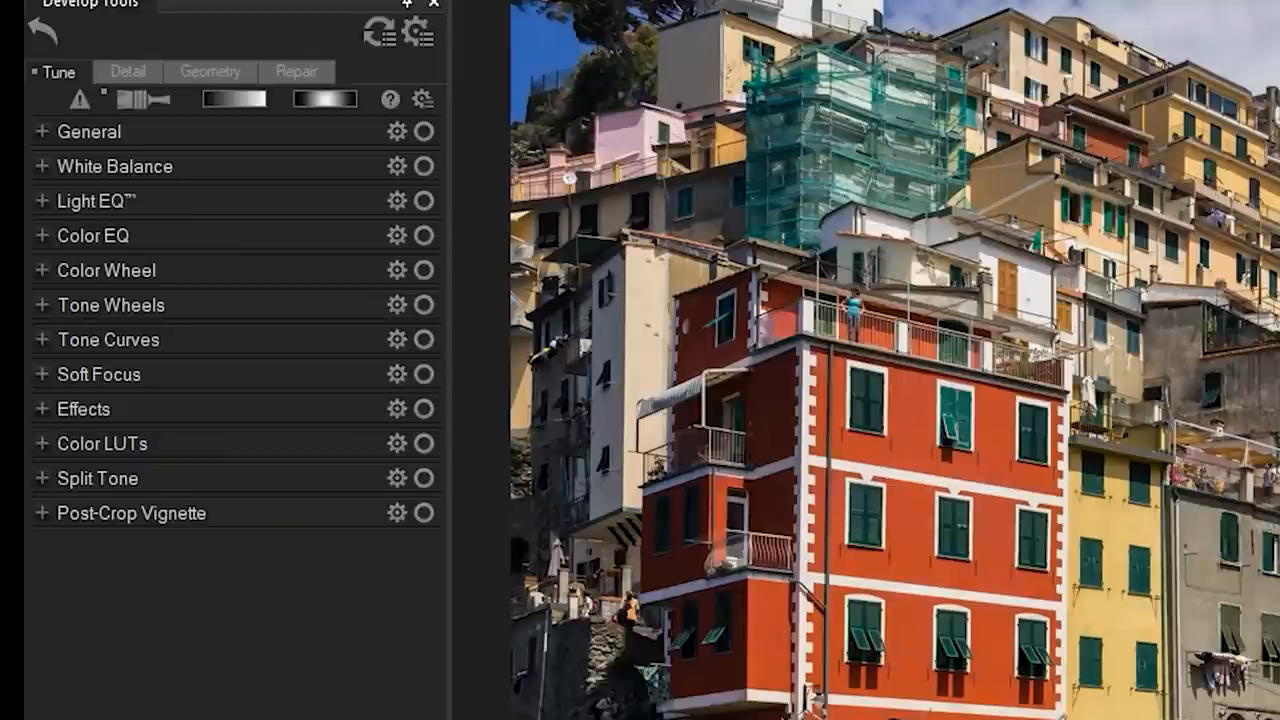
{"action": "mouse_move", "coordinate": [143, 99]}
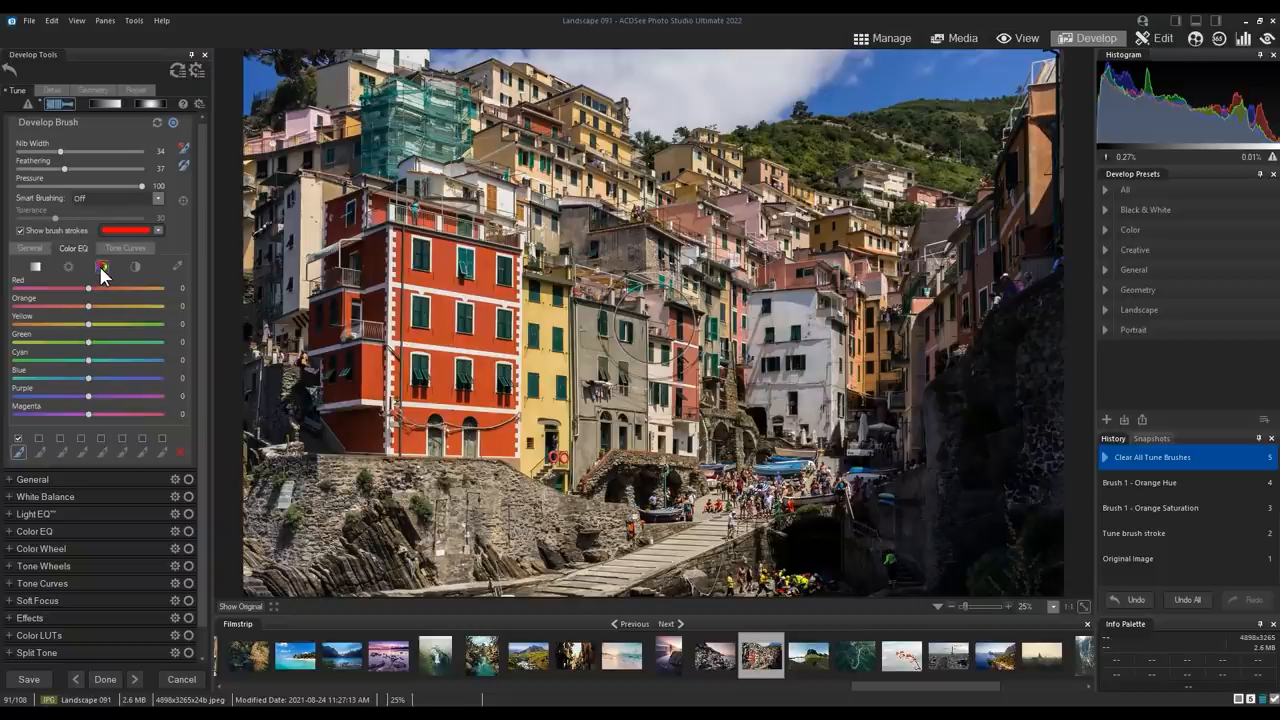
{"action": "mouse_move", "coordinate": [245, 345]}
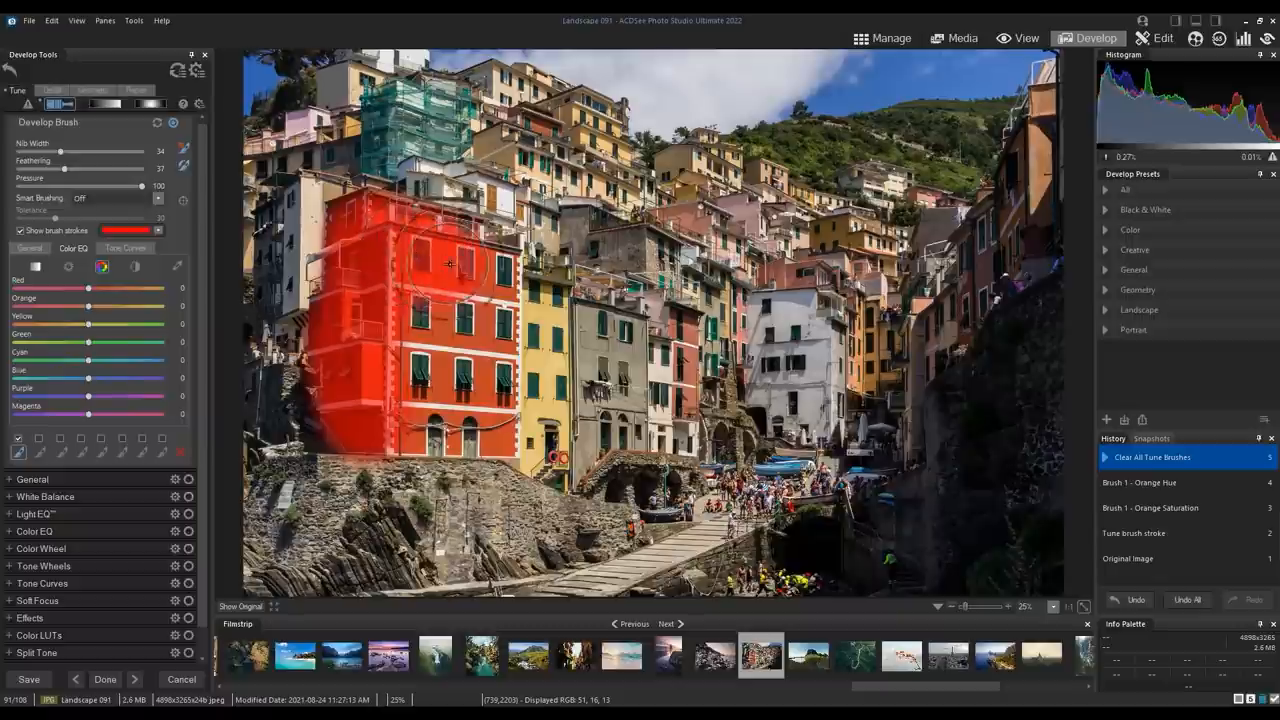
Brush the purple hue change onto the red building, with targeting limited to reds
{"action": "left_click_drag", "start_coordinate": [450, 262], "coordinate": [422, 425]}
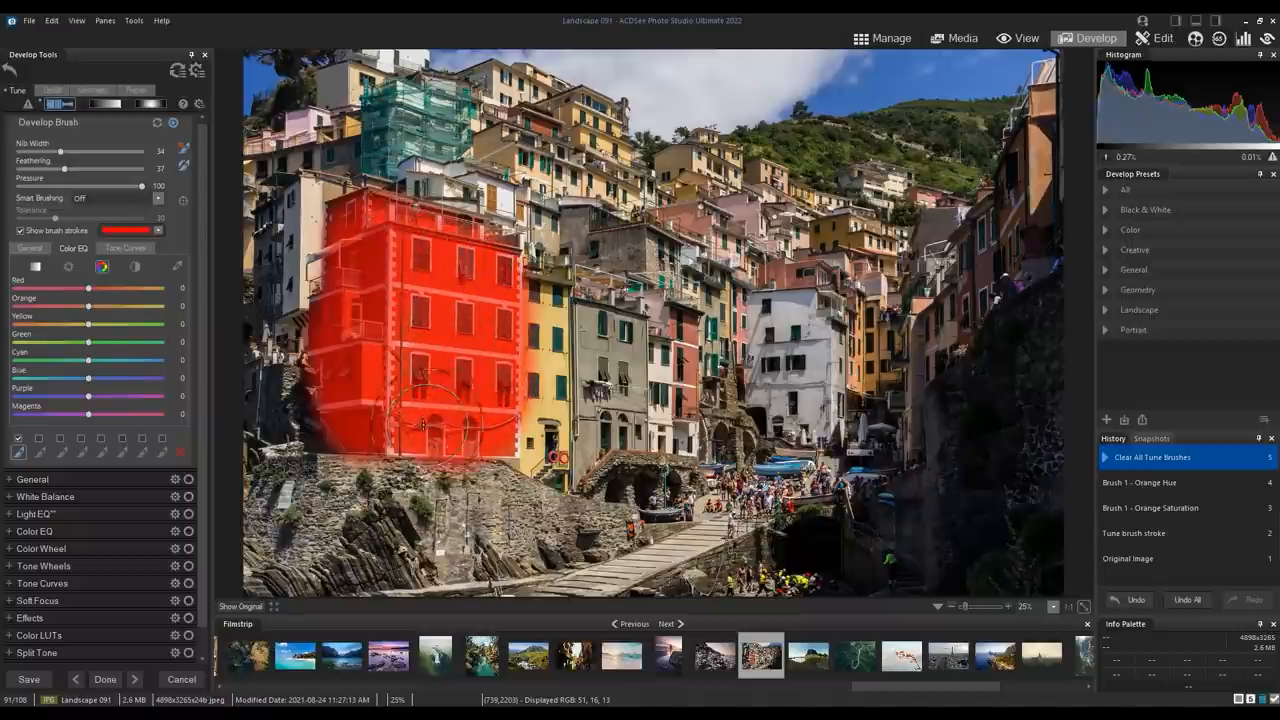
{"action": "left_click_drag", "start_coordinate": [88, 299], "coordinate": [10, 299]}
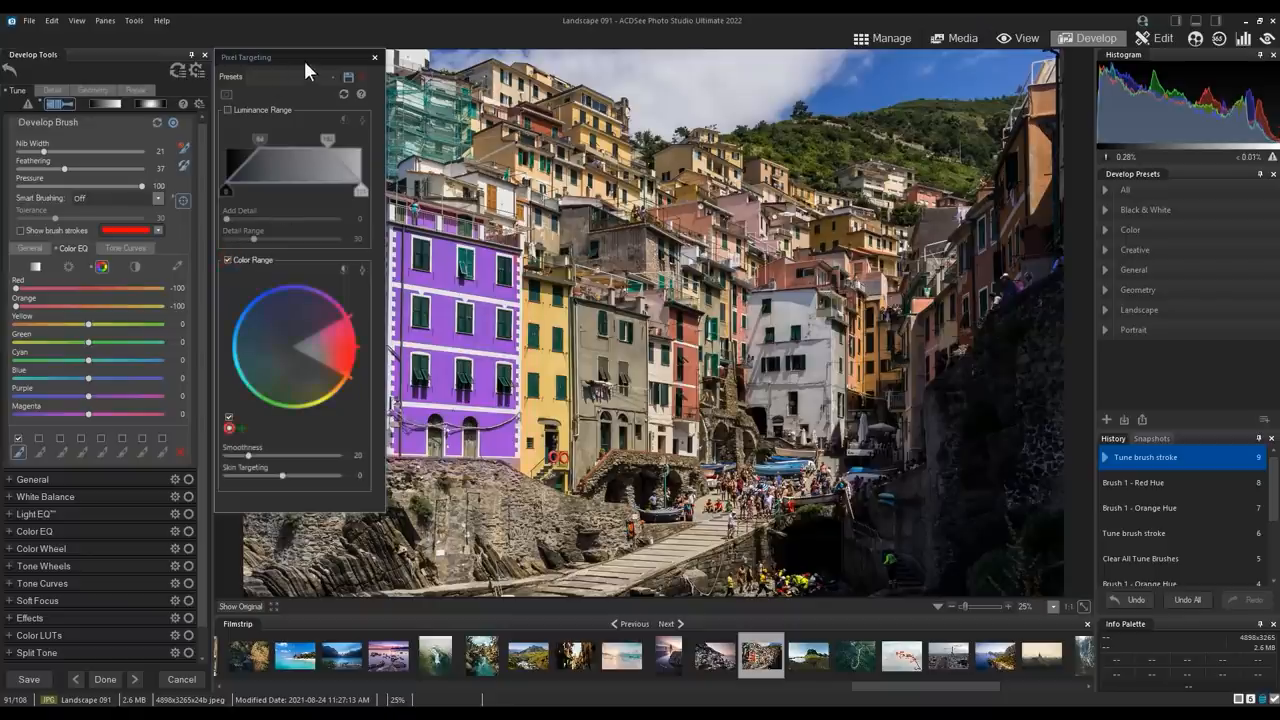
{"action": "left_click_drag", "start_coordinate": [307, 57], "coordinate": [660, 75]}
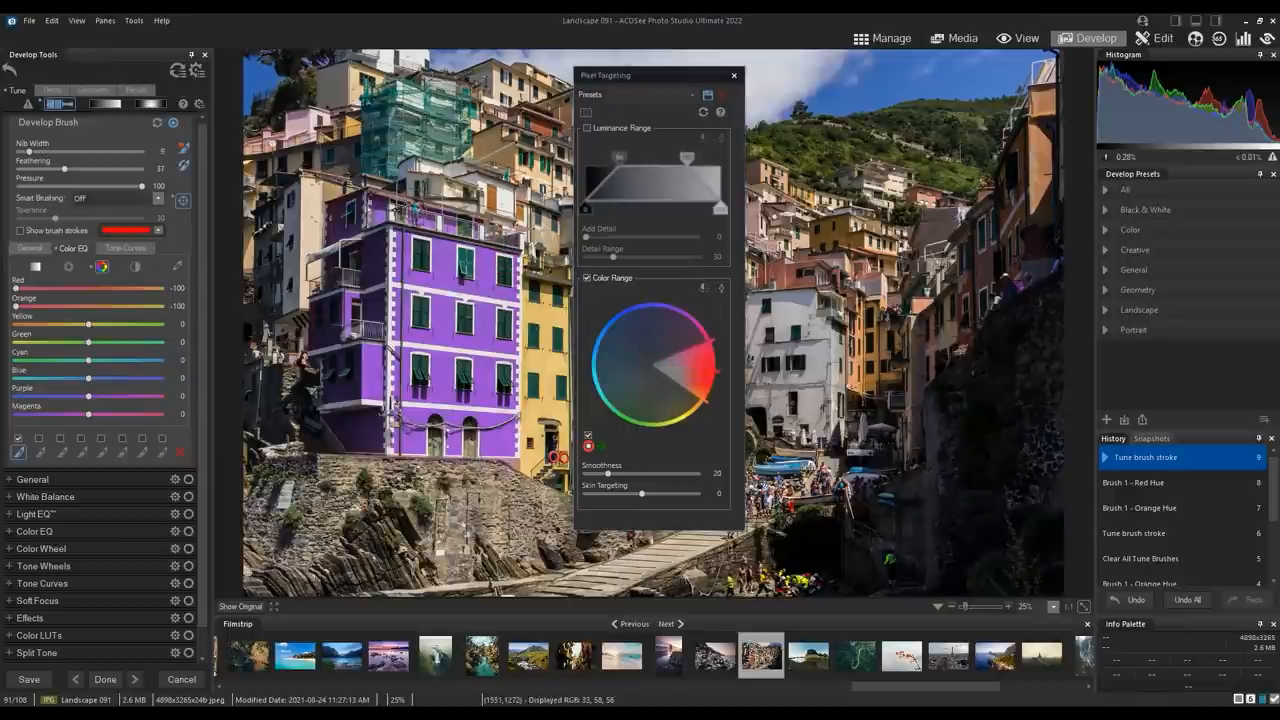
{"action": "left_click", "coordinate": [637, 433]}
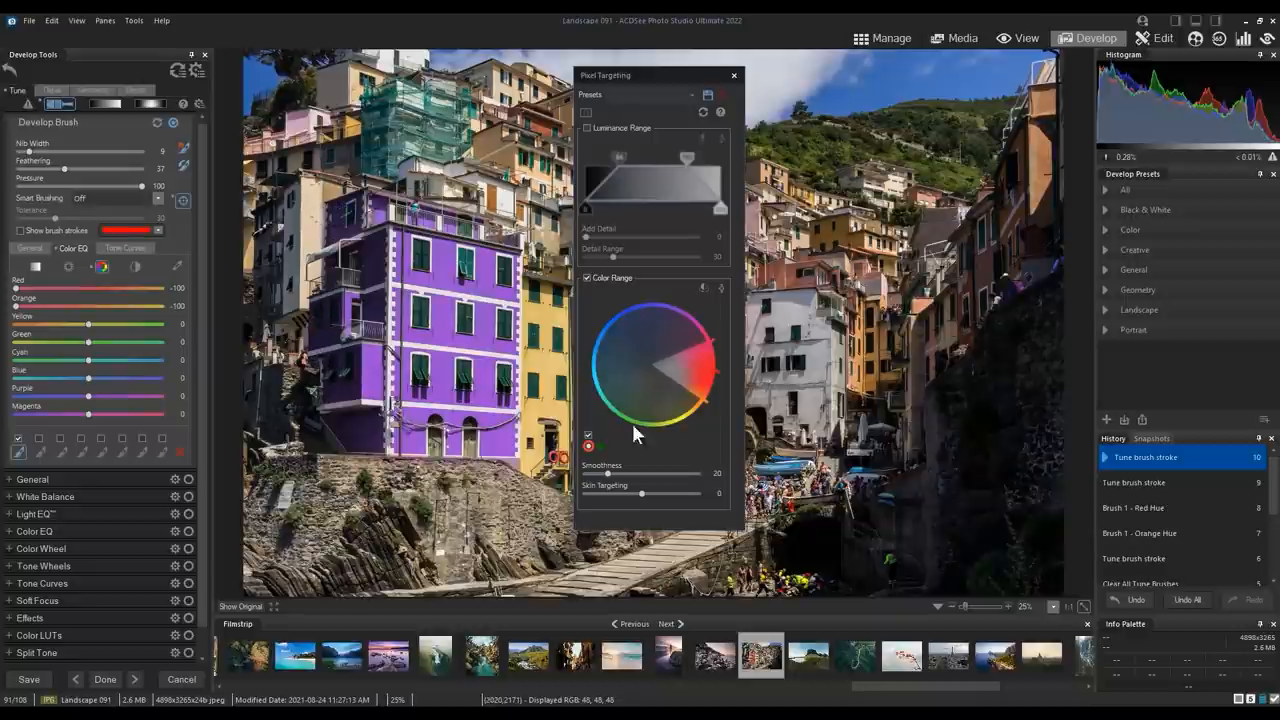
{"action": "mouse_move", "coordinate": [708, 455]}
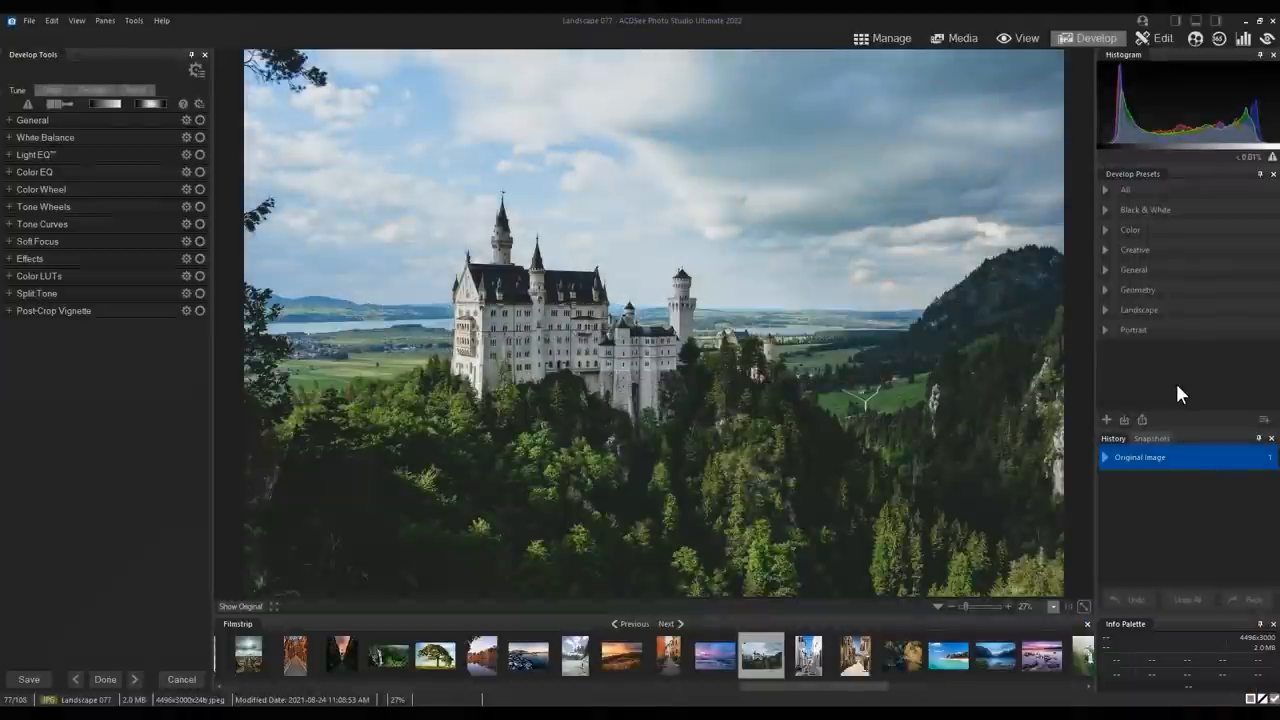
{"action": "mouse_move", "coordinate": [800, 420]}
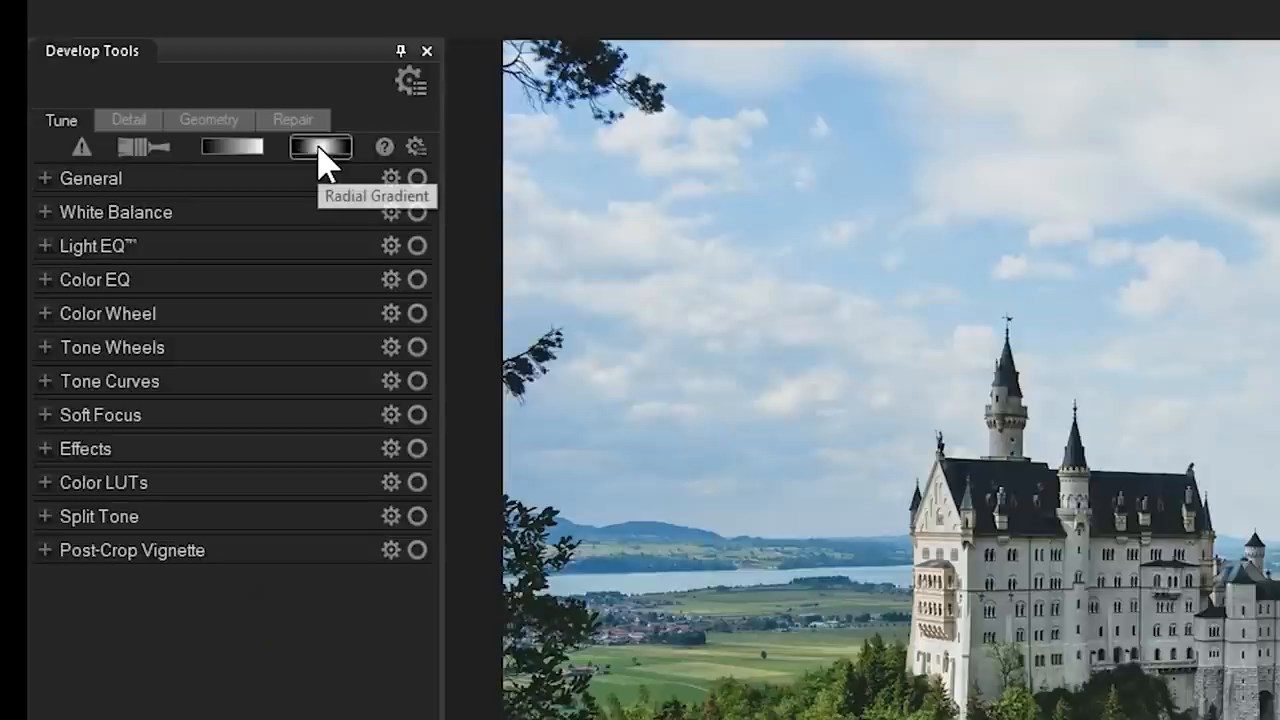
Add a radial gradient around the castle and raise its squareness to 75
{"action": "left_click", "coordinate": [320, 147]}
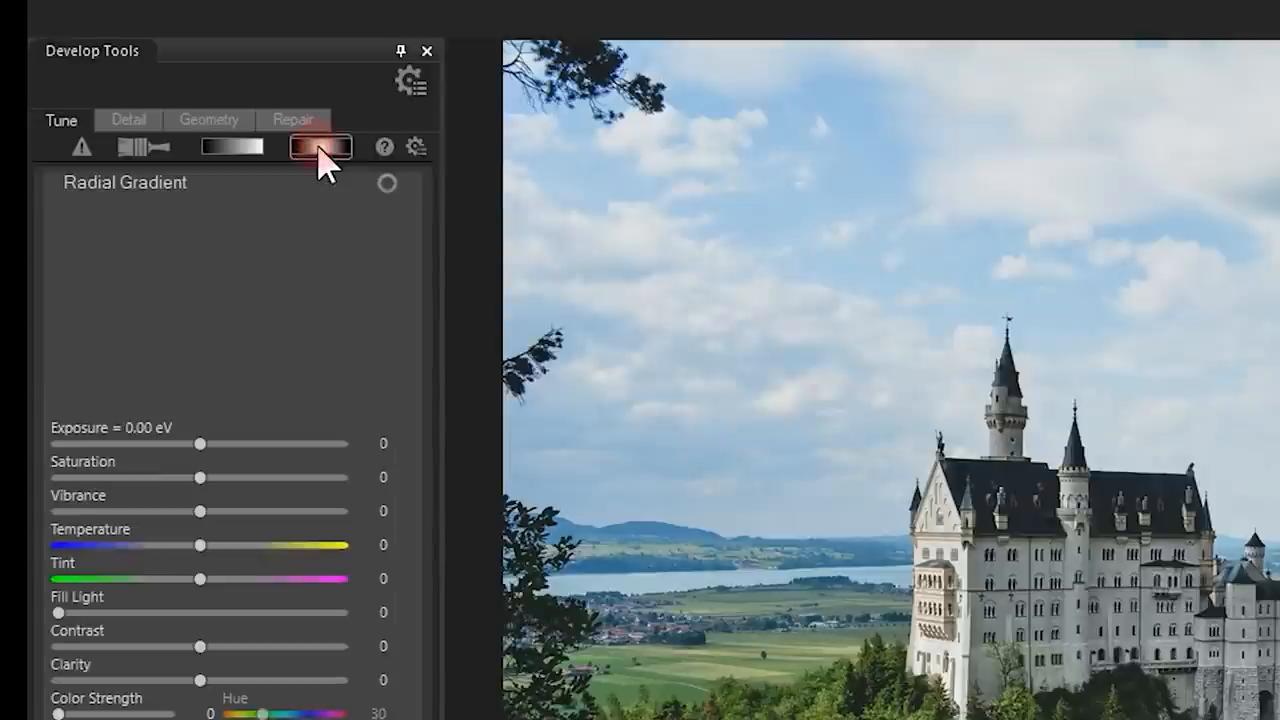
{"action": "left_click", "coordinate": [320, 147]}
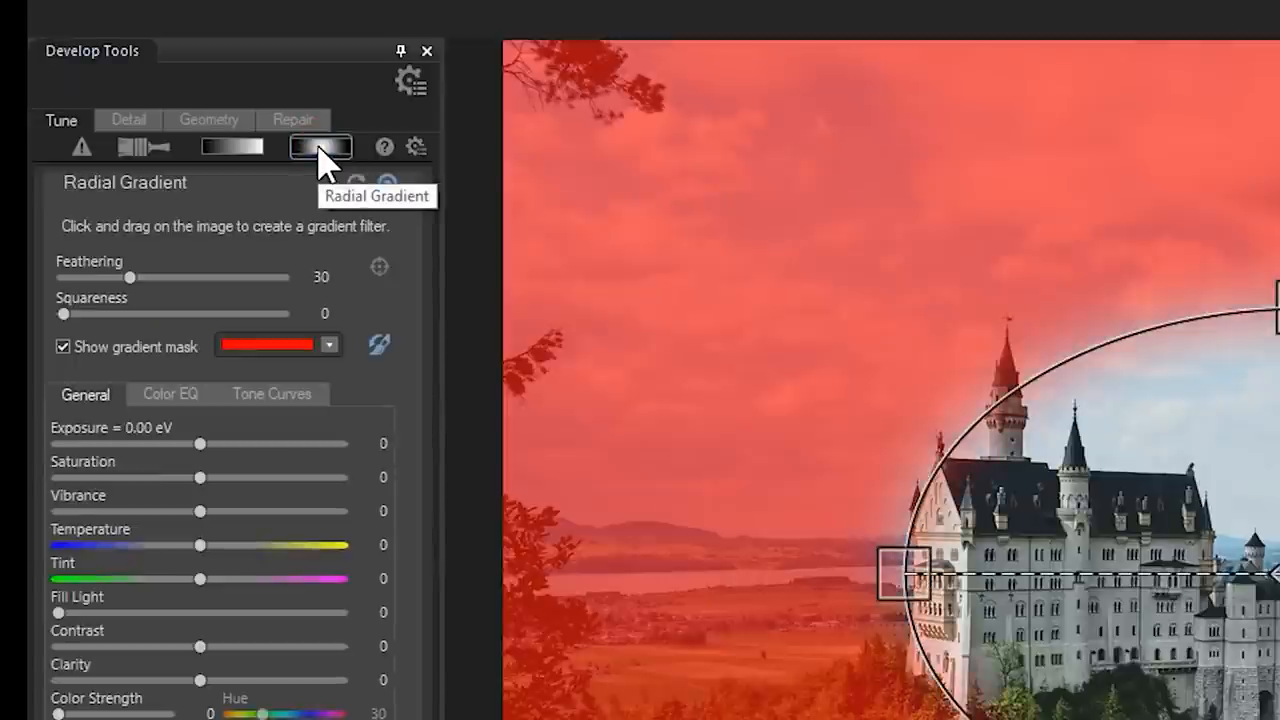
{"action": "left_click_drag", "start_coordinate": [64, 313], "coordinate": [118, 313]}
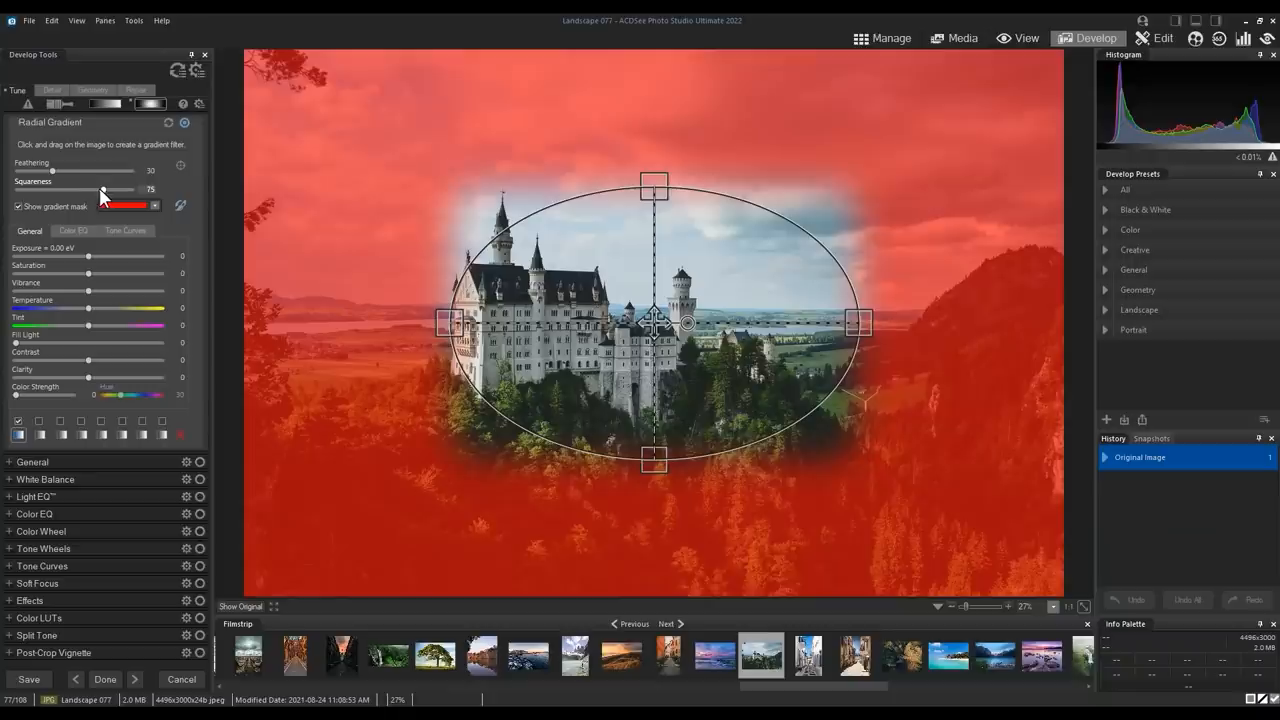
{"action": "left_click_drag", "start_coordinate": [100, 190], "coordinate": [132, 190]}
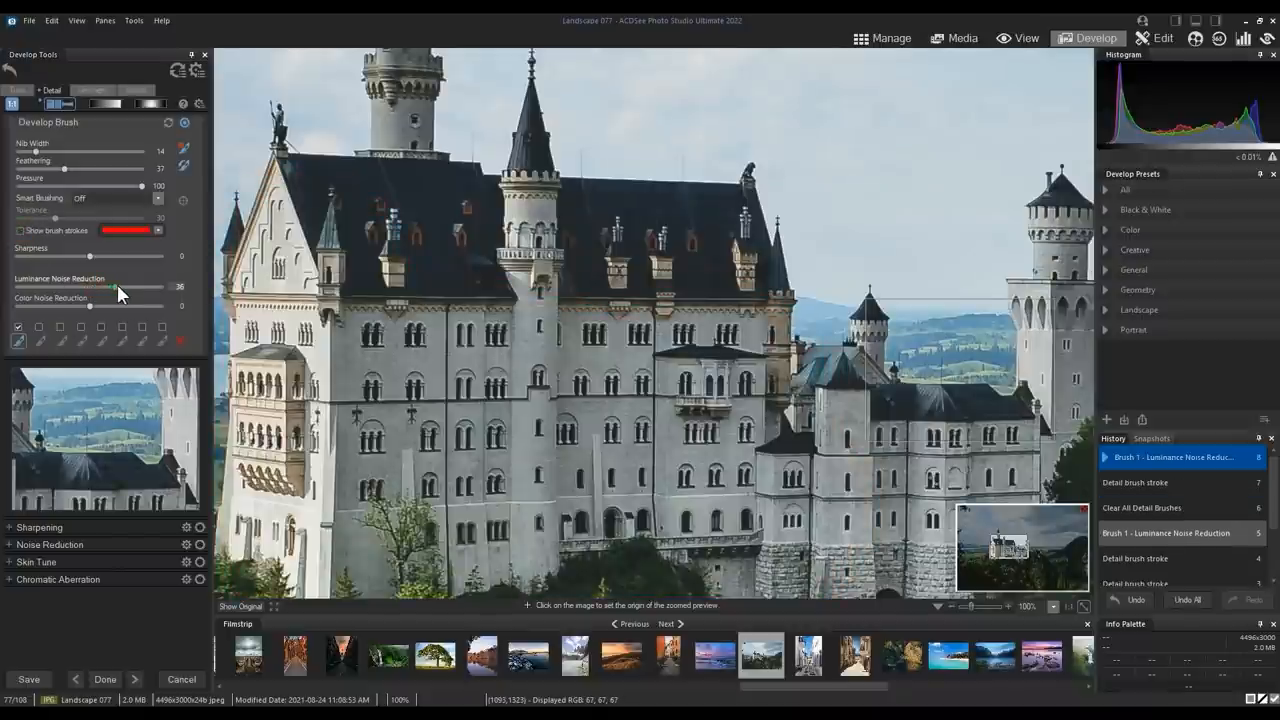
Raise the brush's Luminance Noise Reduction to 49
{"action": "left_click_drag", "start_coordinate": [113, 287], "coordinate": [123, 287]}
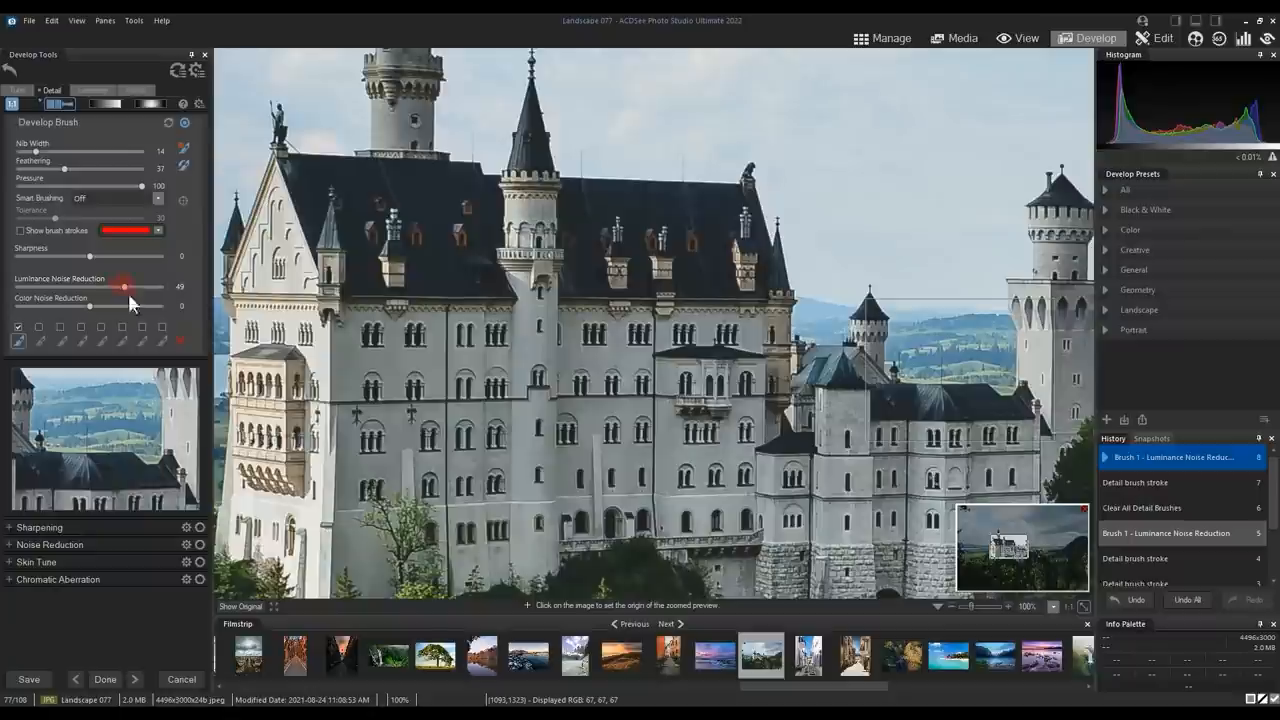
{"action": "left_click", "coordinate": [1161, 38]}
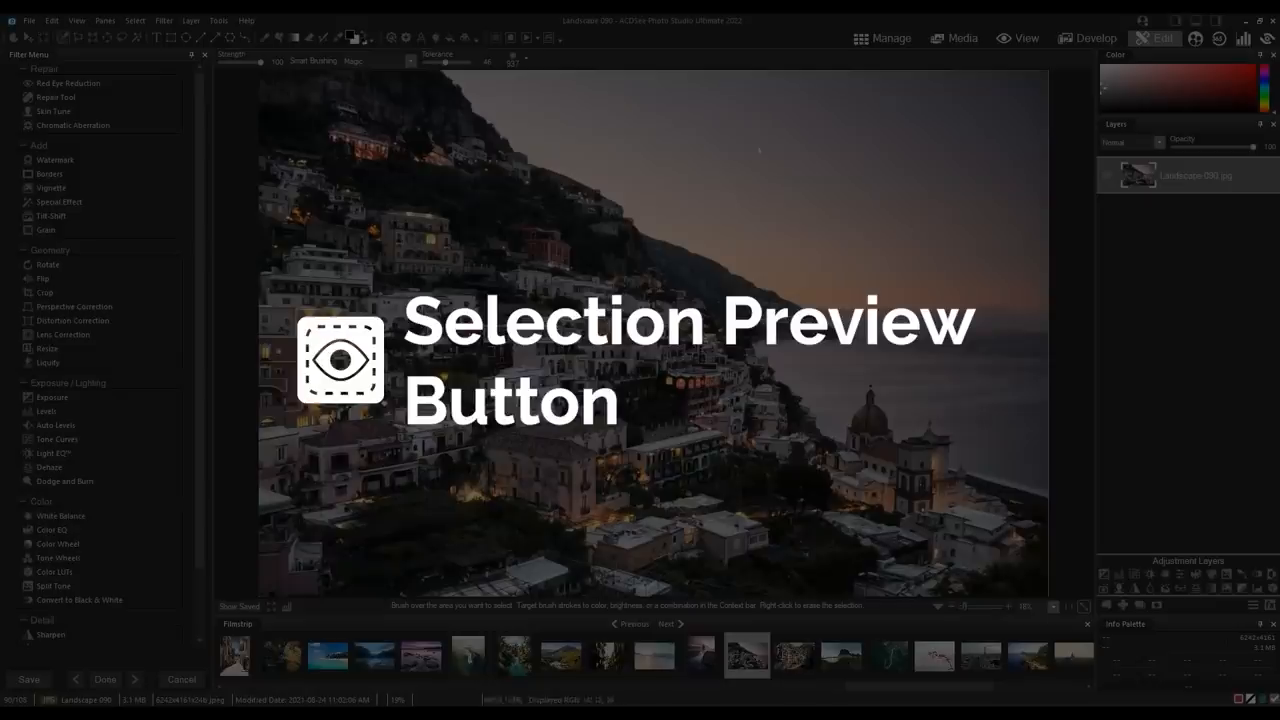
Magic-wand select pixels similar to a town spot and preview them as a mask
{"action": "left_click", "coordinate": [137, 37]}
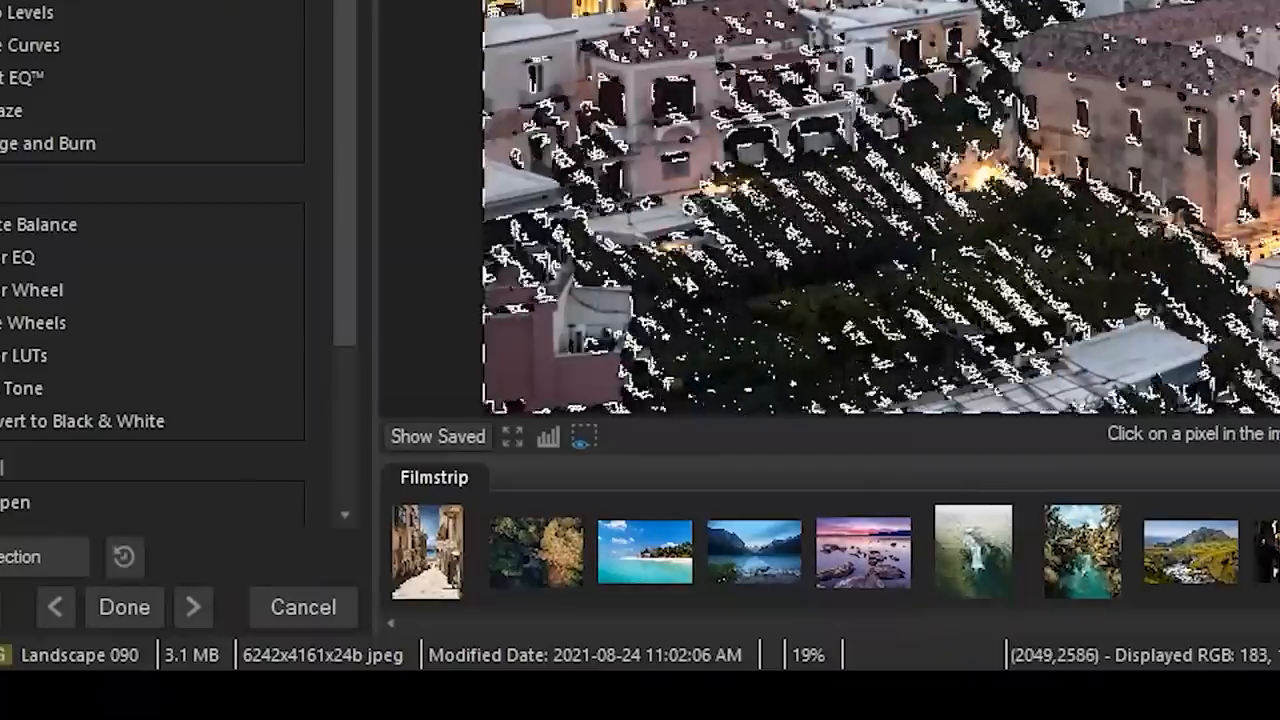
{"action": "mouse_move", "coordinate": [584, 436]}
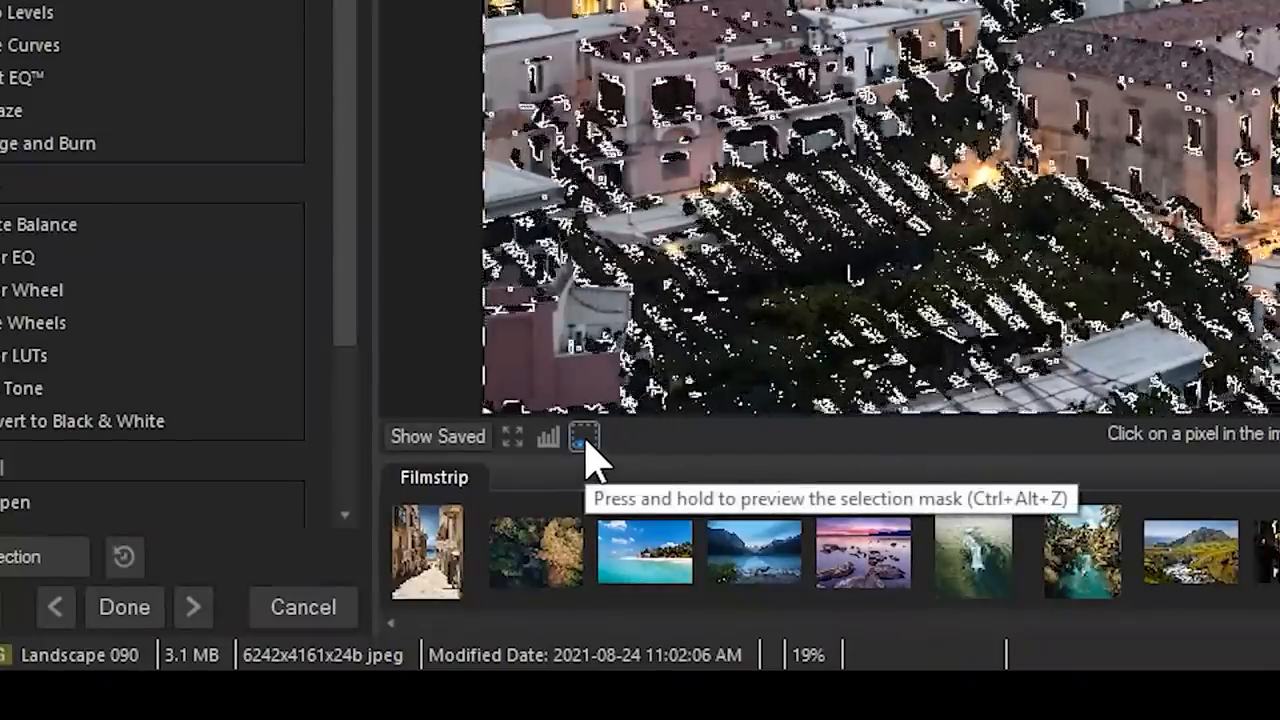
{"action": "left_click", "coordinate": [583, 437]}
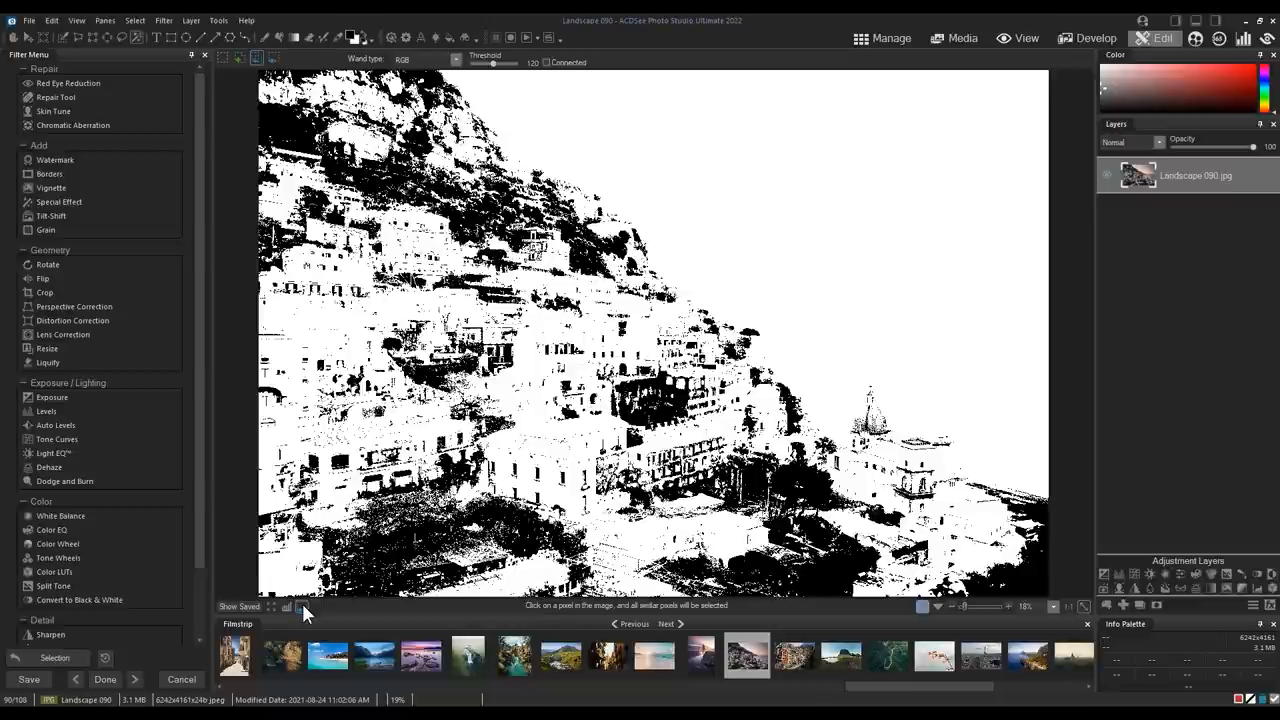
{"action": "left_click", "coordinate": [883, 38]}
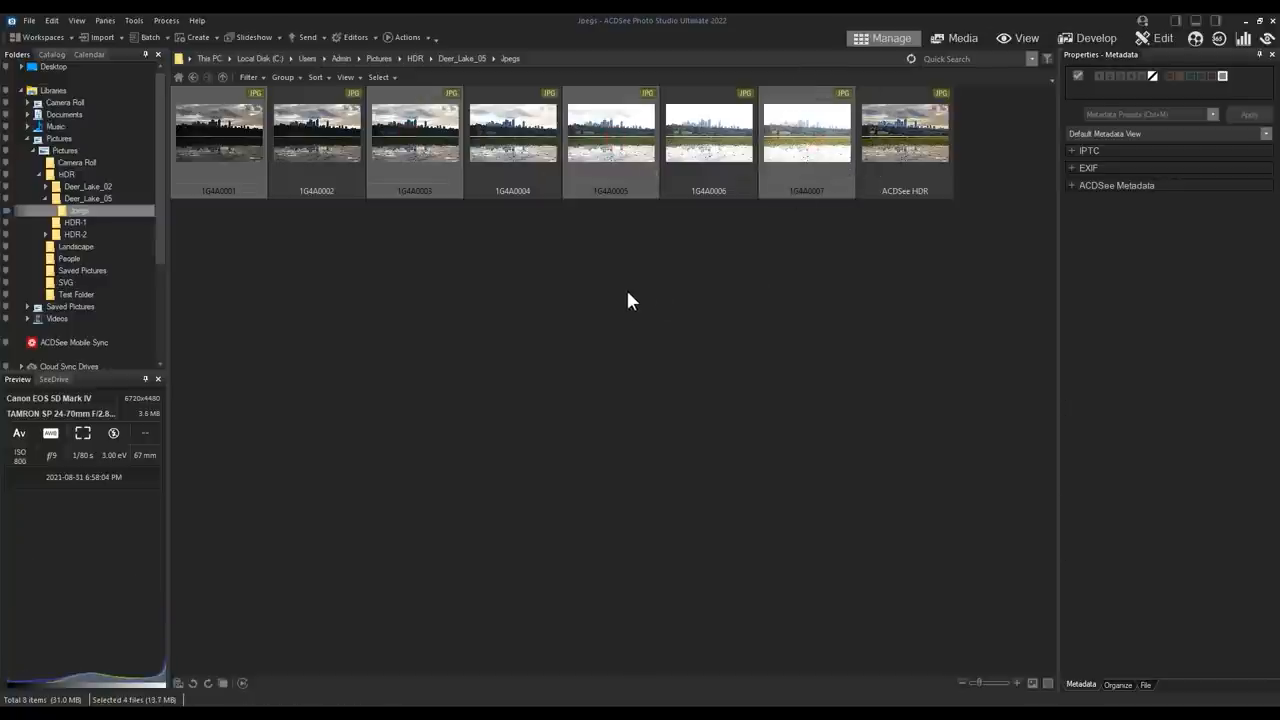
{"action": "mouse_move", "coordinate": [560, 270]}
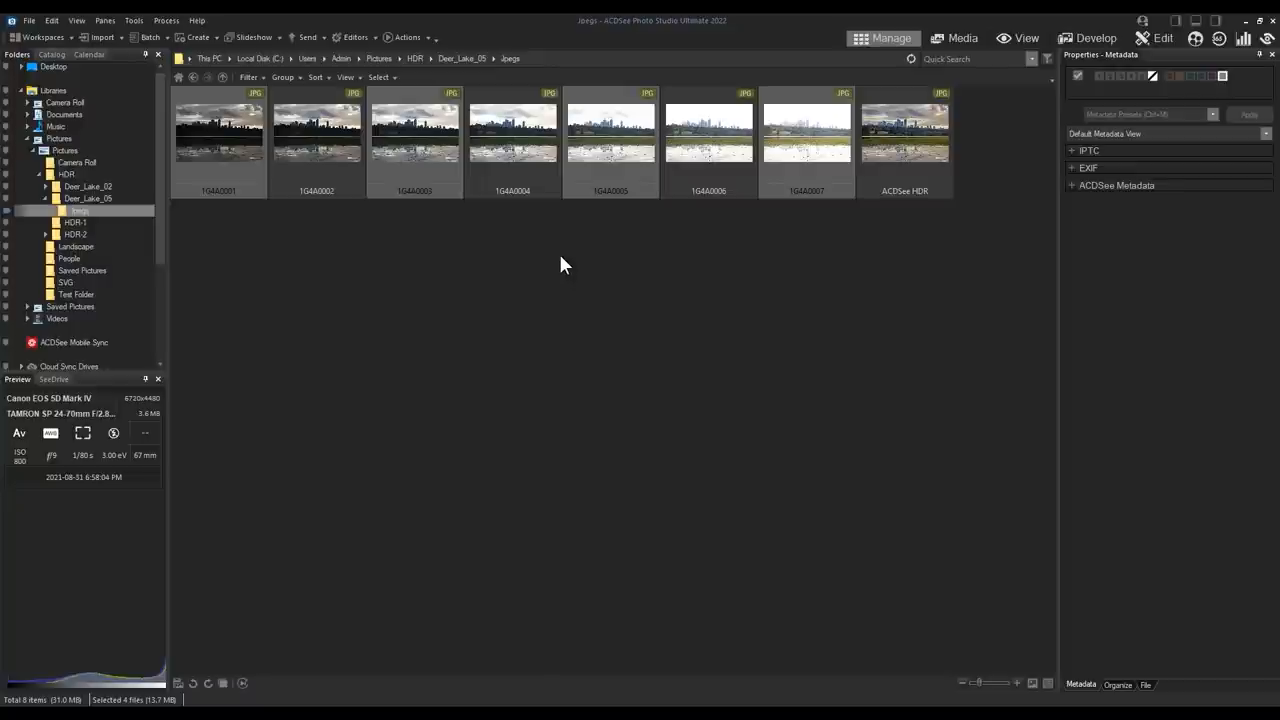
{"action": "mouse_move", "coordinate": [570, 263]}
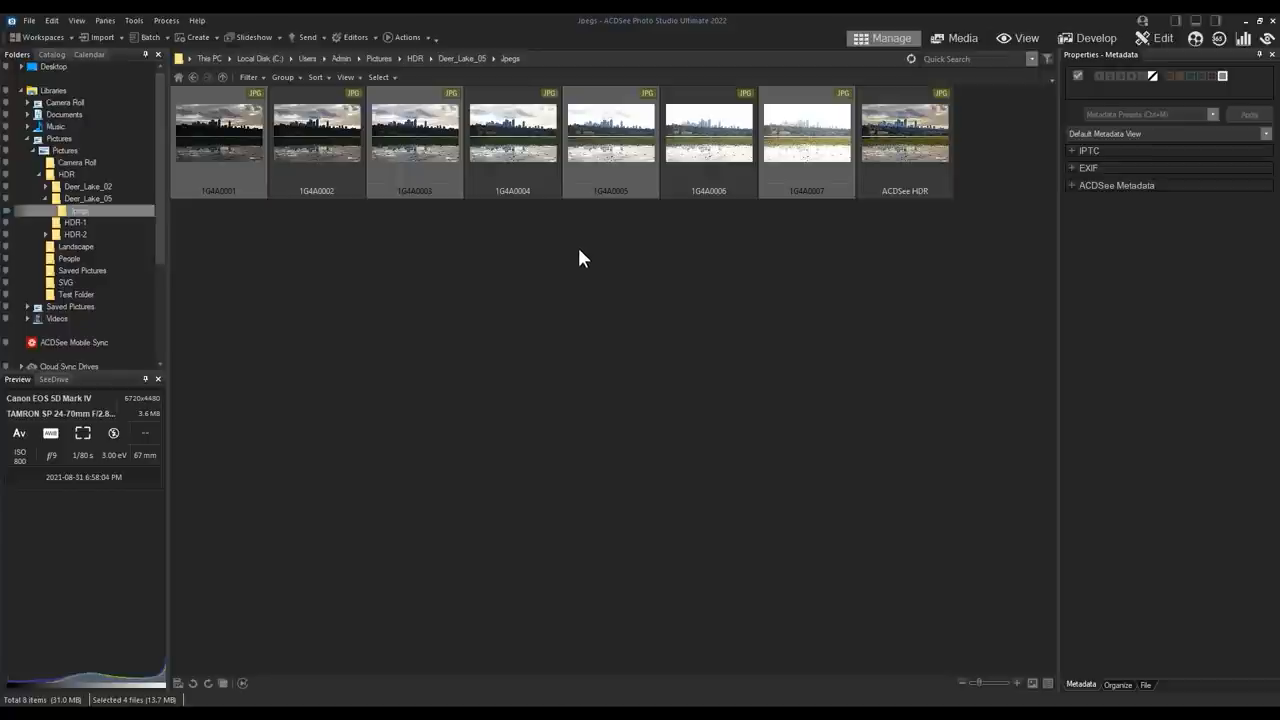
Create an HDR image from the Deer Lake exposures using the Natural preset
{"action": "left_click", "coordinate": [166, 20]}
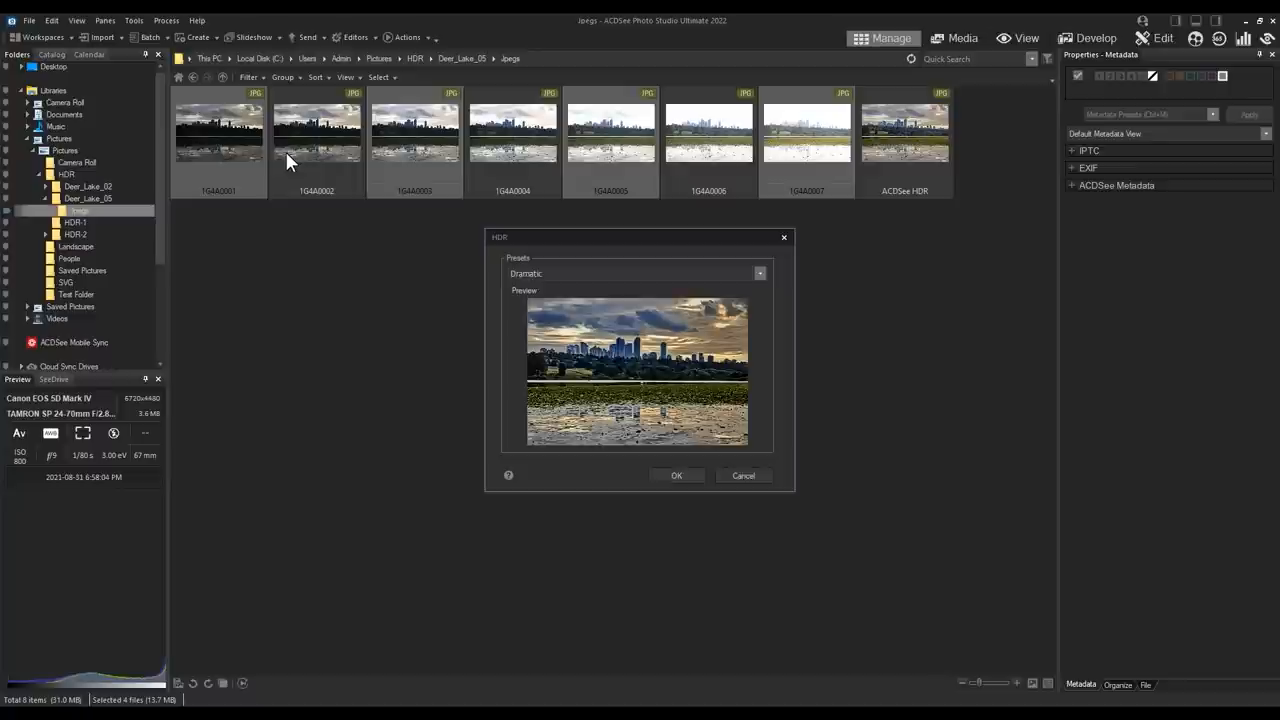
{"action": "left_click", "coordinate": [759, 273]}
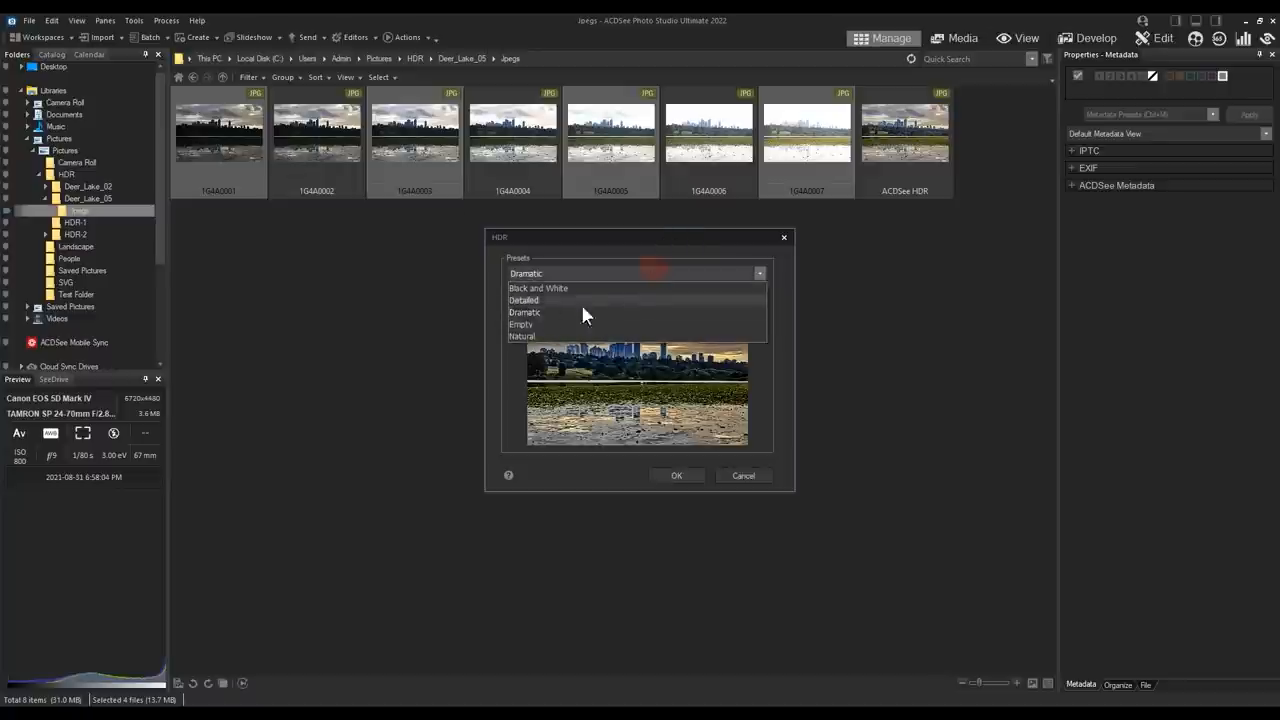
{"action": "left_click", "coordinate": [522, 336]}
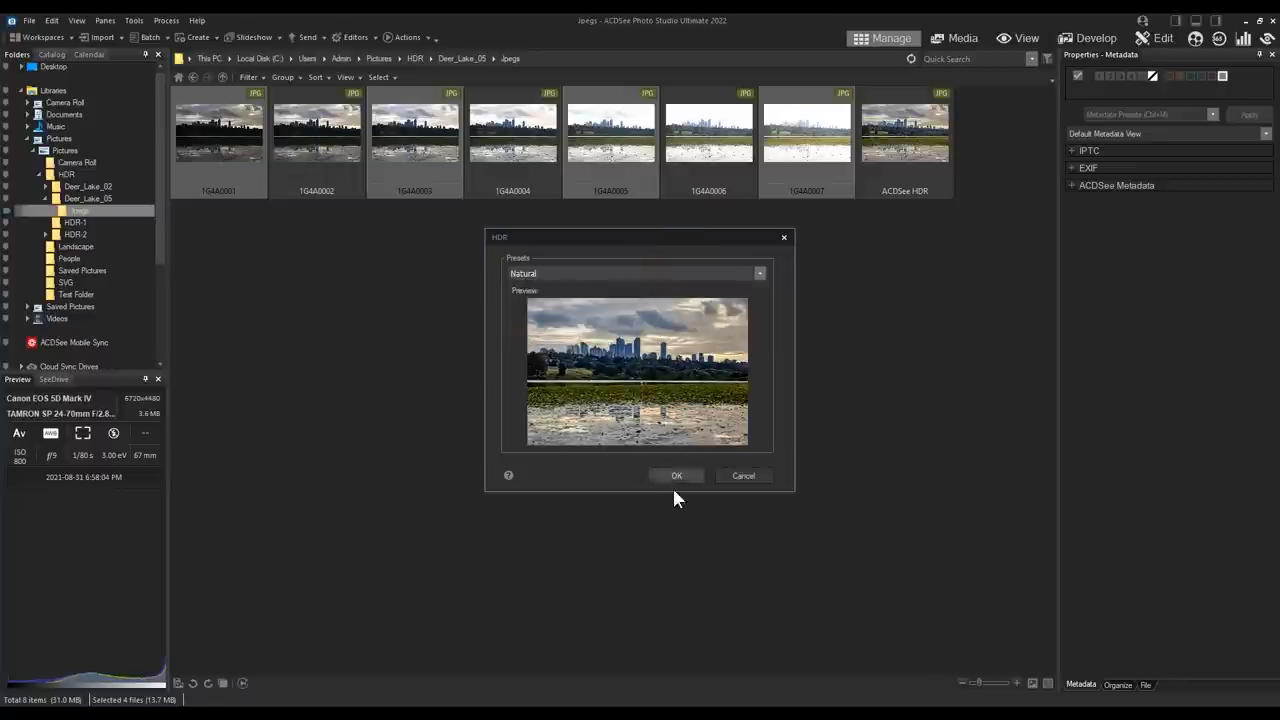
{"action": "left_click", "coordinate": [676, 475]}
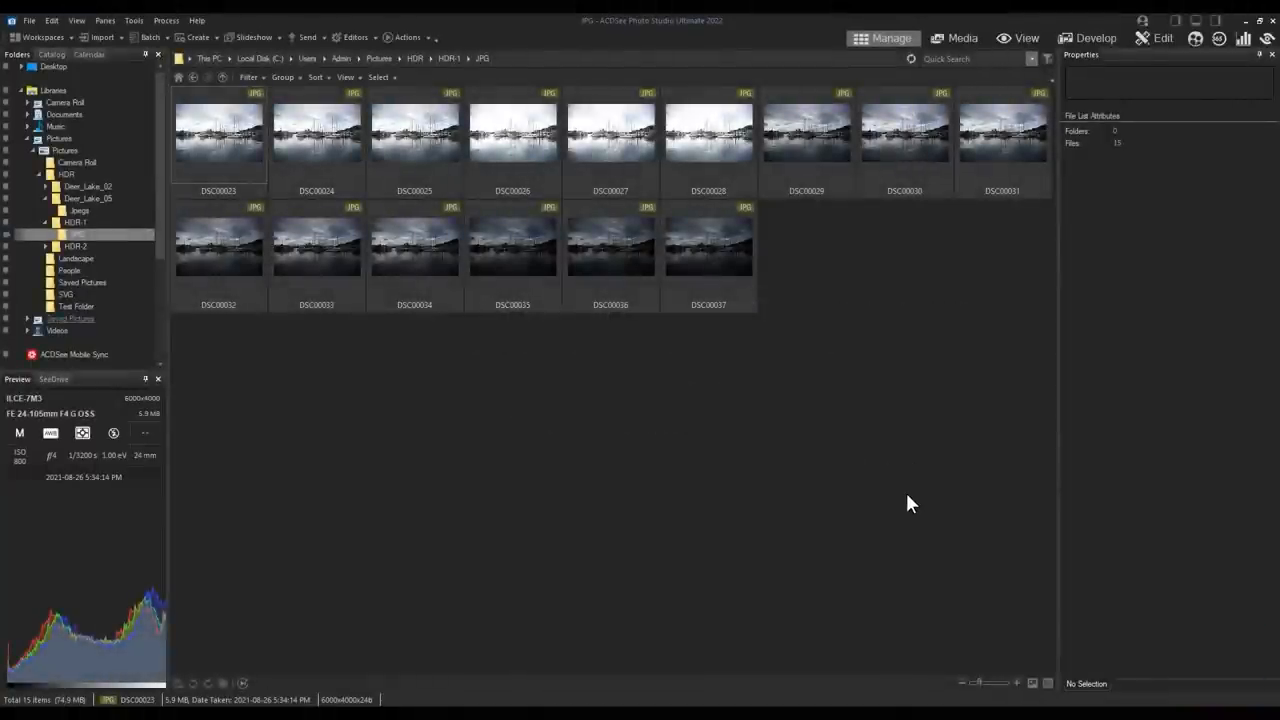
{"action": "mouse_move", "coordinate": [223, 153]}
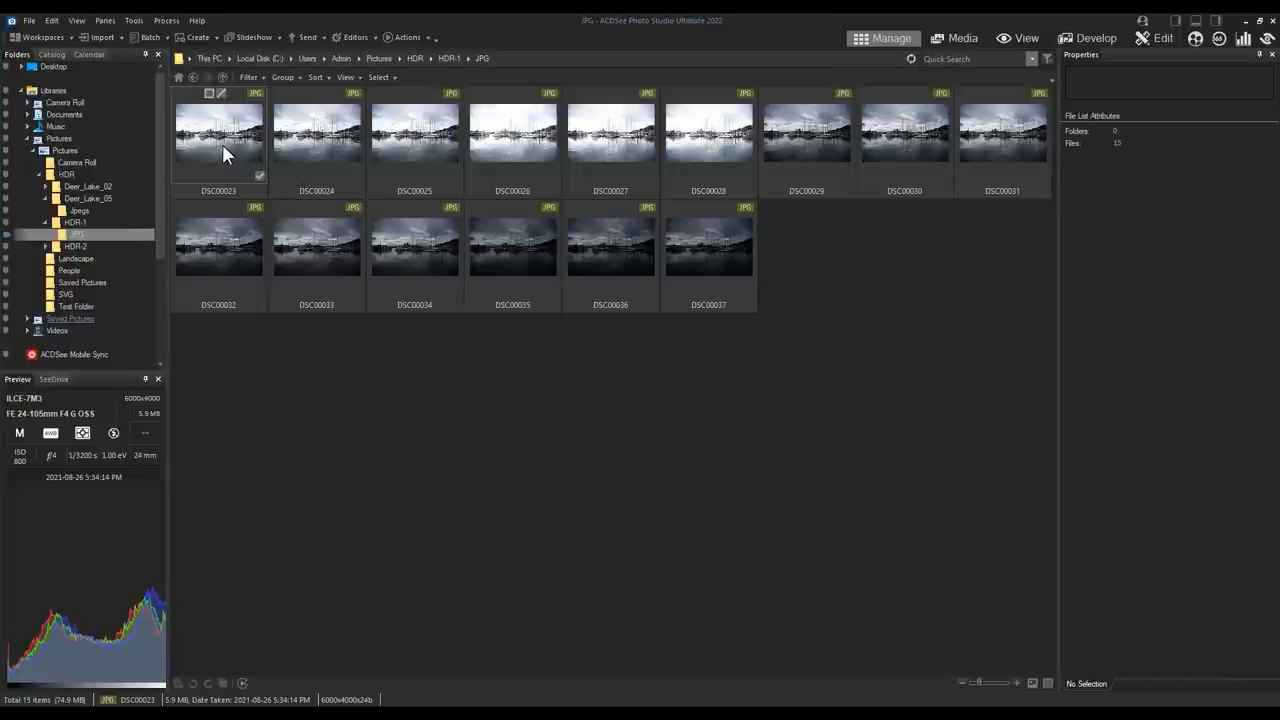
Select DSC00023 and additional harbour photos, then open the Process menu
{"action": "left_click", "coordinate": [1080, 684]}
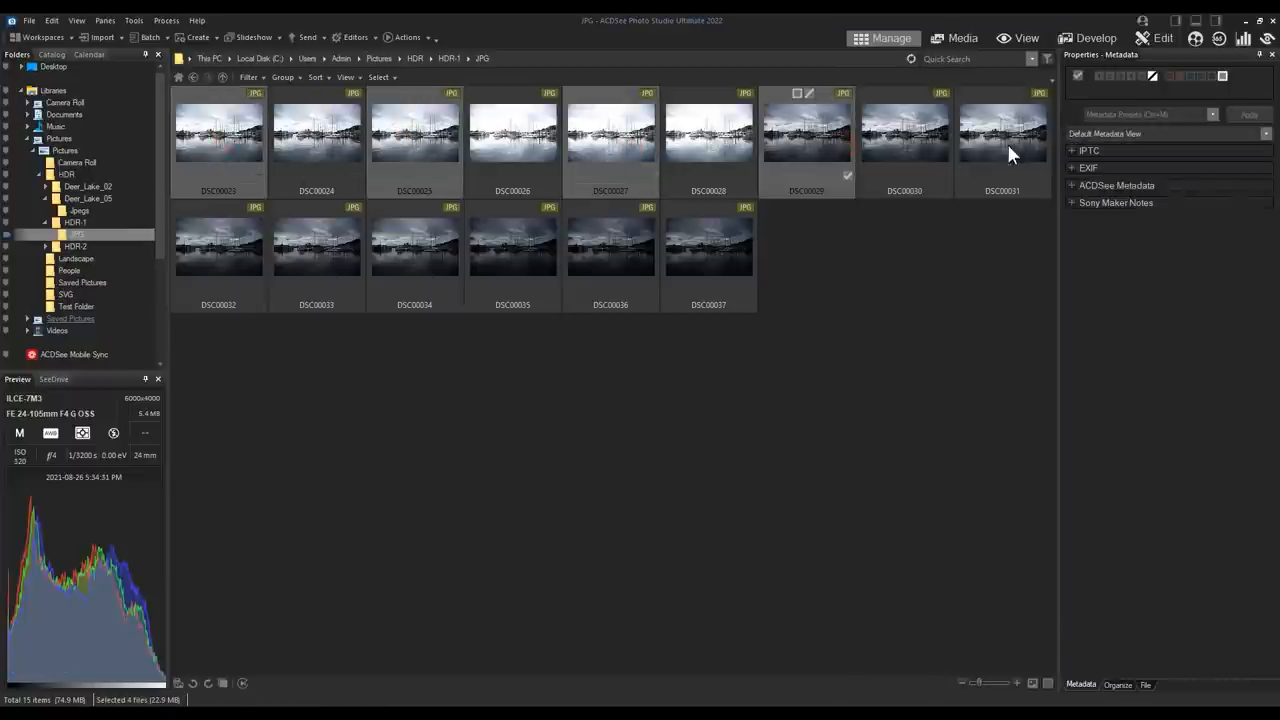
{"action": "left_click", "coordinate": [512, 245]}
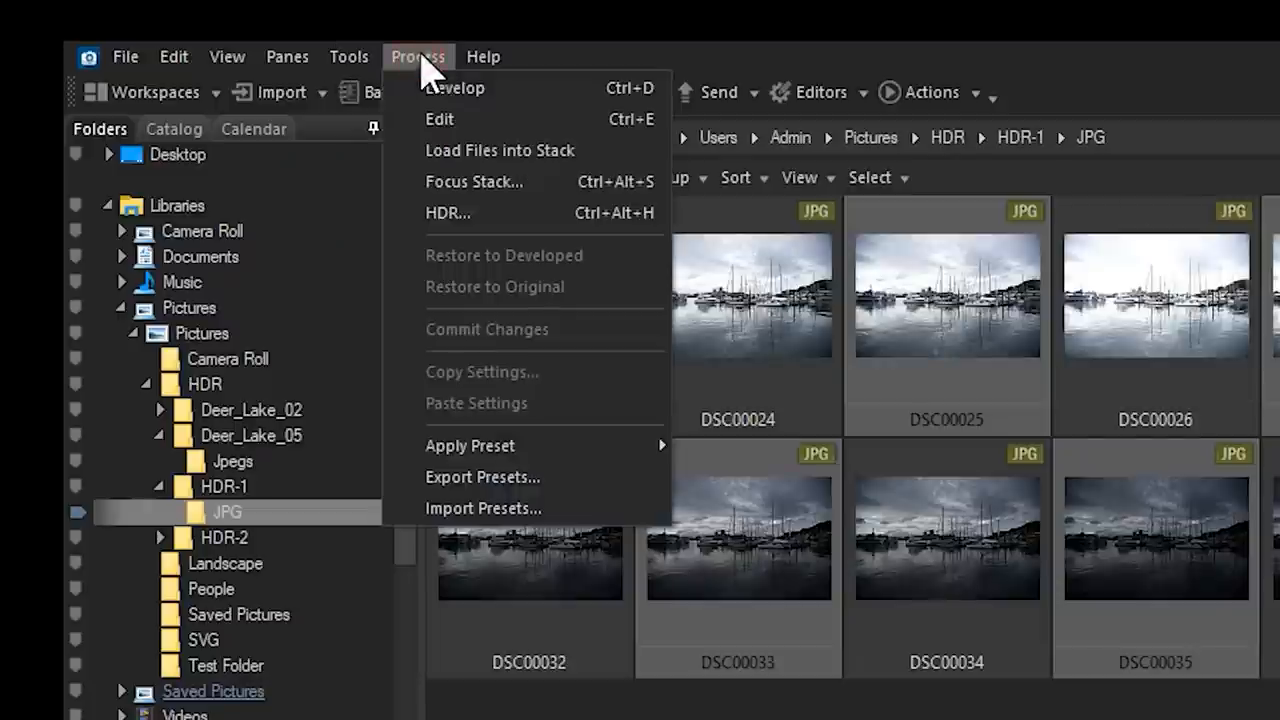
{"action": "left_click", "coordinate": [474, 181]}
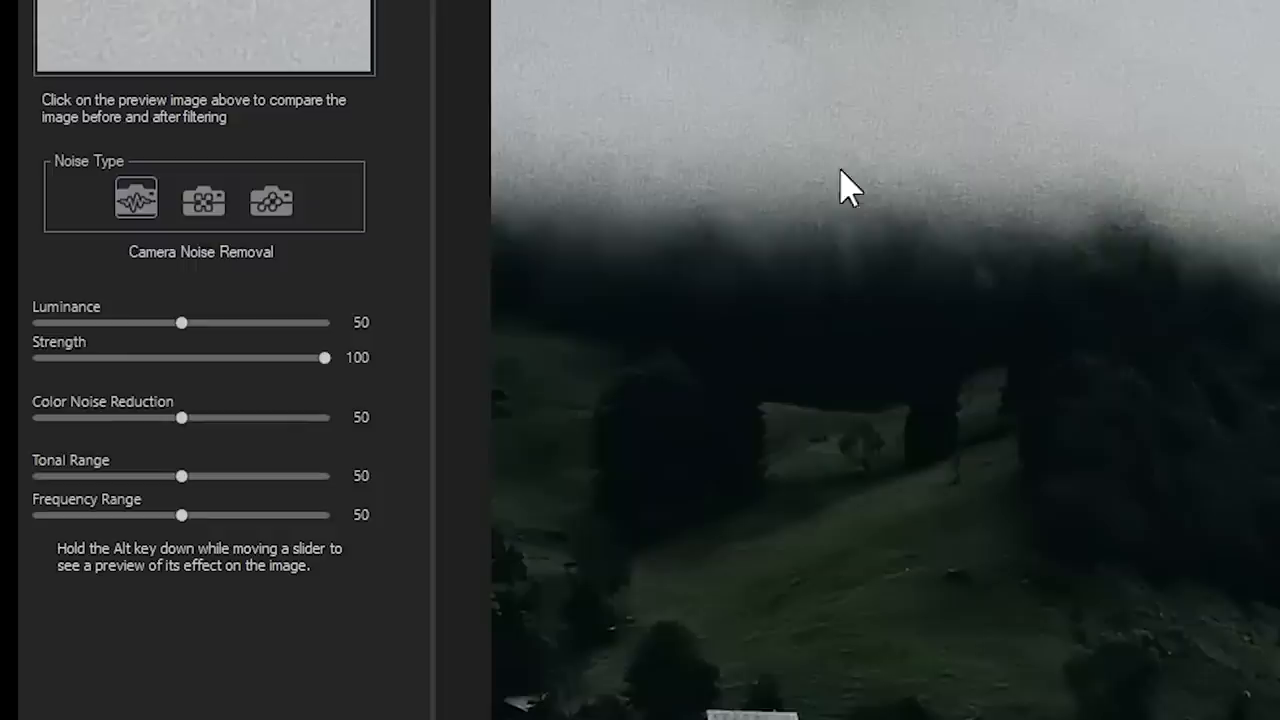
Set noise reduction to luminance 84, tonal range 75 and frequency range 17
{"action": "left_click_drag", "start_coordinate": [182, 322], "coordinate": [224, 322]}
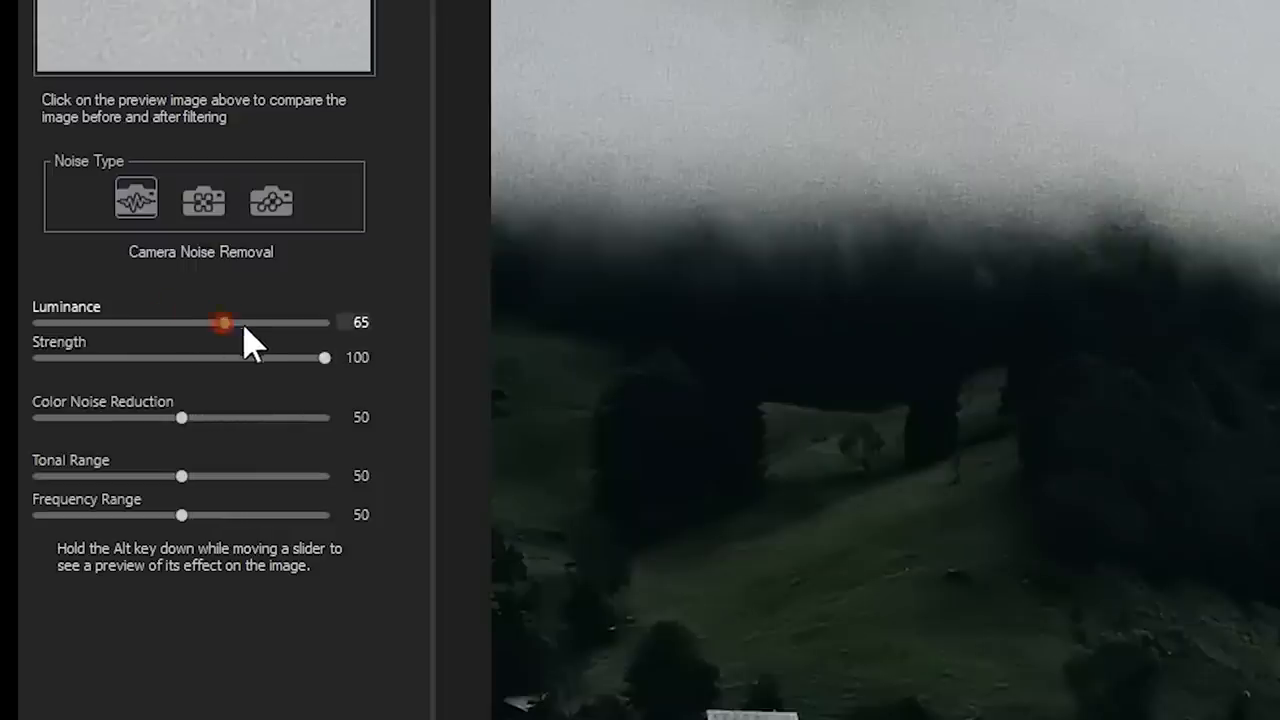
{"action": "left_click_drag", "start_coordinate": [182, 476], "coordinate": [110, 476]}
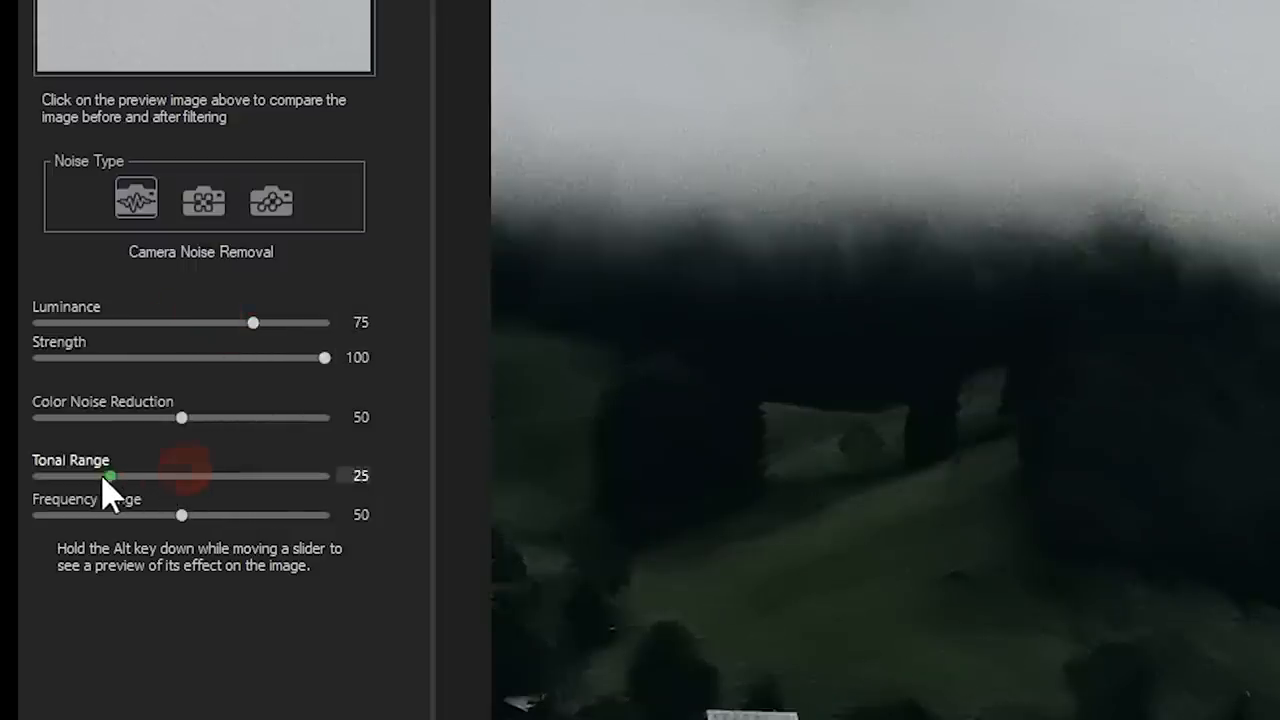
{"action": "left_click_drag", "start_coordinate": [110, 476], "coordinate": [247, 476]}
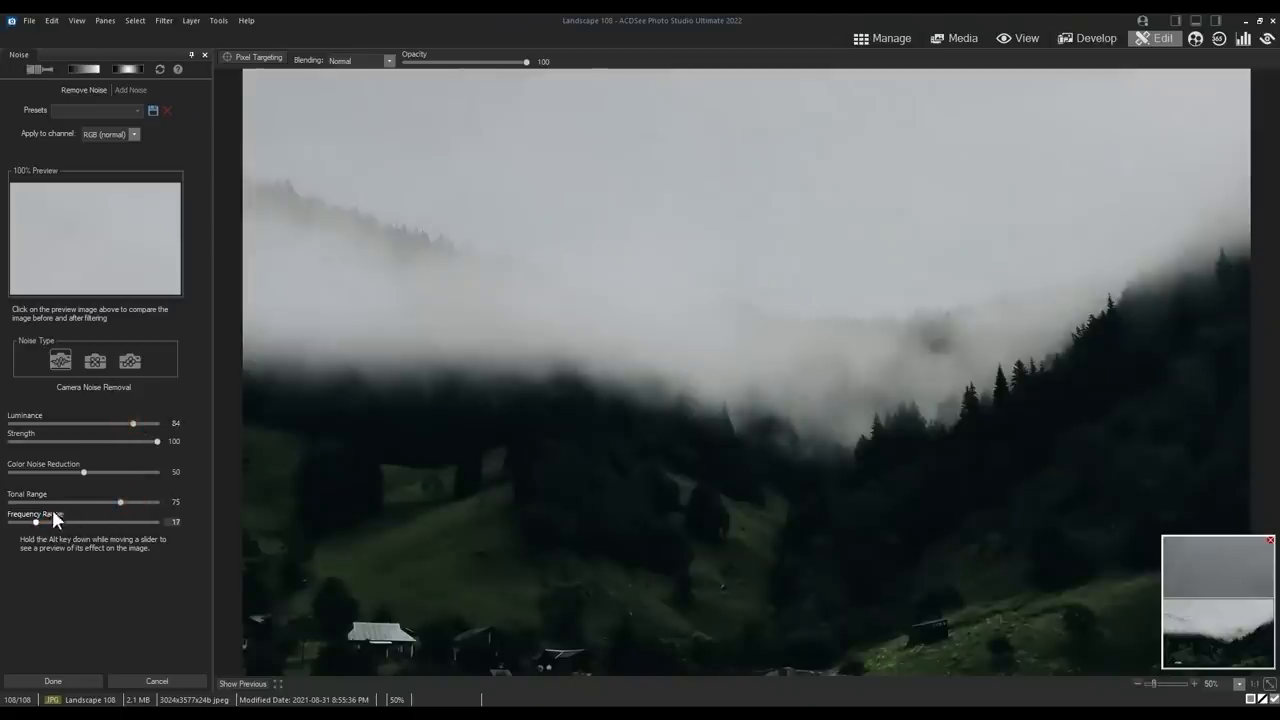
{"action": "left_click_drag", "start_coordinate": [36, 521], "coordinate": [45, 521]}
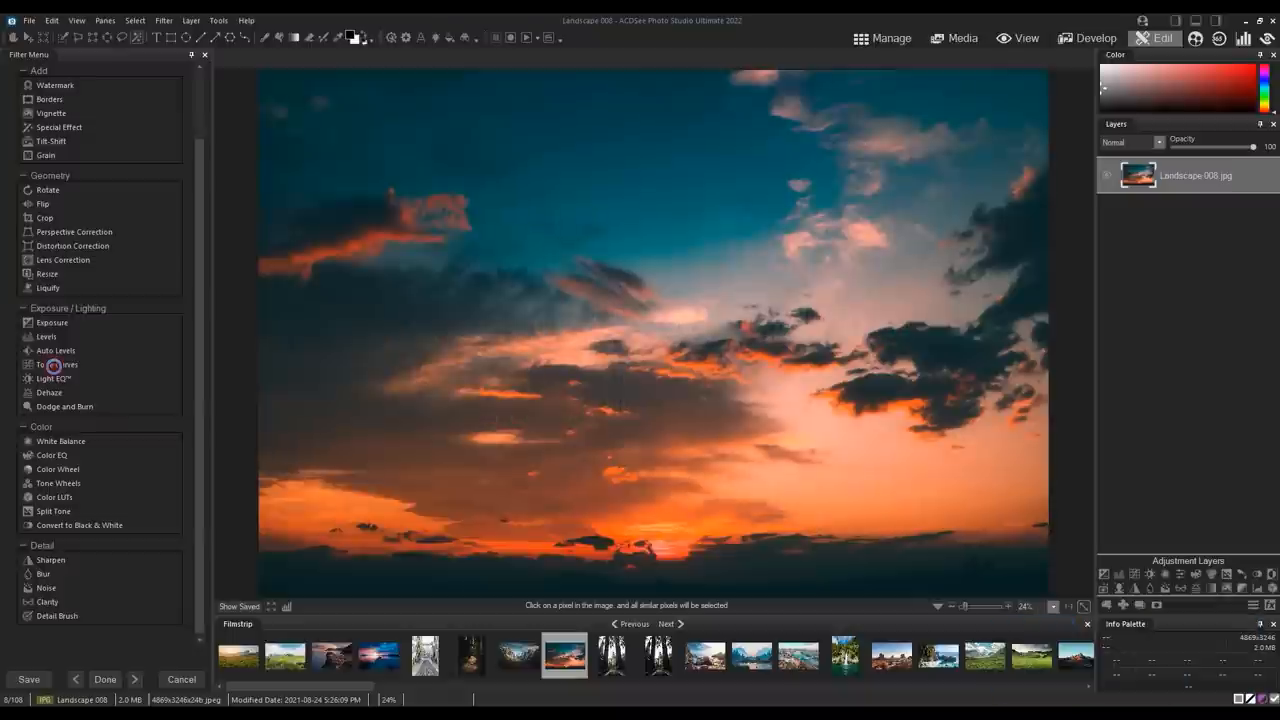
Shape the sunset photo's tone curve into an S, darkening shadows and brightening highlights
{"action": "left_click", "coordinate": [52, 364]}
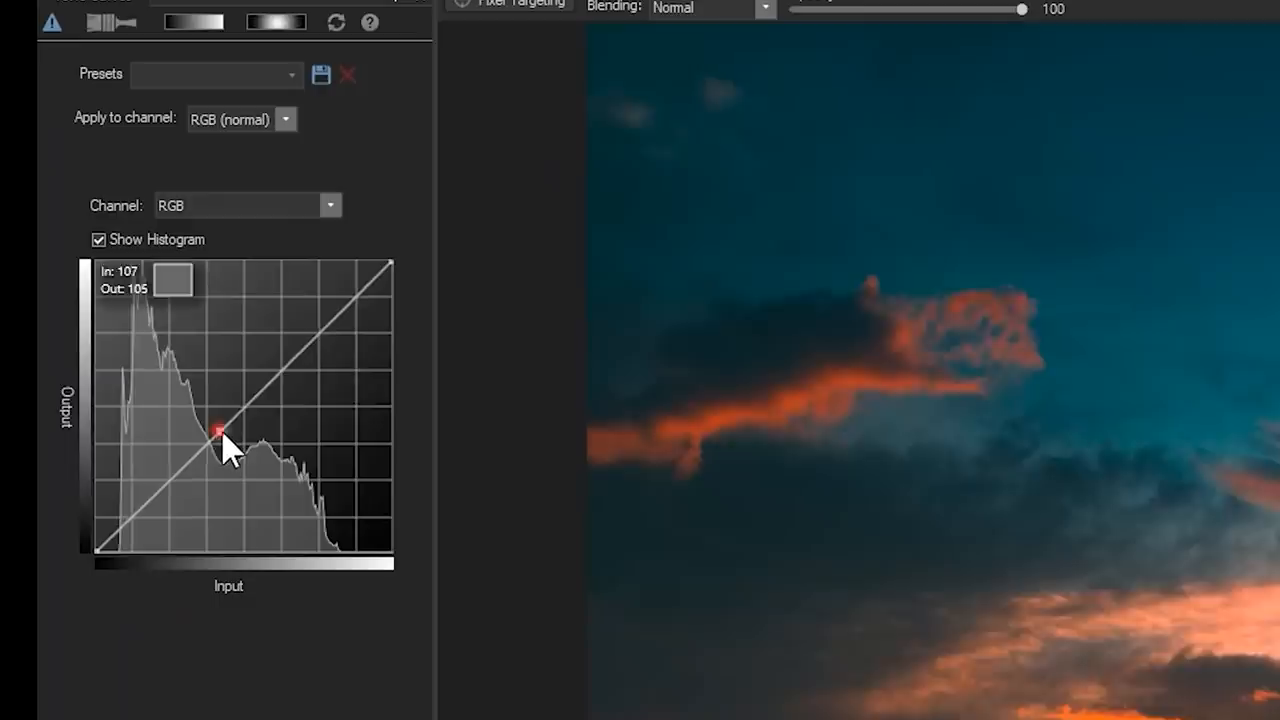
{"action": "left_click_drag", "start_coordinate": [220, 432], "coordinate": [270, 375]}
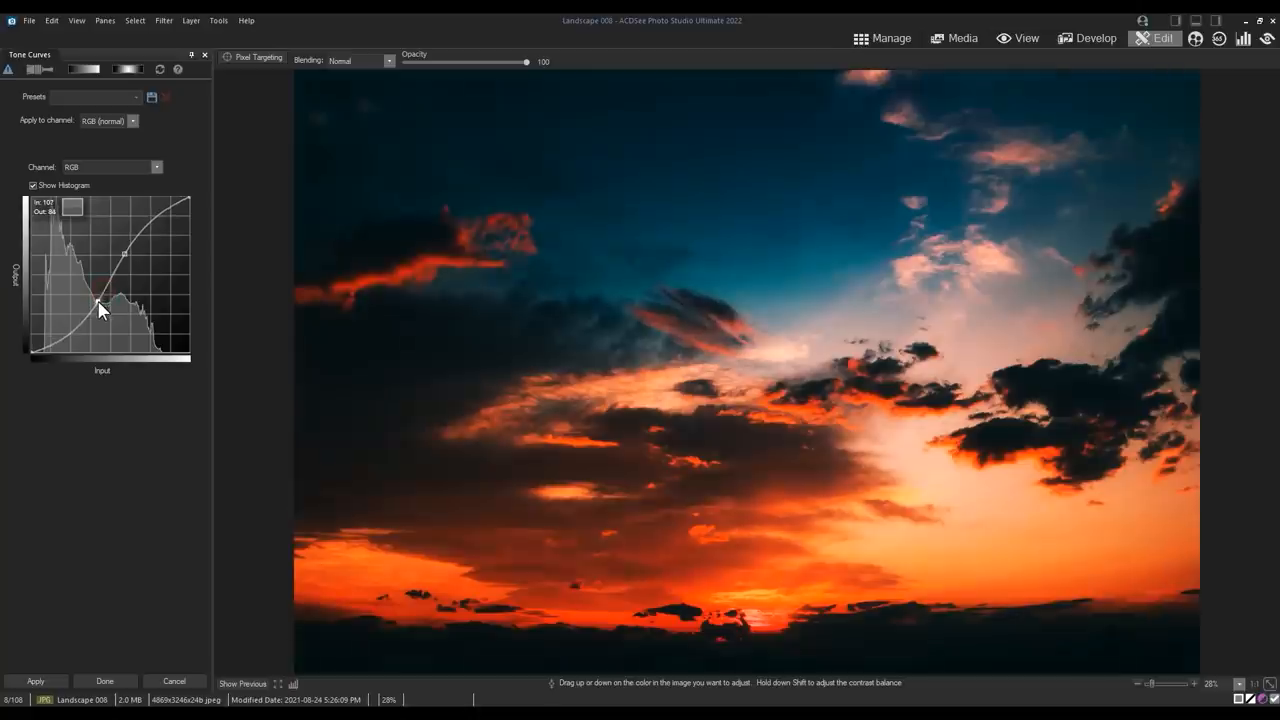
{"action": "left_click_drag", "start_coordinate": [100, 310], "coordinate": [127, 255]}
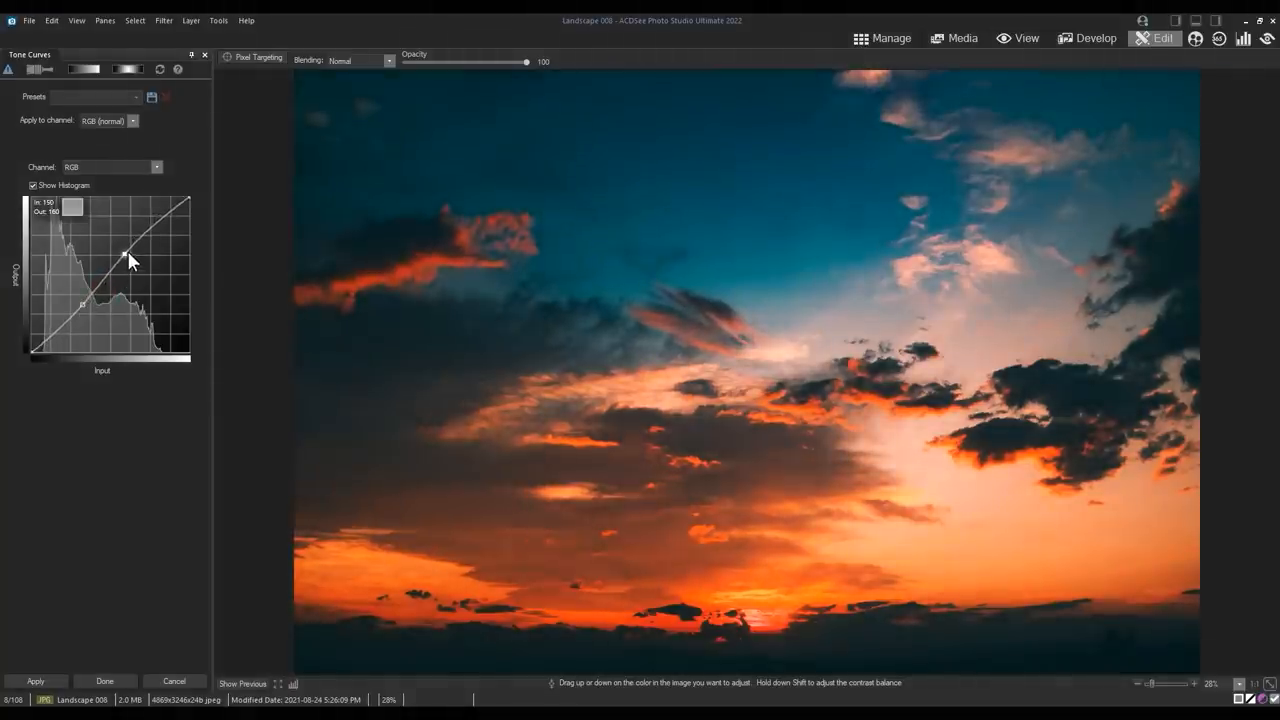